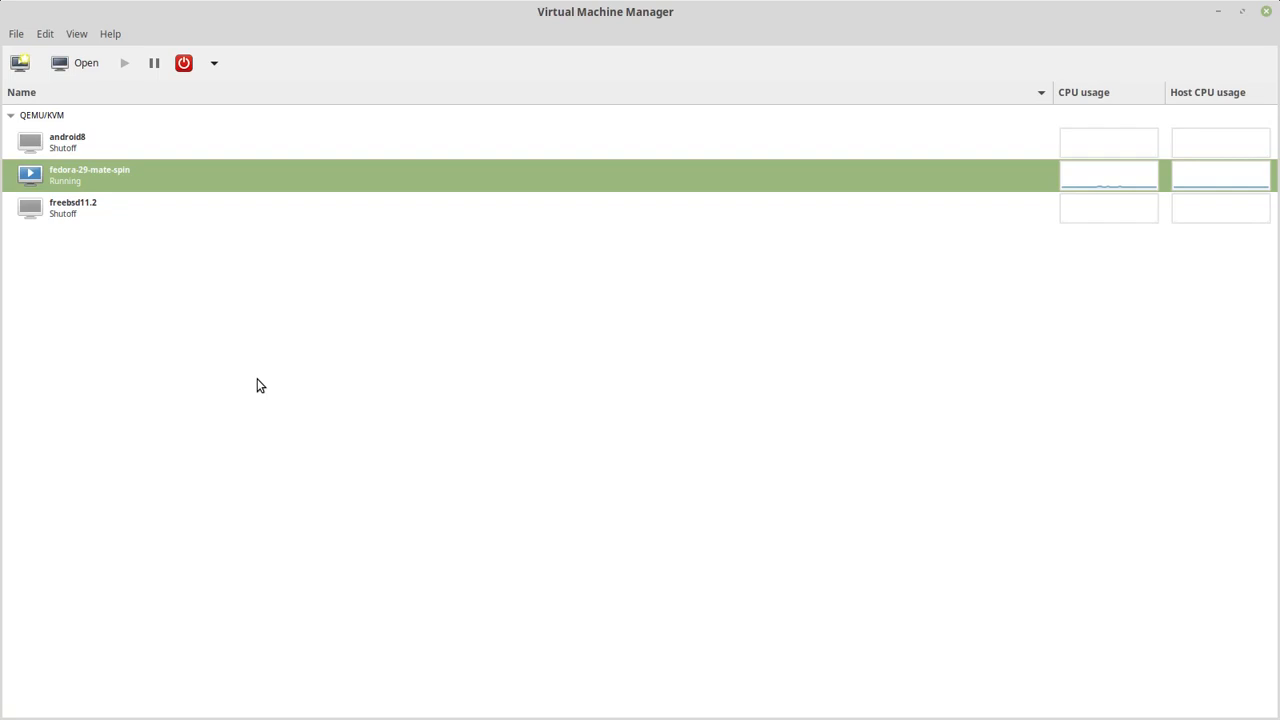
mouse_move(113, 168)
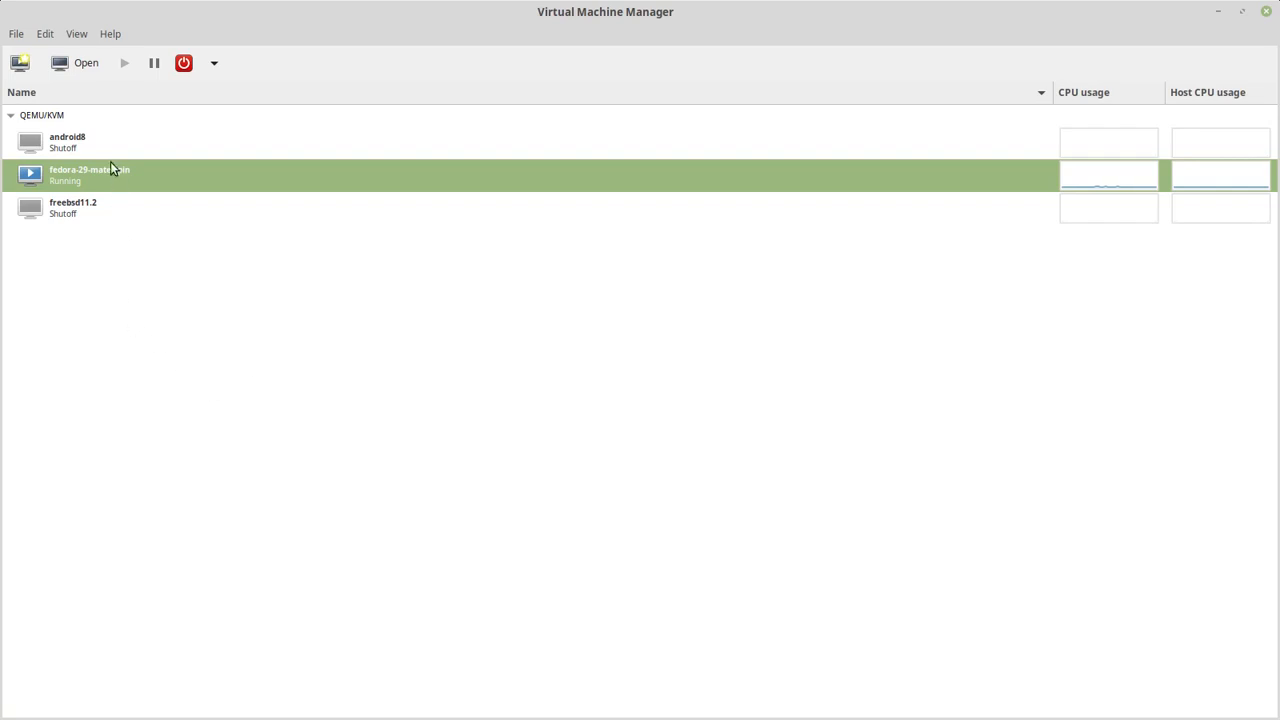
Step: Start a new virtual machine that installs from local install media
left_click(16, 33)
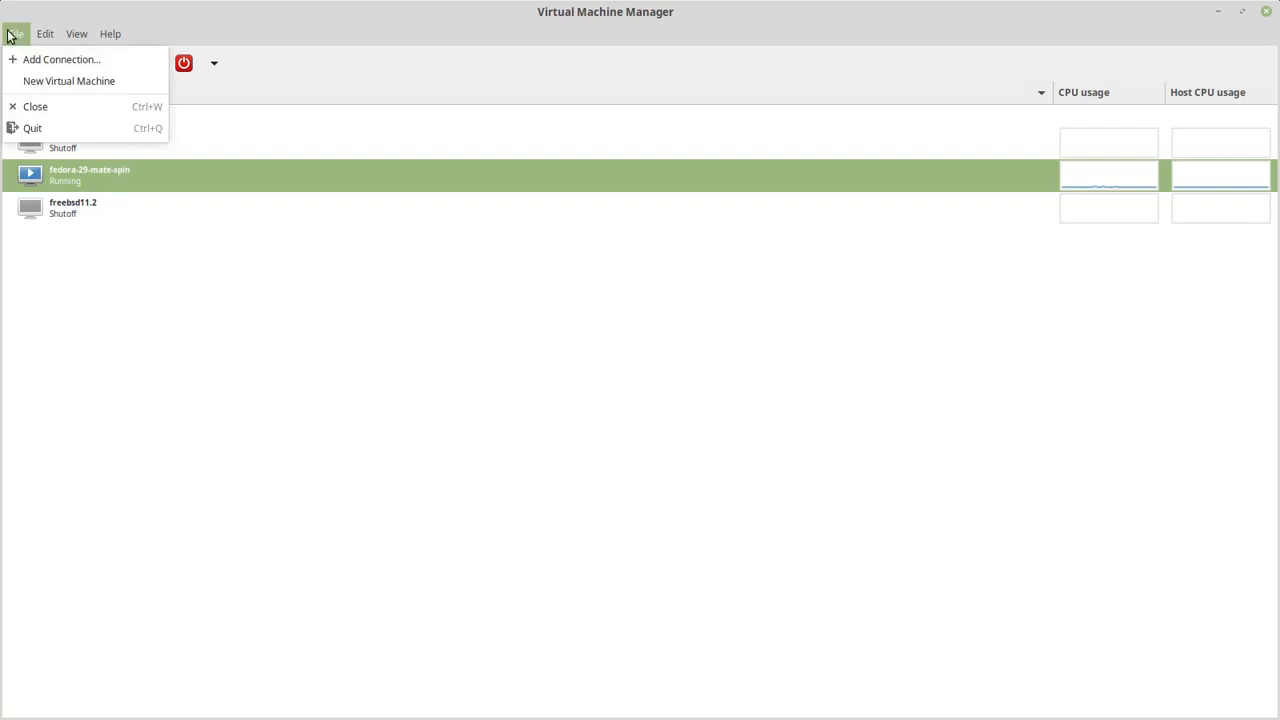
left_click(15, 33)
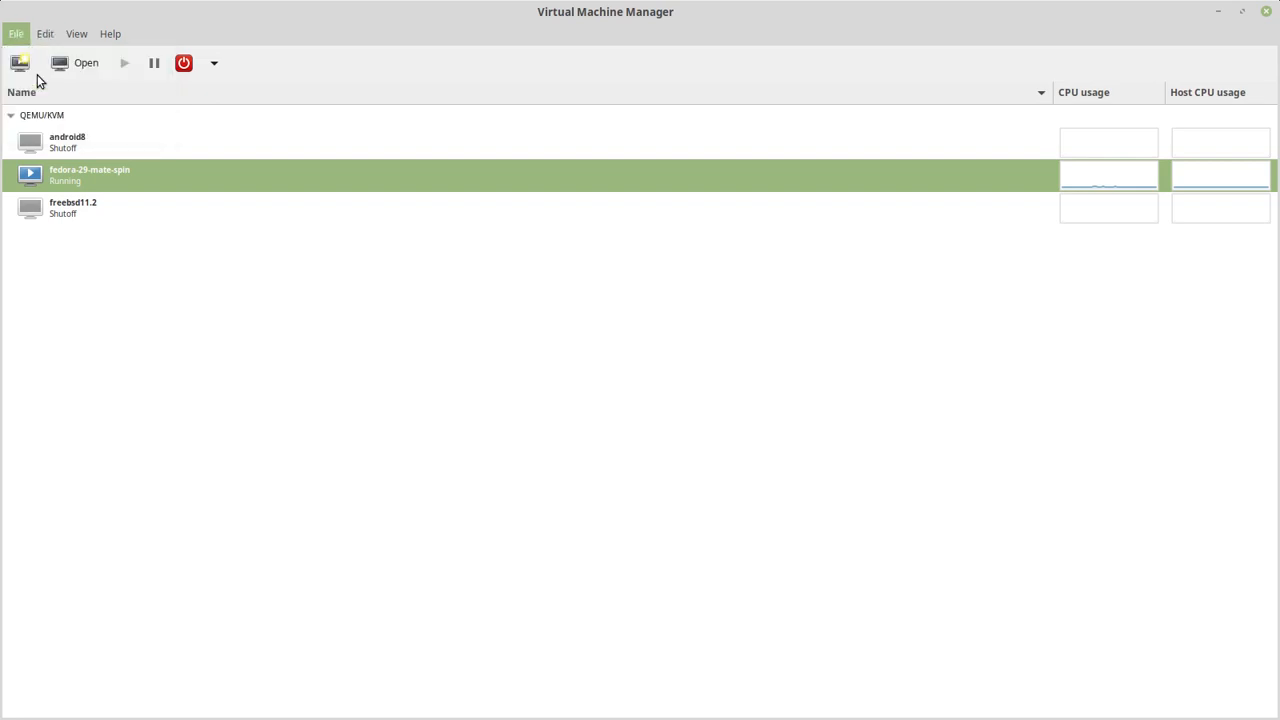
mouse_move(314, 226)
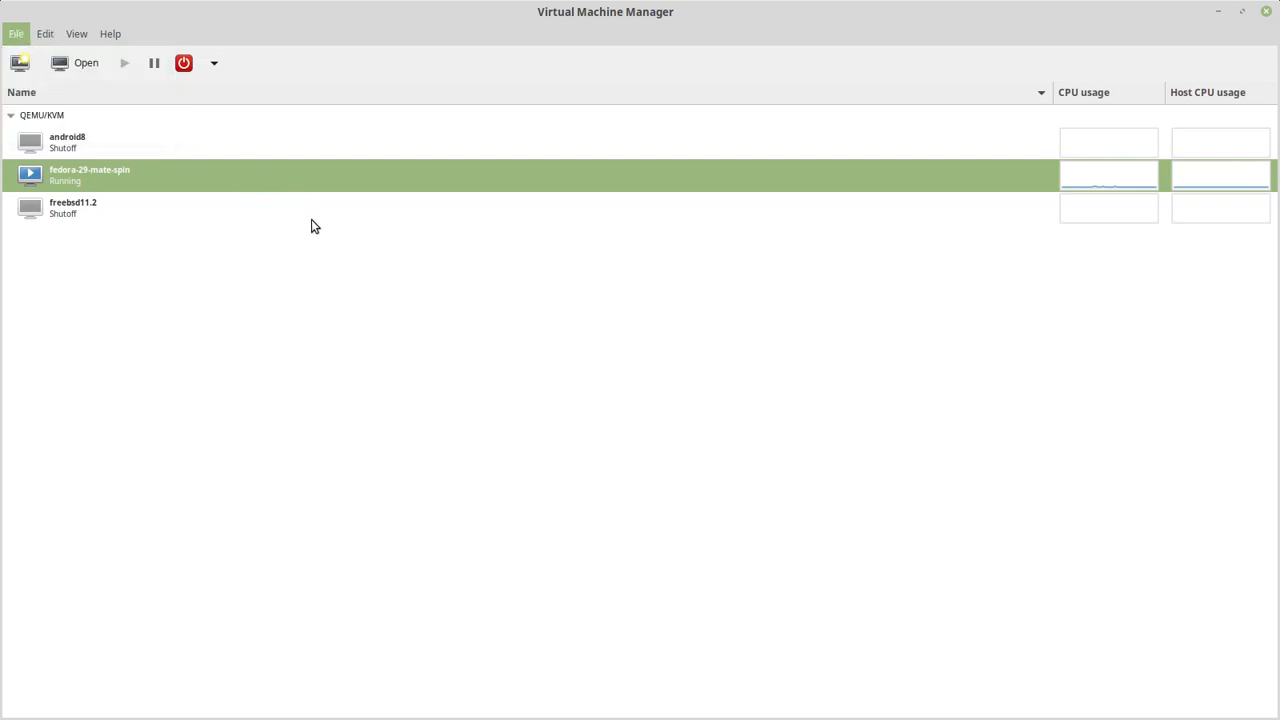
mouse_move(333, 251)
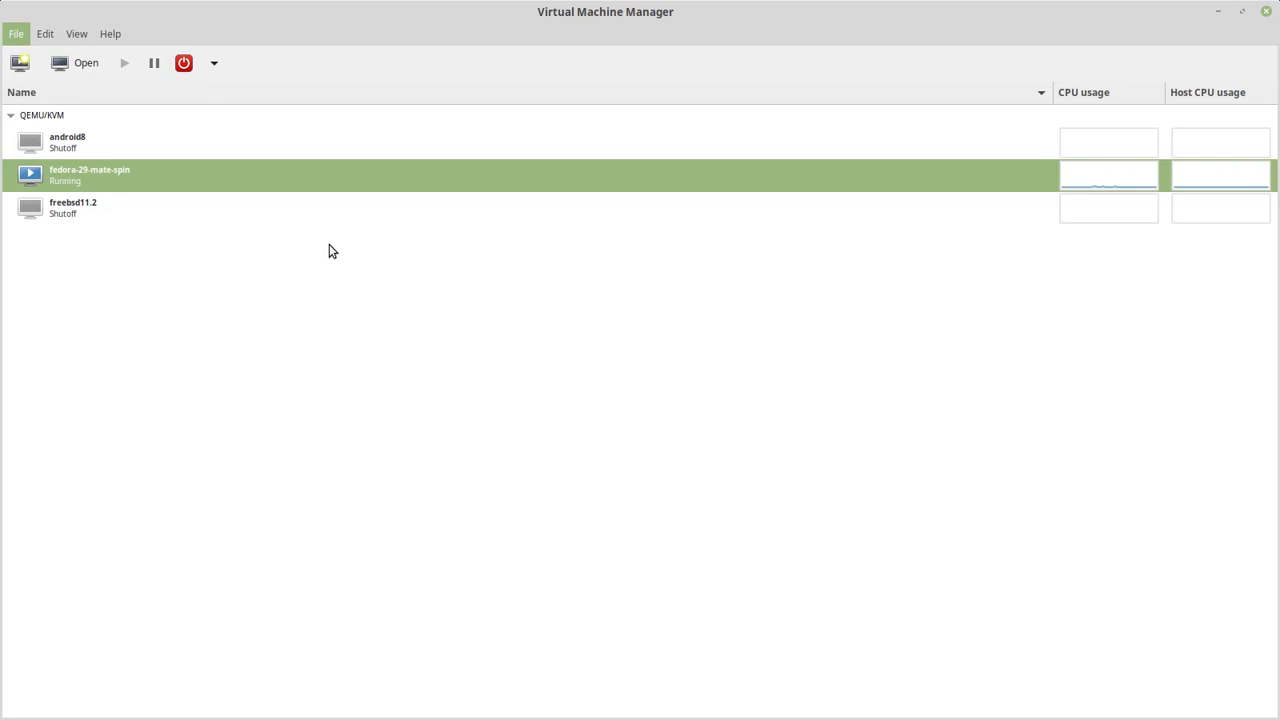
left_click(20, 63)
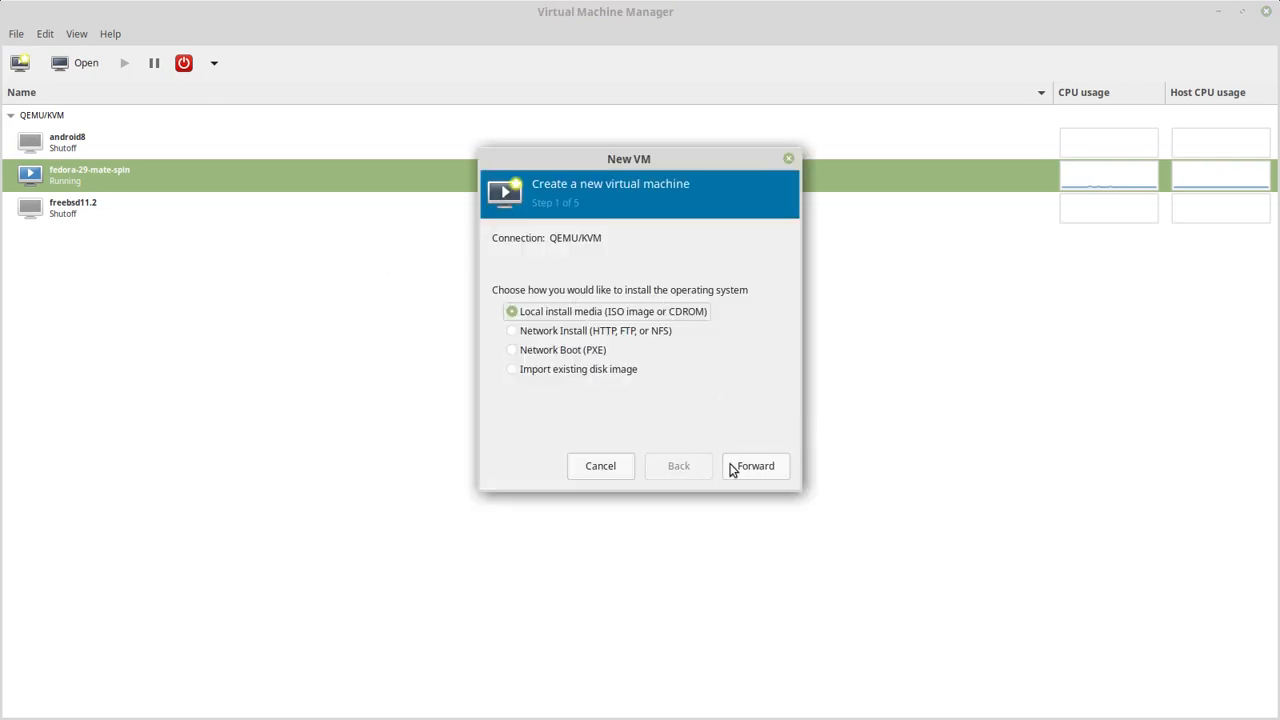
left_click(754, 465)
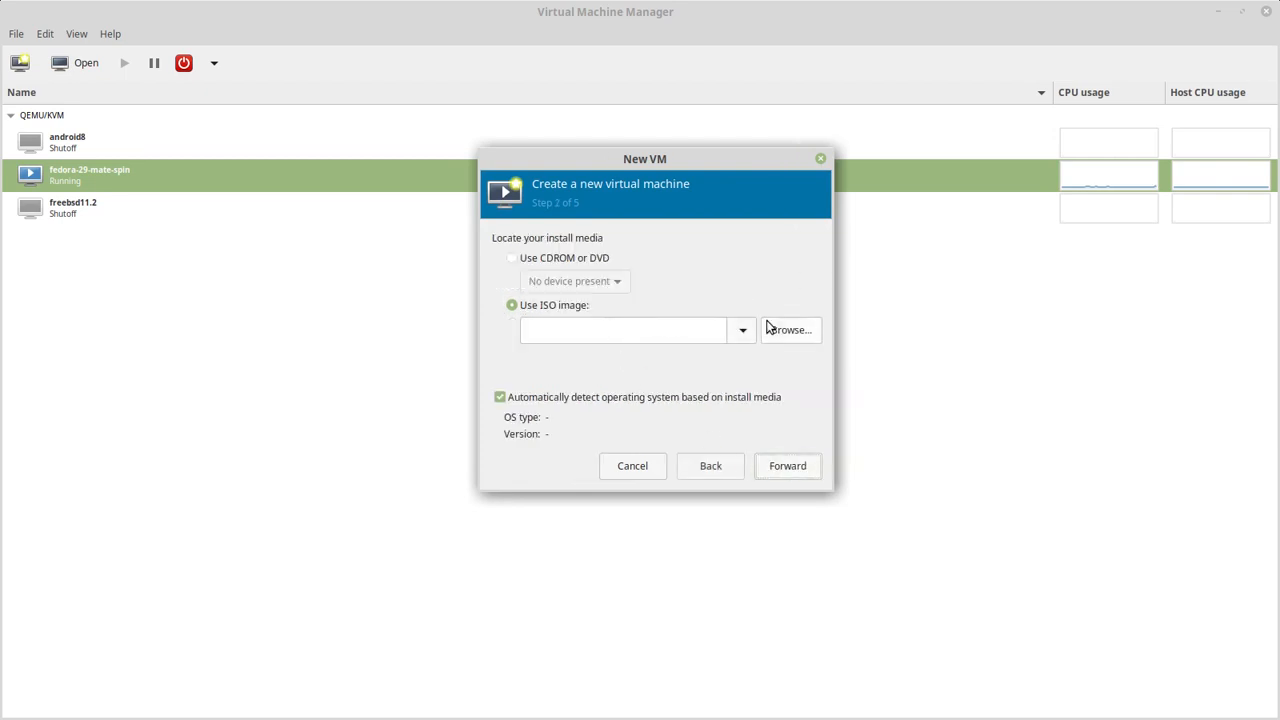
Step: Choose the CentOS-7-x86_64-Minimal-1804.iso volume from the ISO pool as install media
left_click(790, 330)
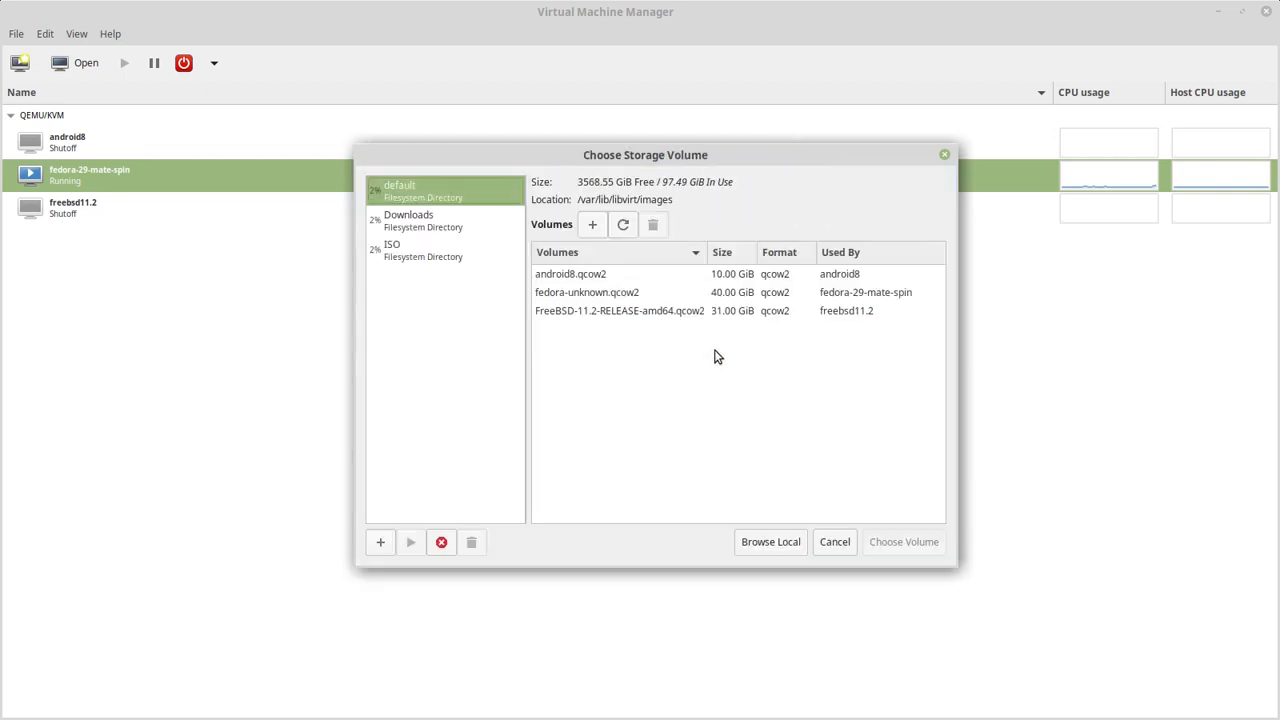
left_click(392, 249)
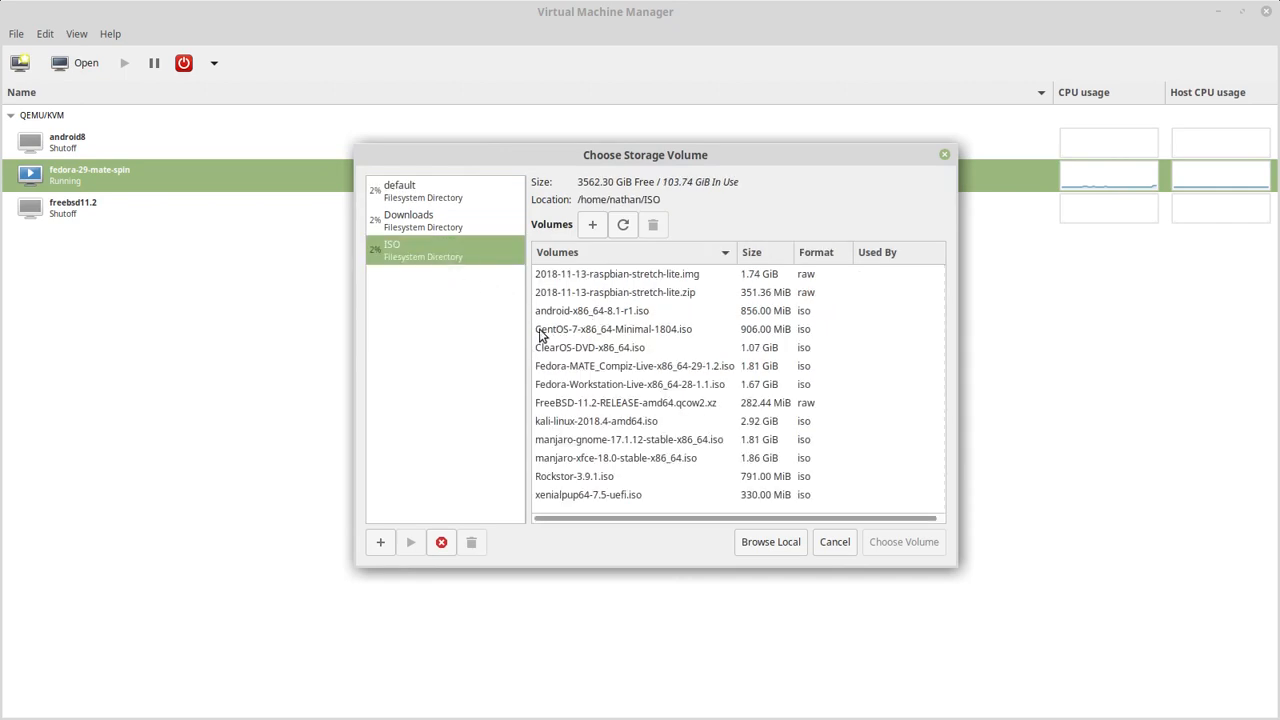
left_click(613, 329)
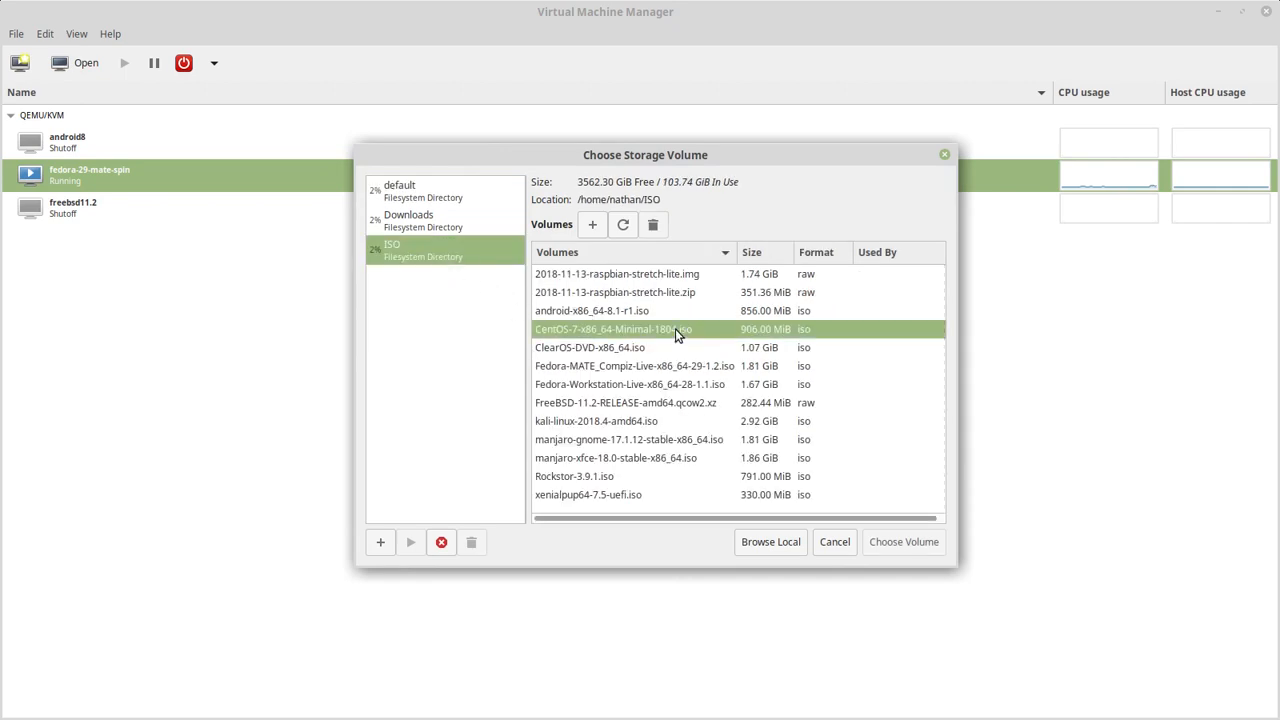
left_click(902, 541)
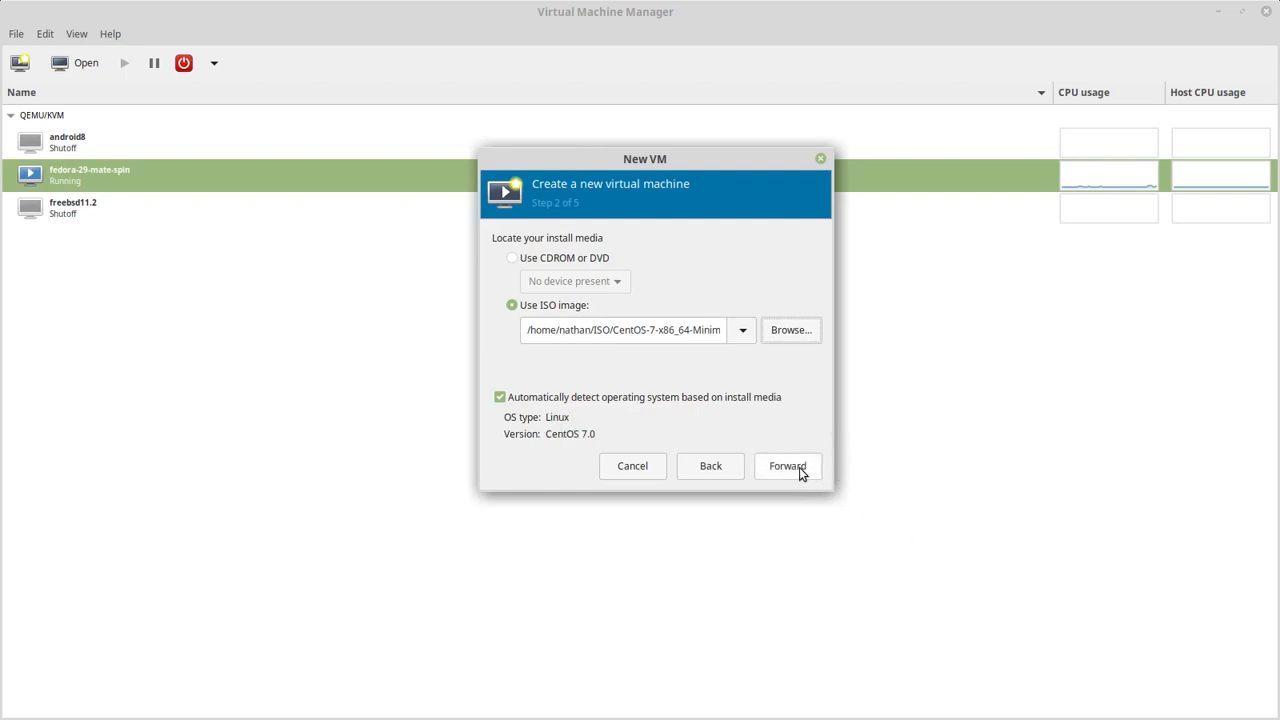
Step: Allocate 2048 MiB RAM and 2 CPUs, then size the disk image at 20 GiB
left_click(787, 465)
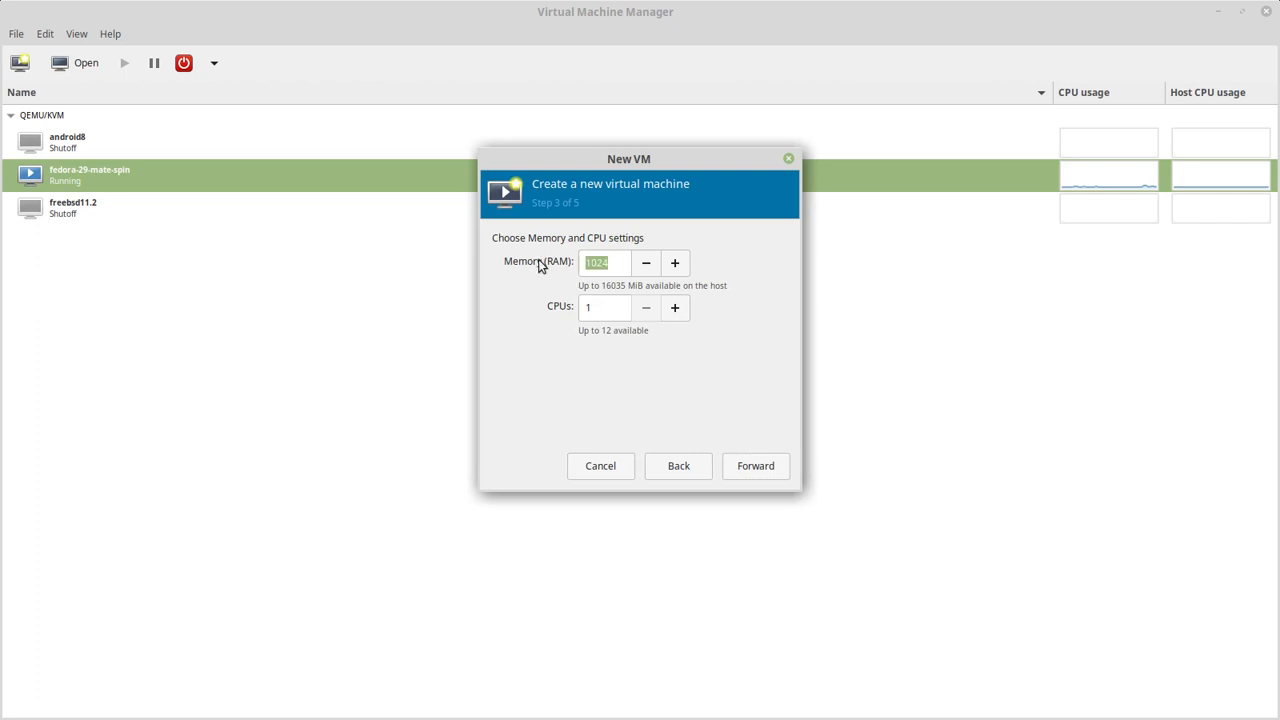
type("2048")
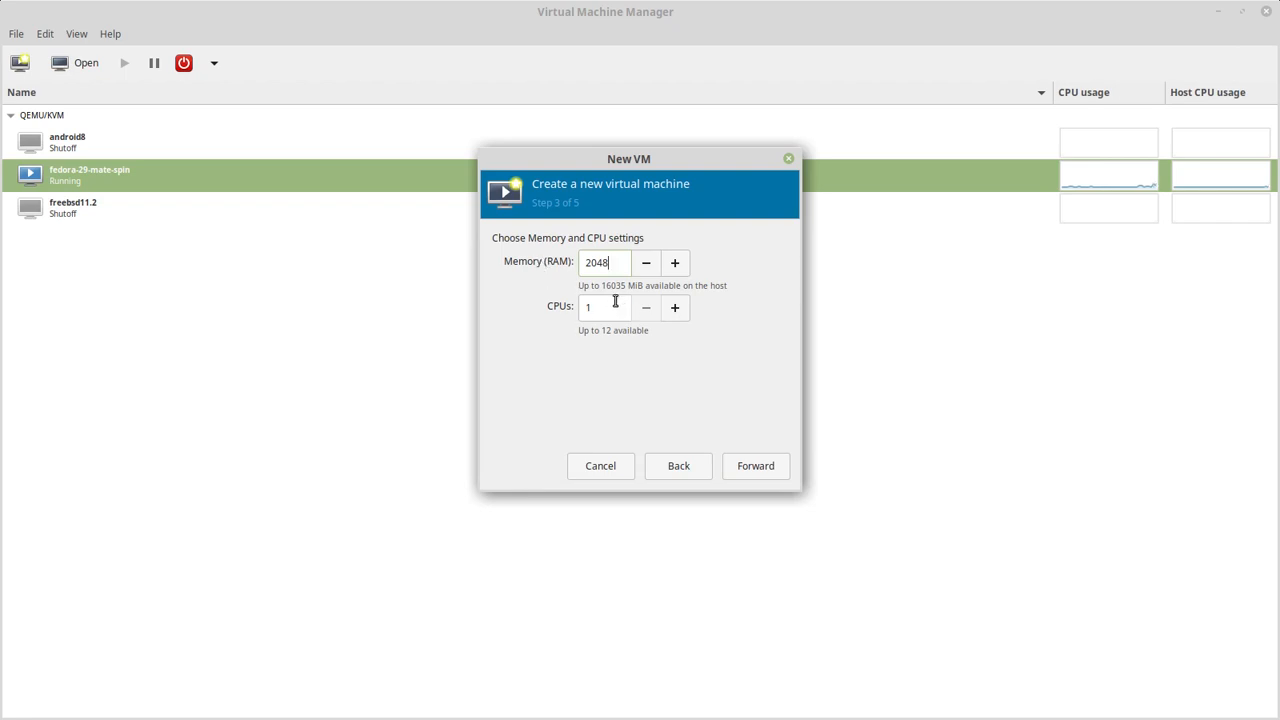
type("2")
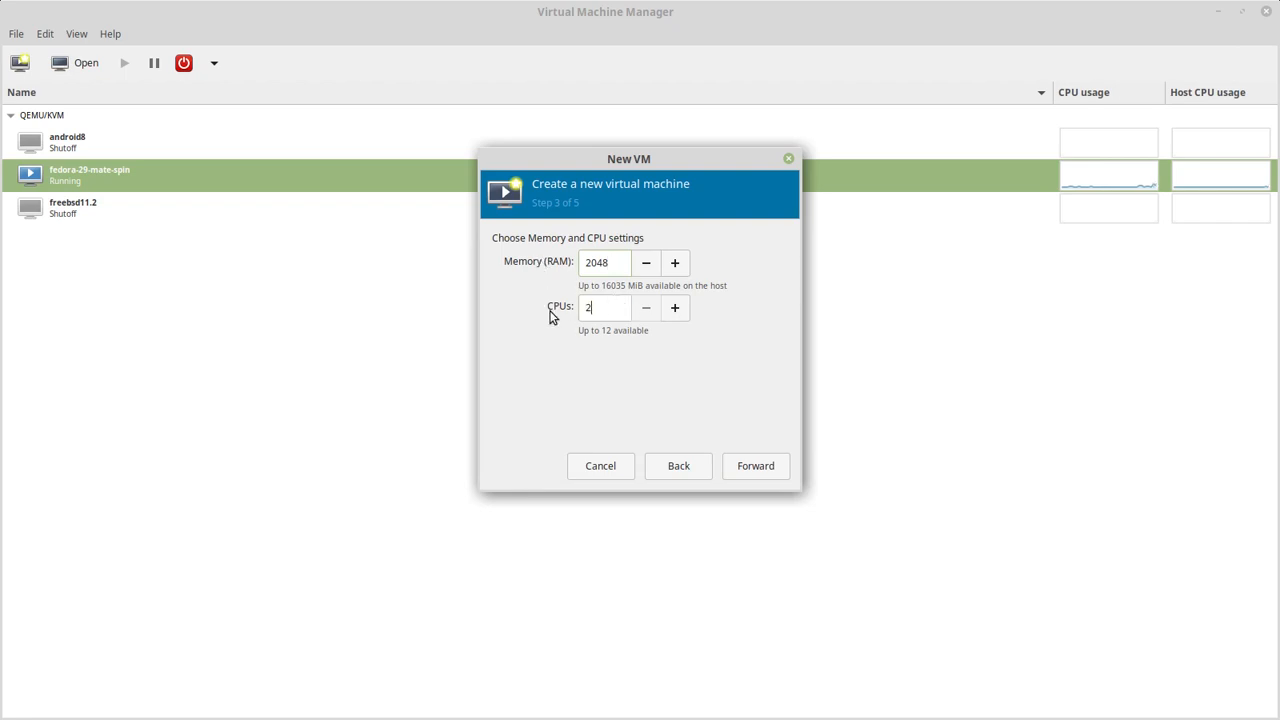
left_click(755, 465)
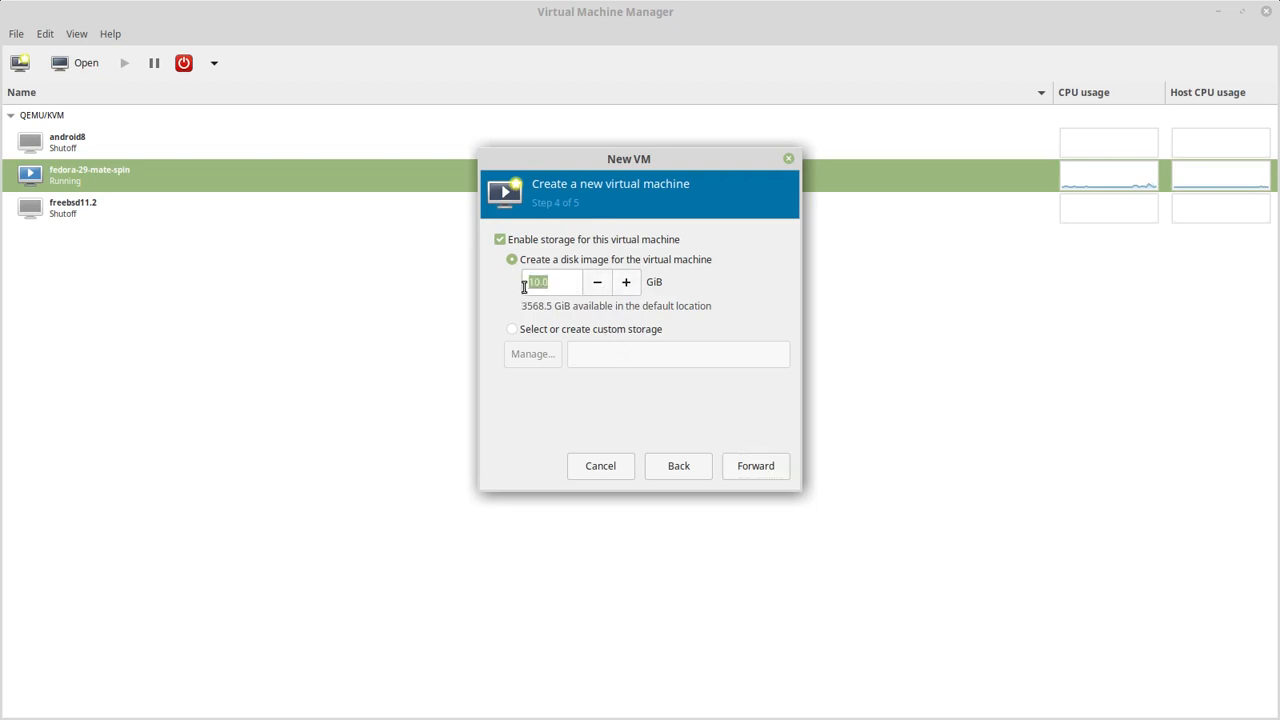
type("20")
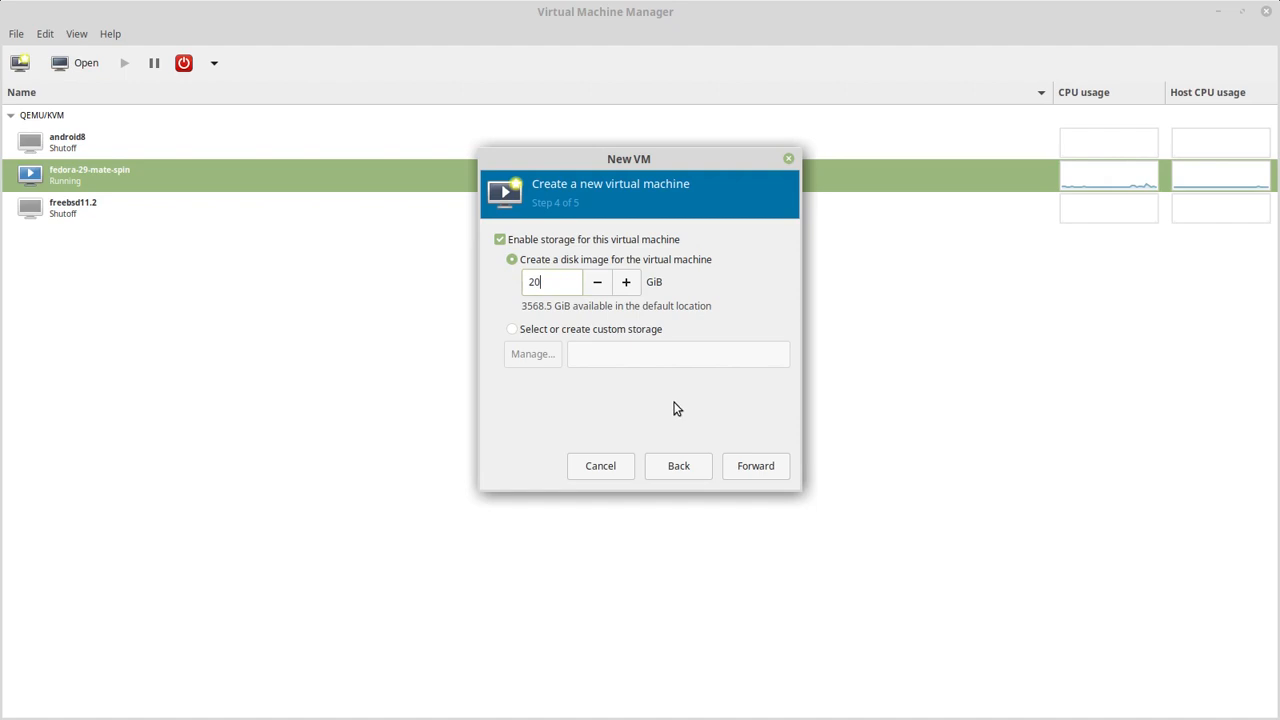
Step: Review the summary and finish creating the machine named centos7.0
left_click(755, 465)
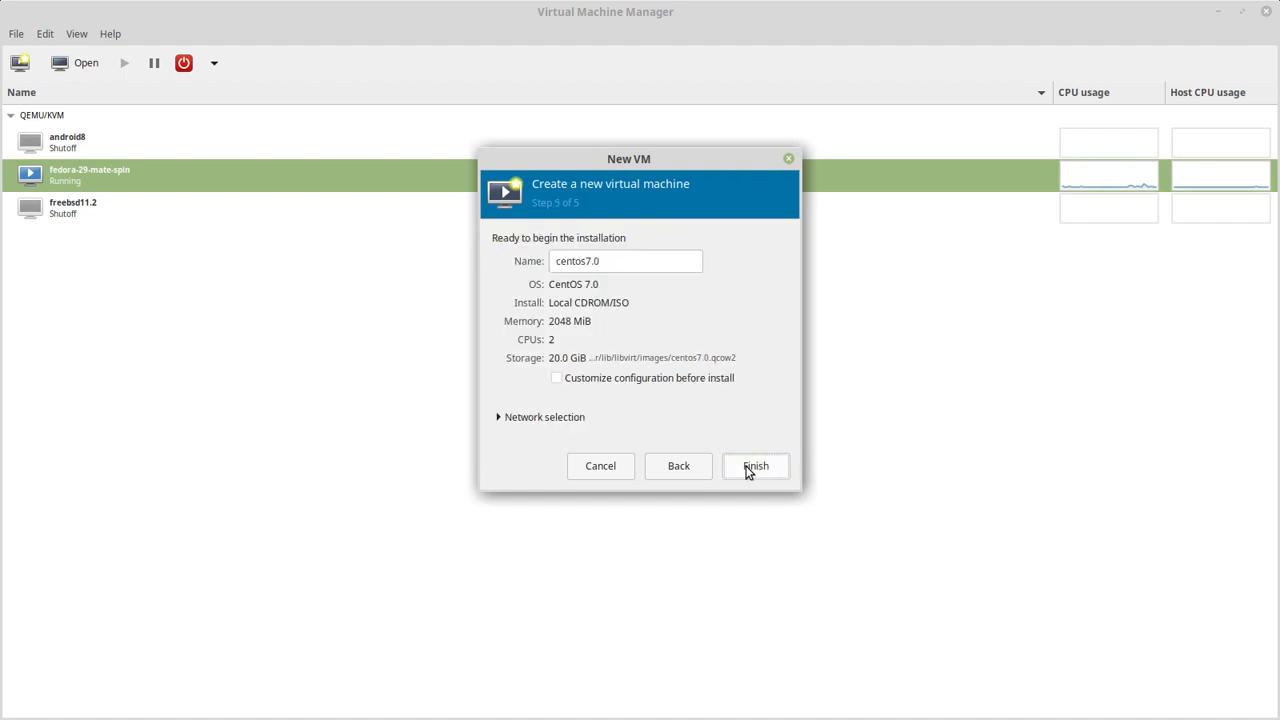
mouse_move(659, 287)
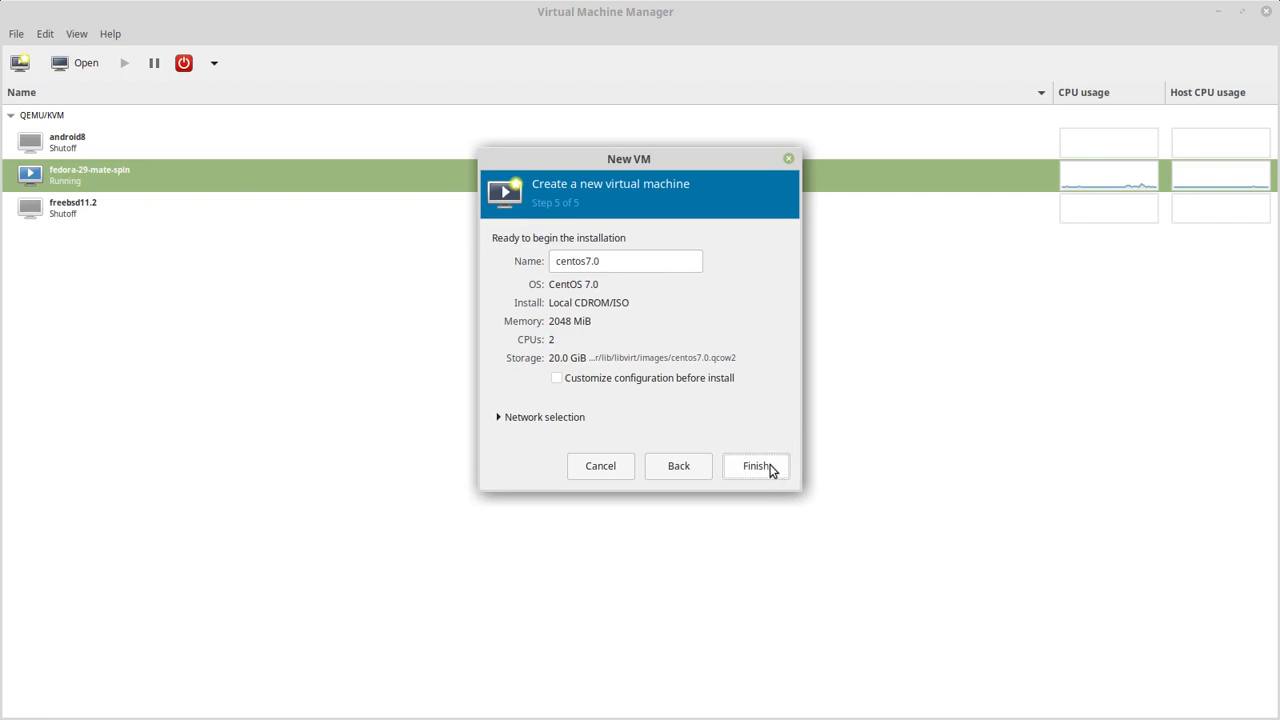
left_click(755, 466)
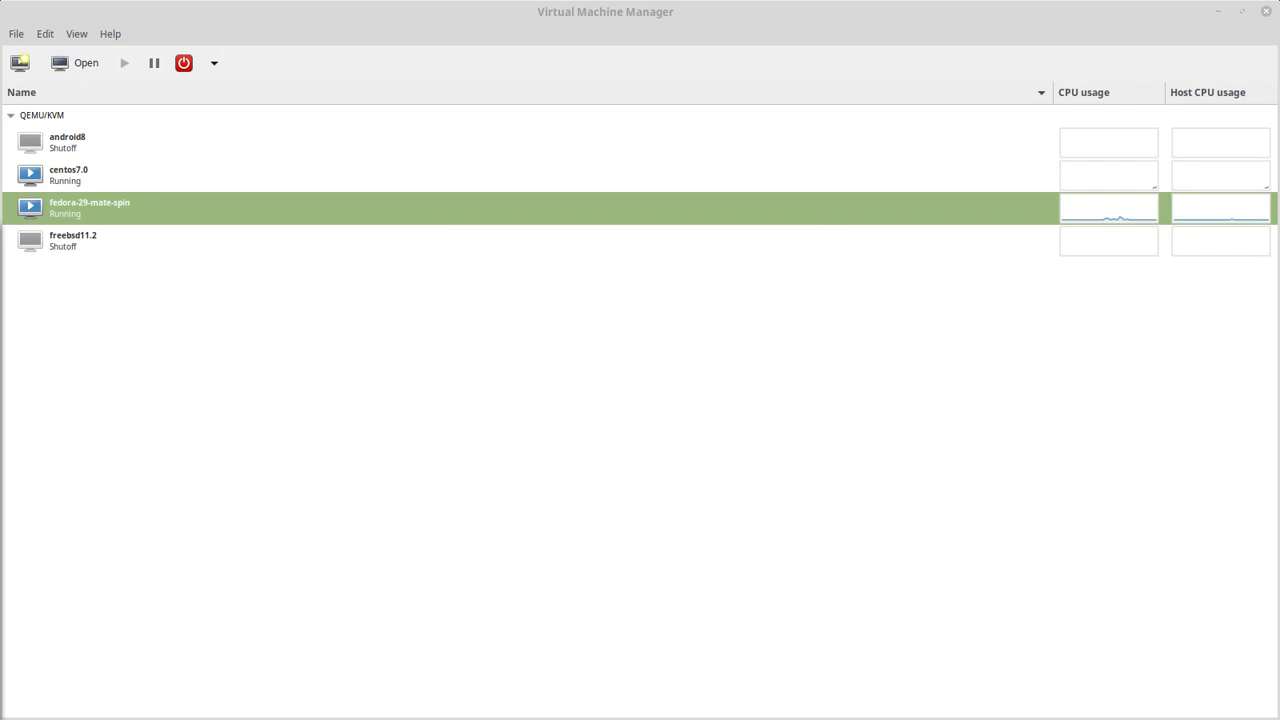
Step: Open the centos7.0 console showing the CentOS 7 installer welcome screen in English
double_click(68, 173)
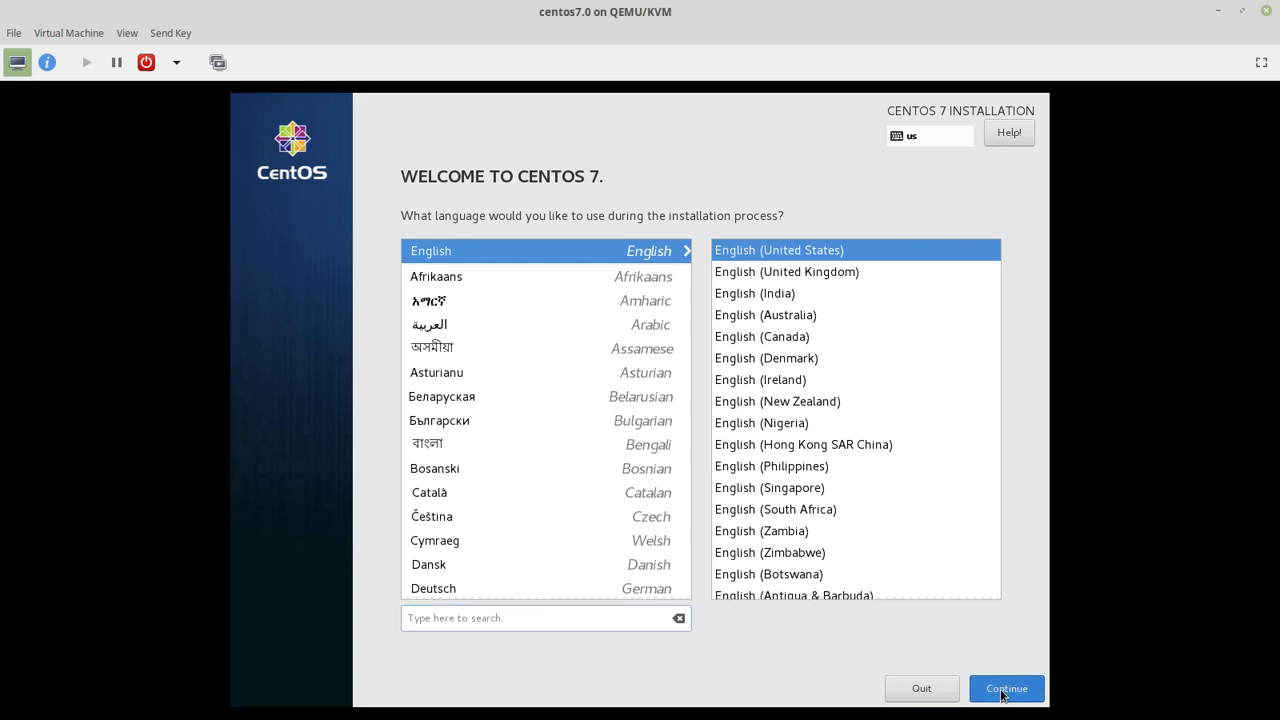
mouse_move(996, 635)
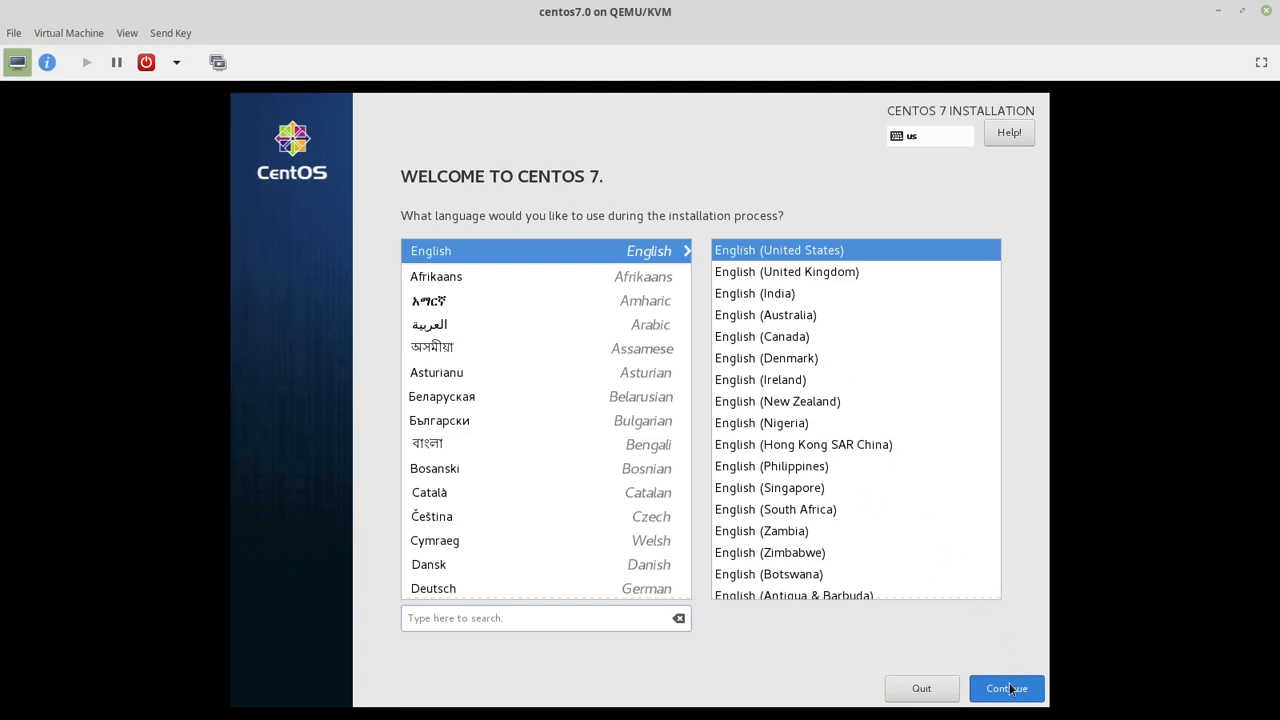
Step: Continue with English (United States) and select Denver on the time zone map
left_click(1006, 688)
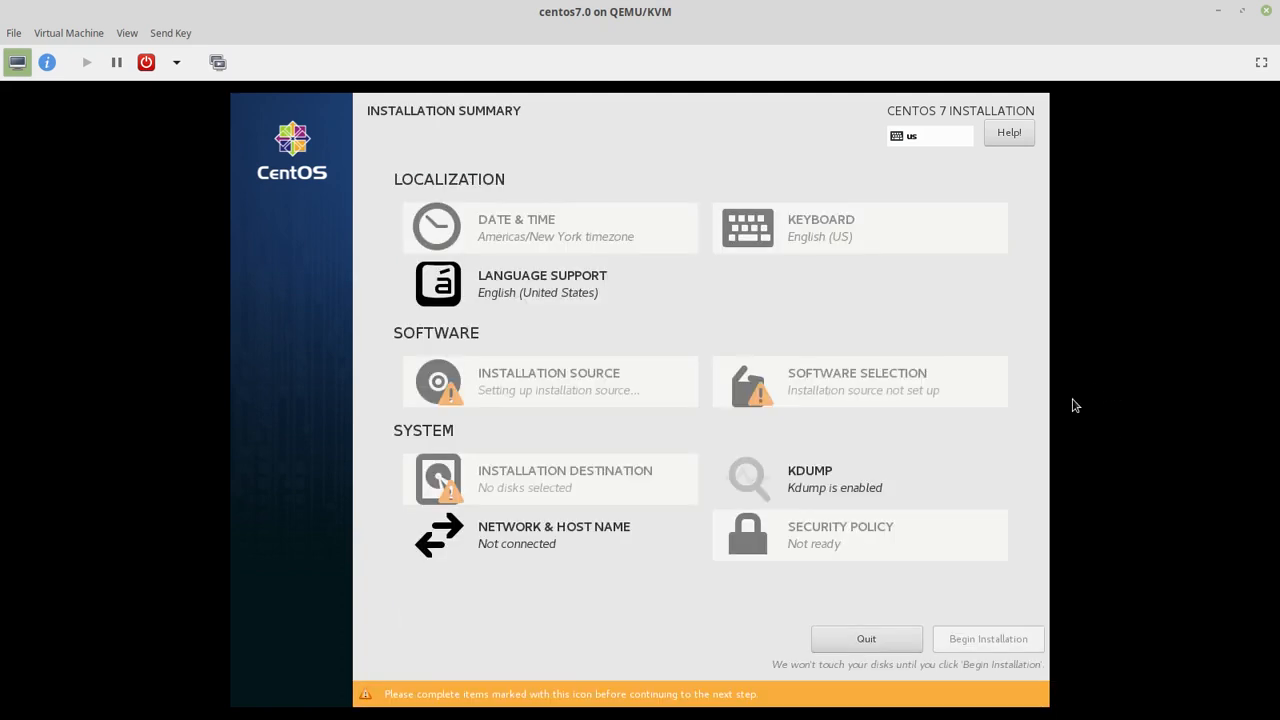
mouse_move(808, 404)
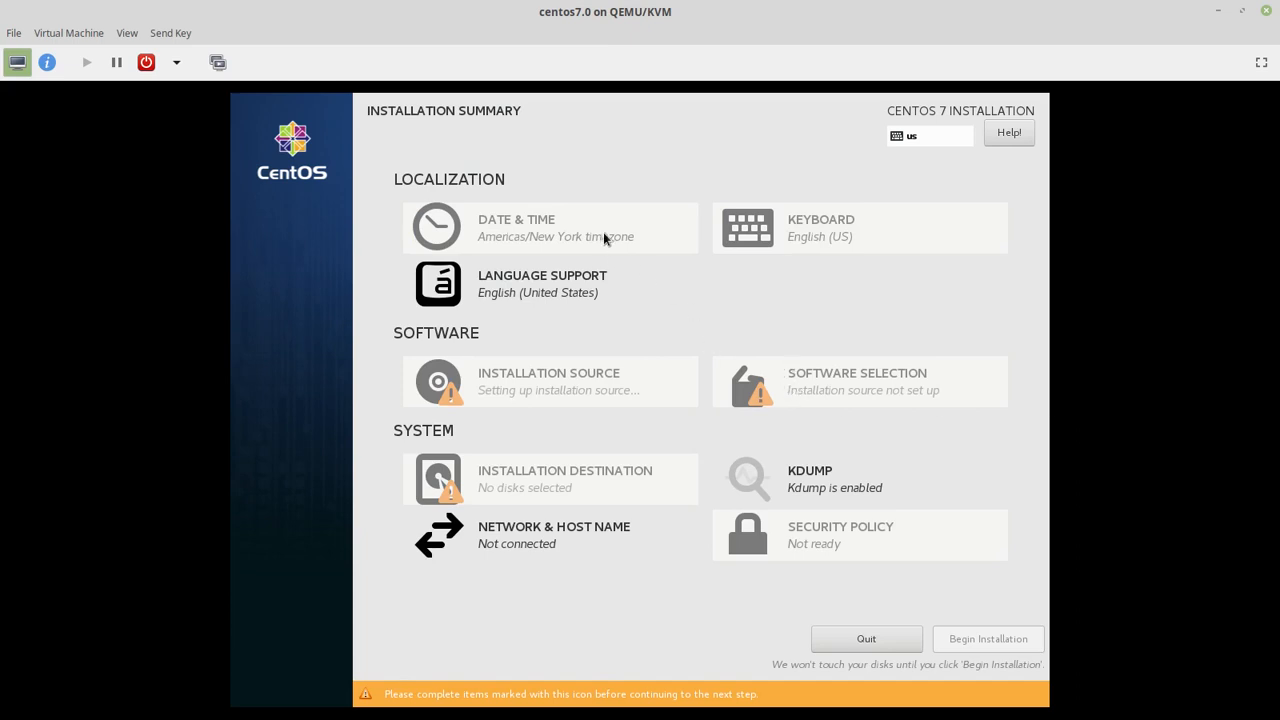
mouse_move(486, 242)
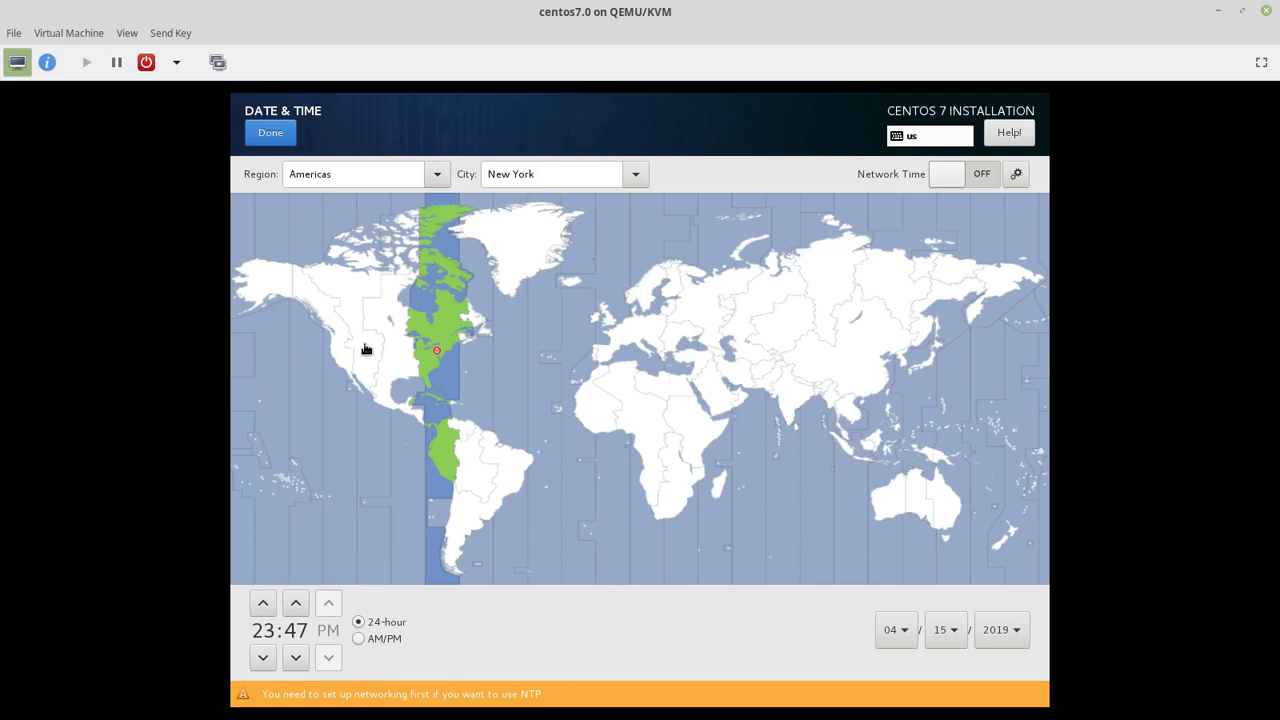
left_click(365, 350)
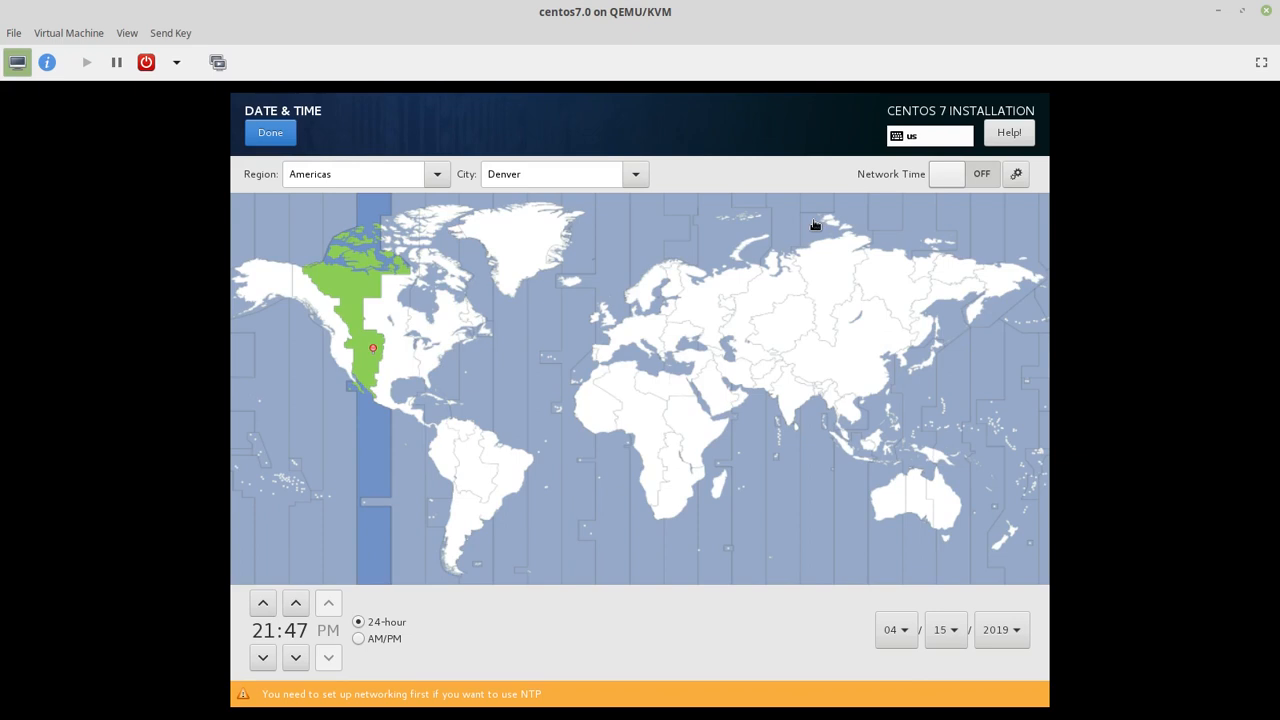
mouse_move(512, 277)
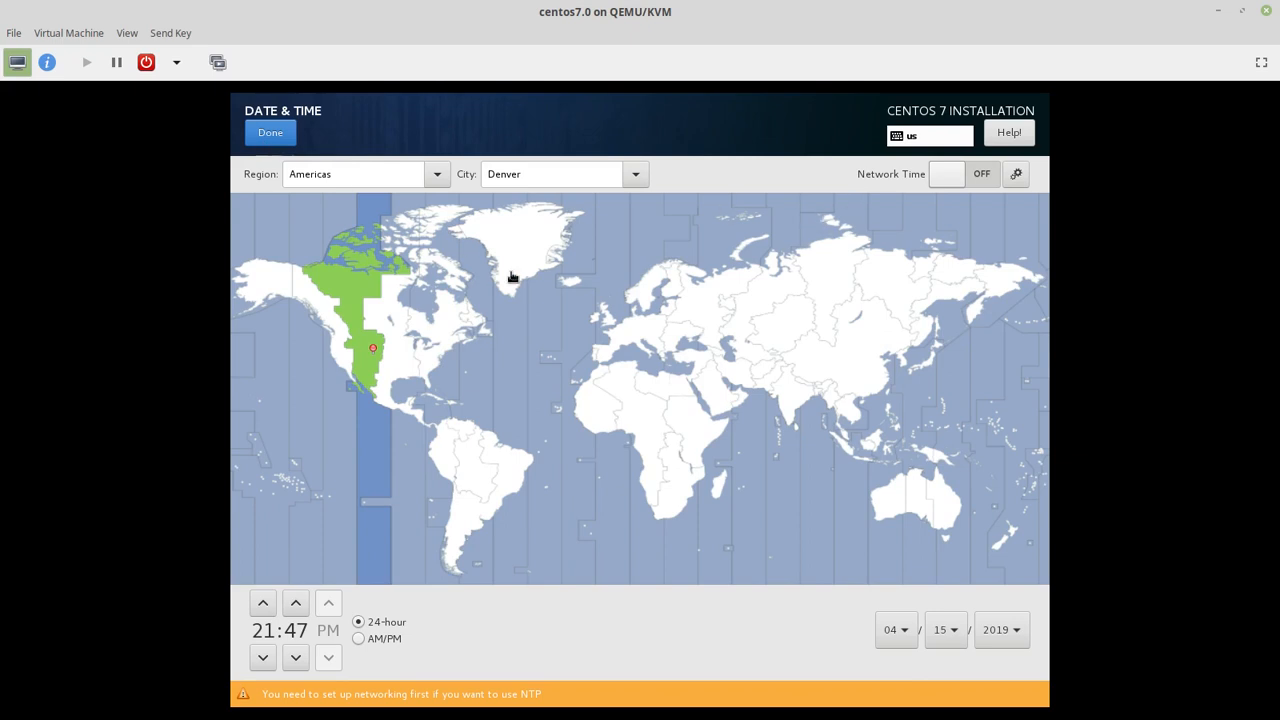
left_click(270, 132)
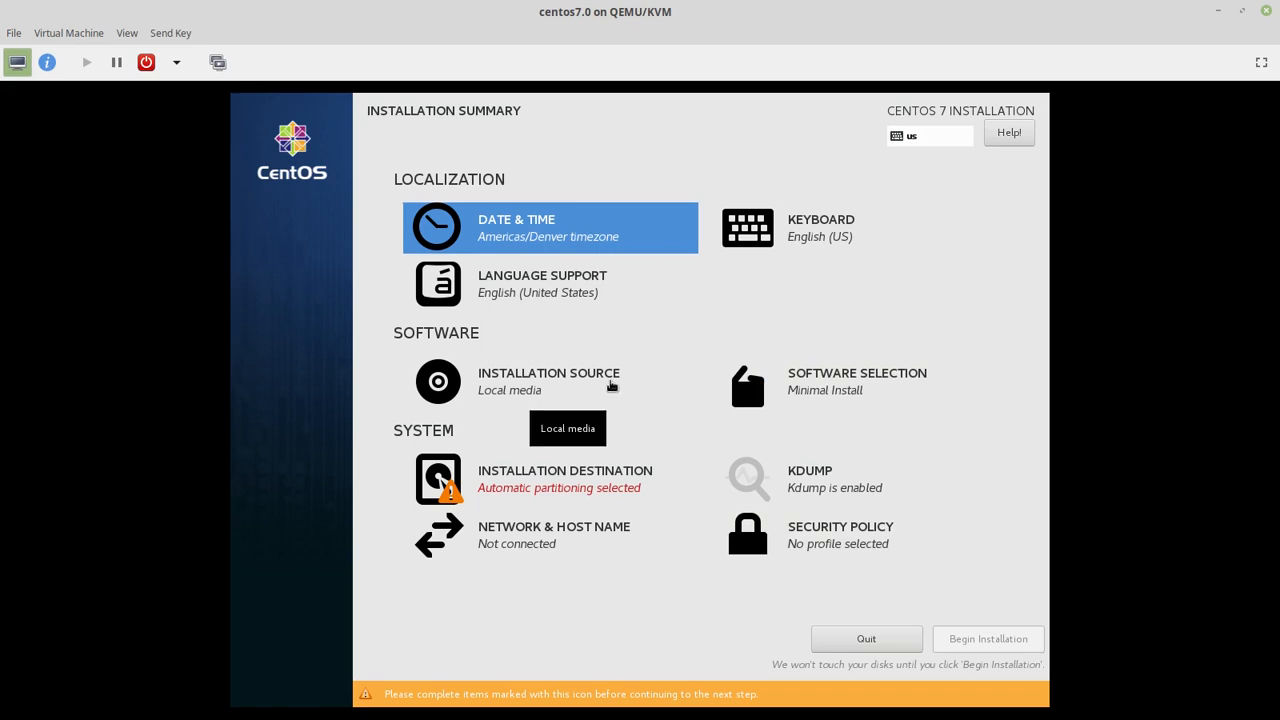
mouse_move(845, 395)
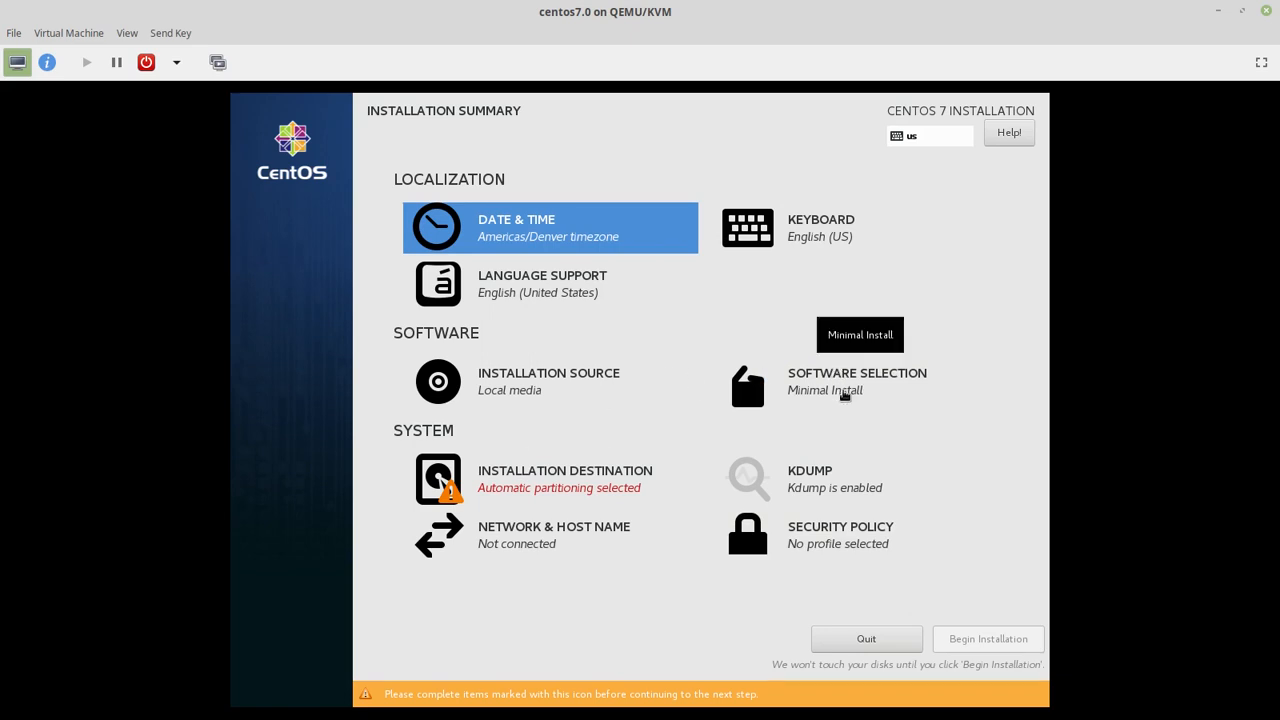
mouse_move(655, 459)
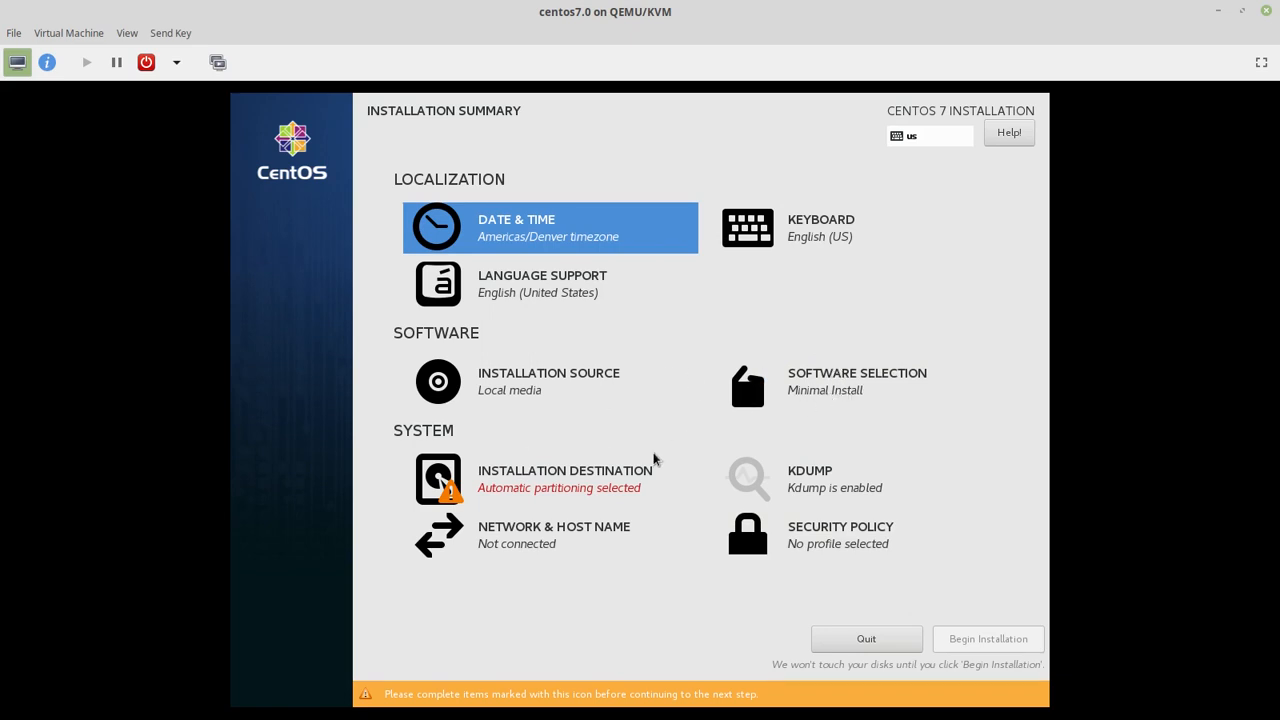
Step: Confirm the 20 GiB Virtio disk with automatic partitioning as installation destination
left_click(437, 478)
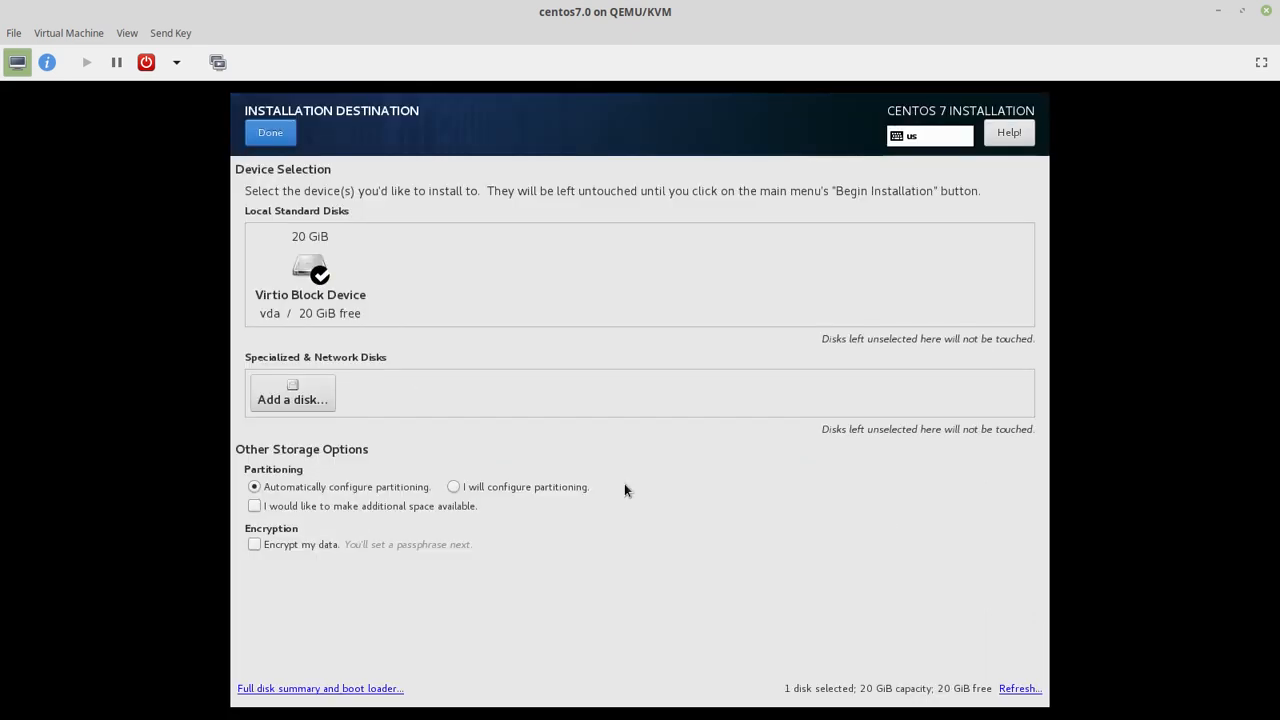
mouse_move(493, 375)
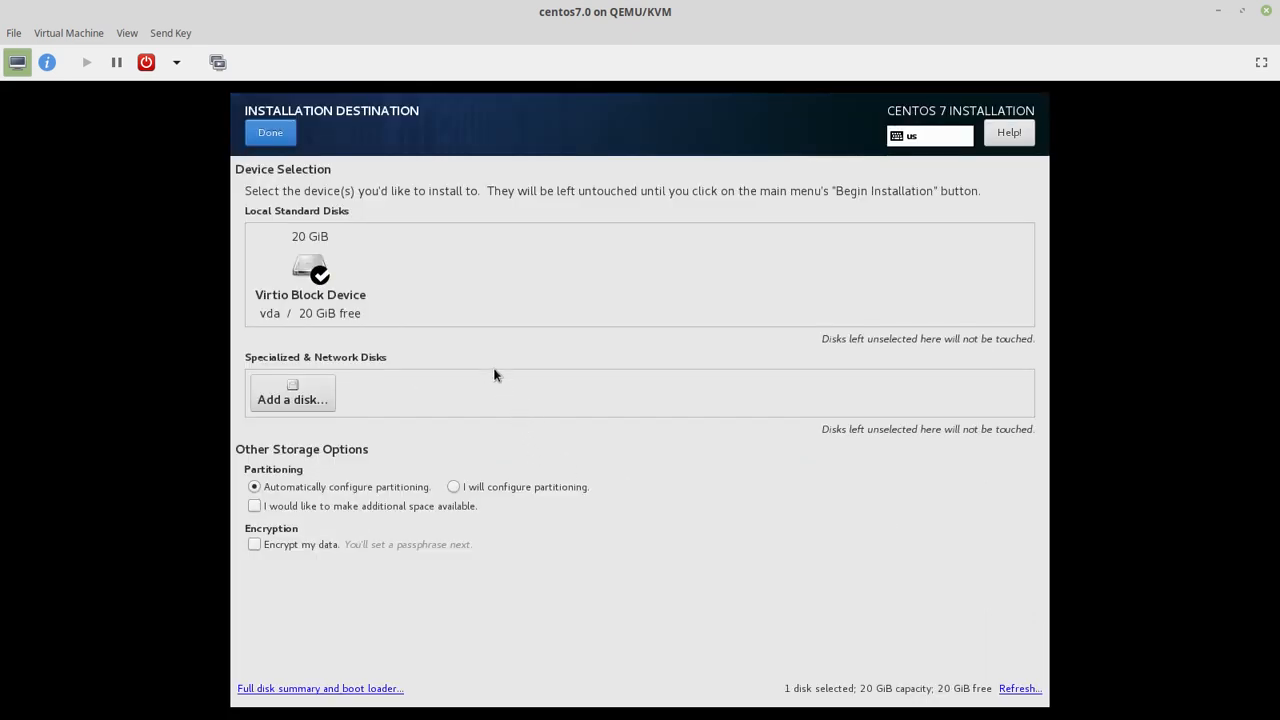
mouse_move(462, 431)
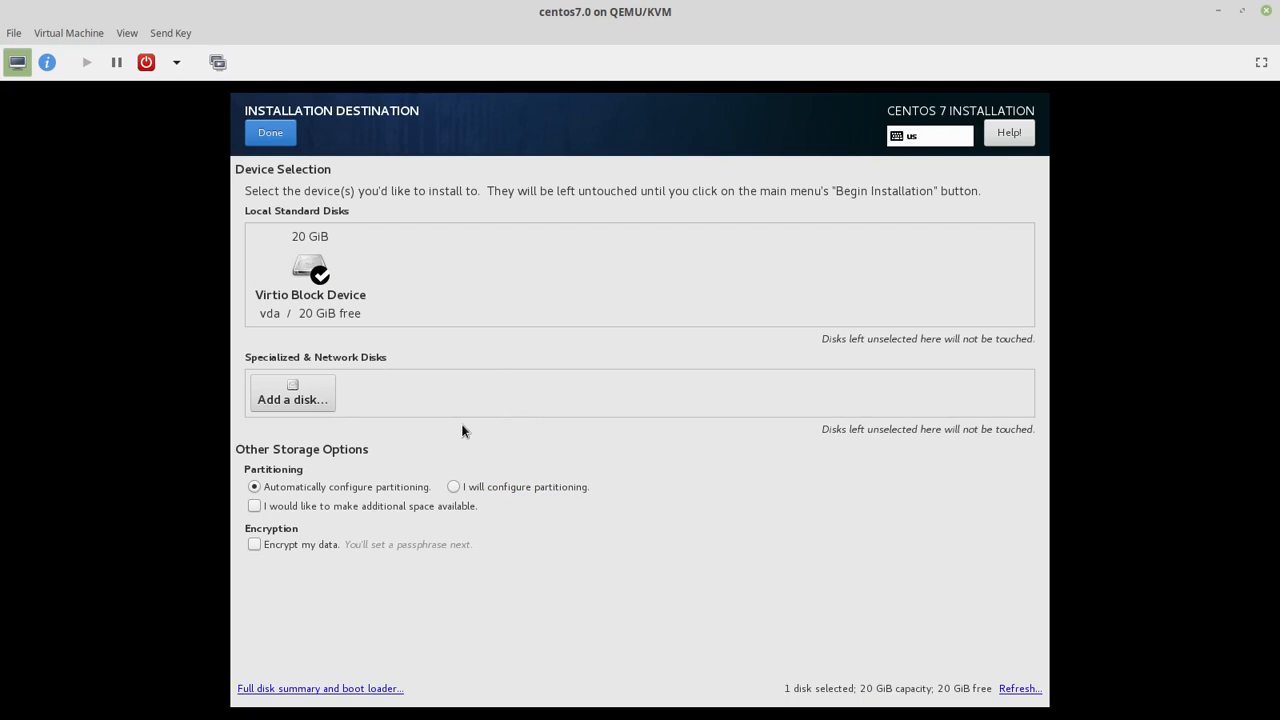
mouse_move(466, 526)
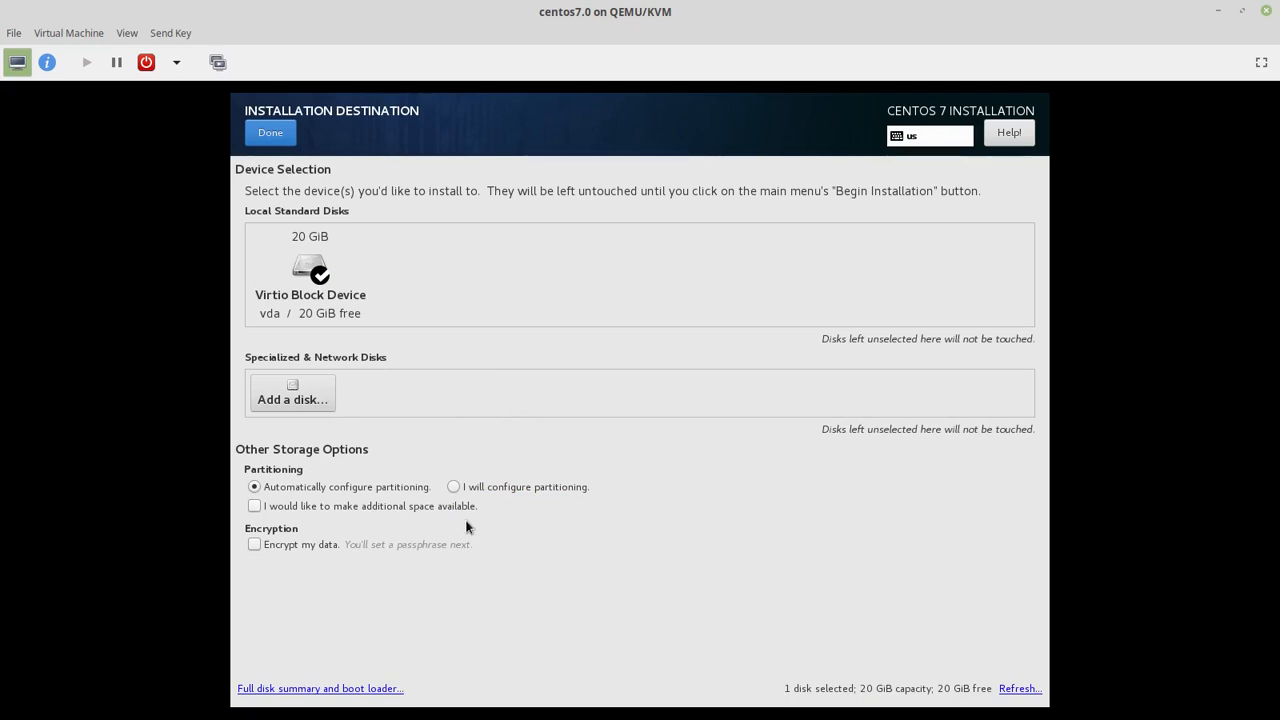
mouse_move(404, 294)
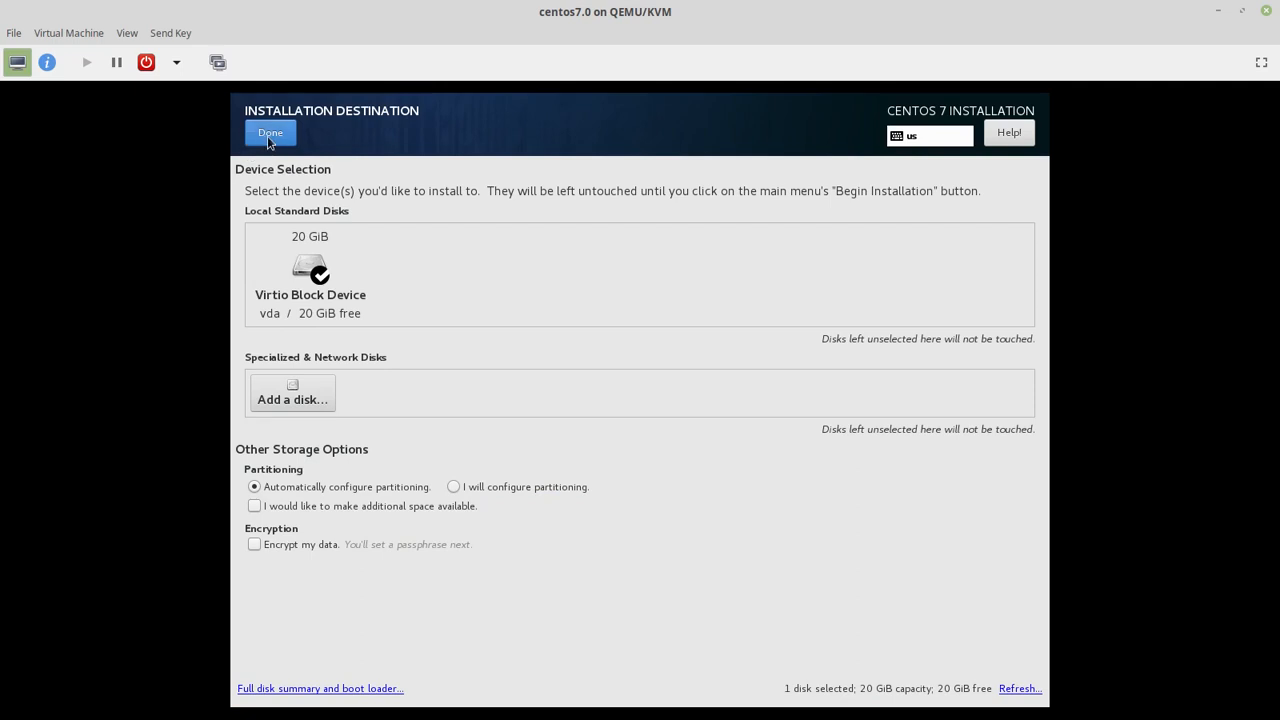
left_click(270, 132)
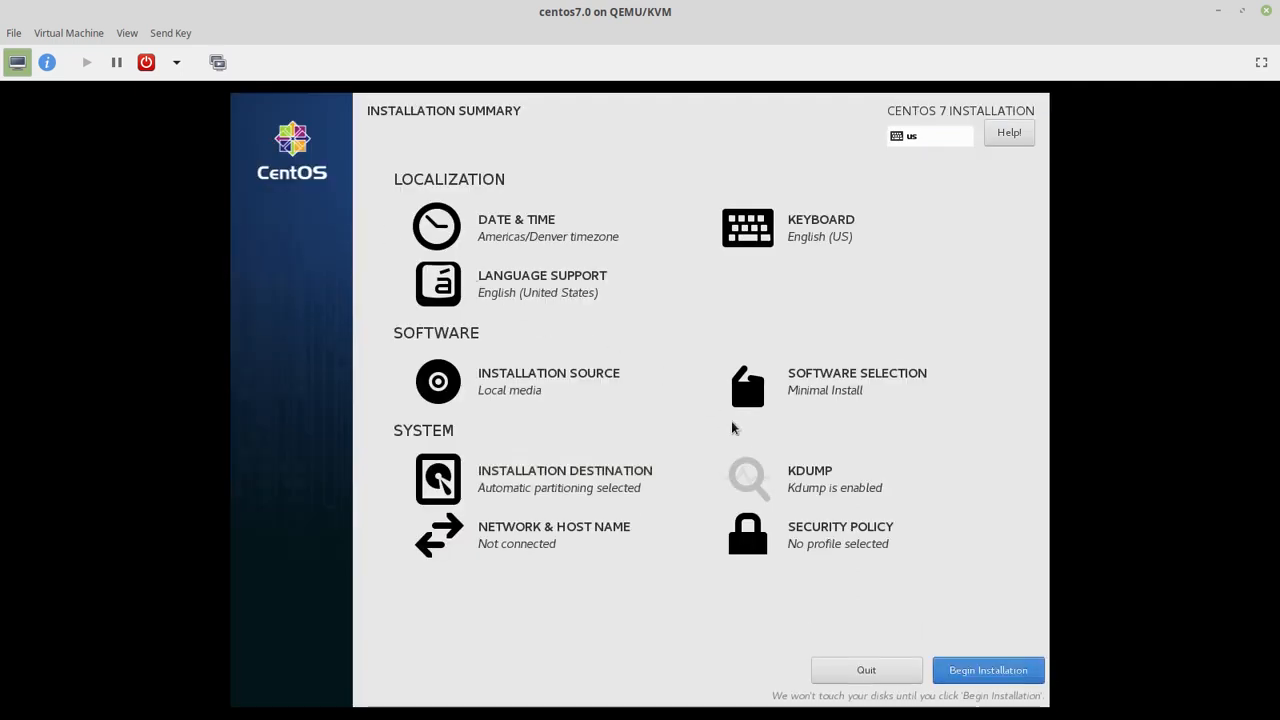
mouse_move(798, 543)
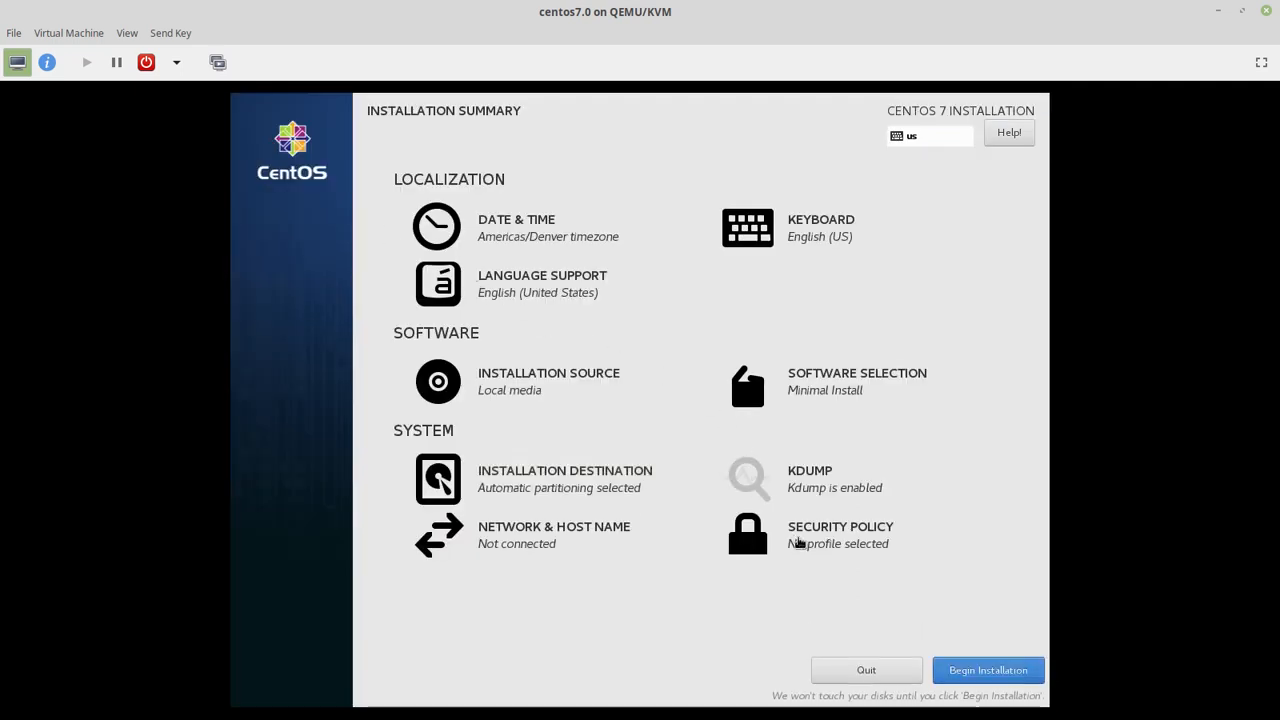
mouse_move(830, 591)
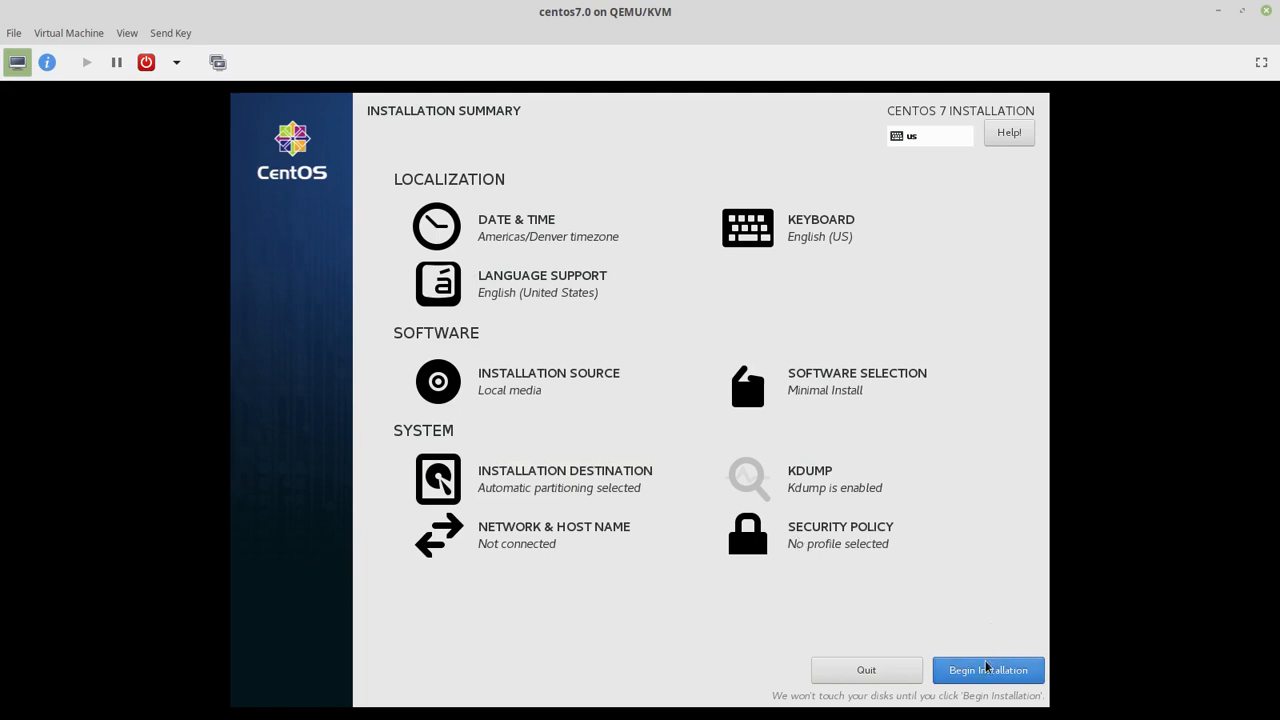
Step: Begin installation and set the root password, accepting the weak-password warning
left_click(987, 670)
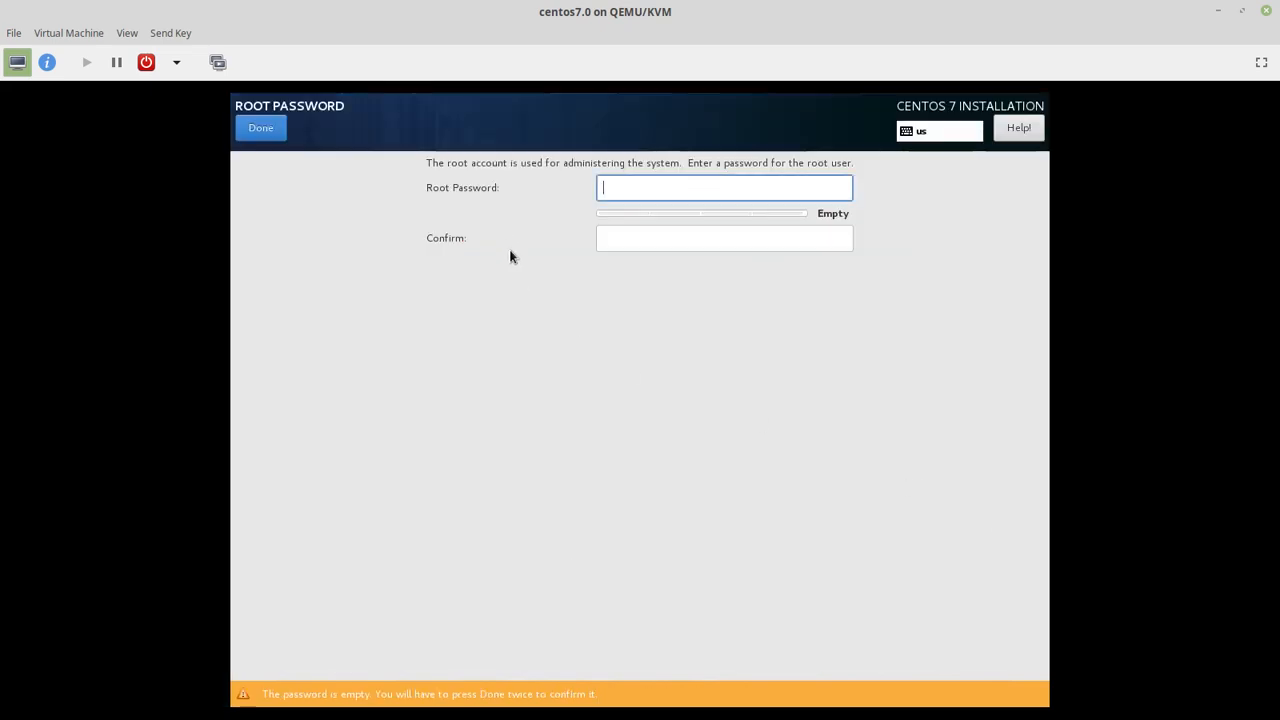
mouse_move(603, 308)
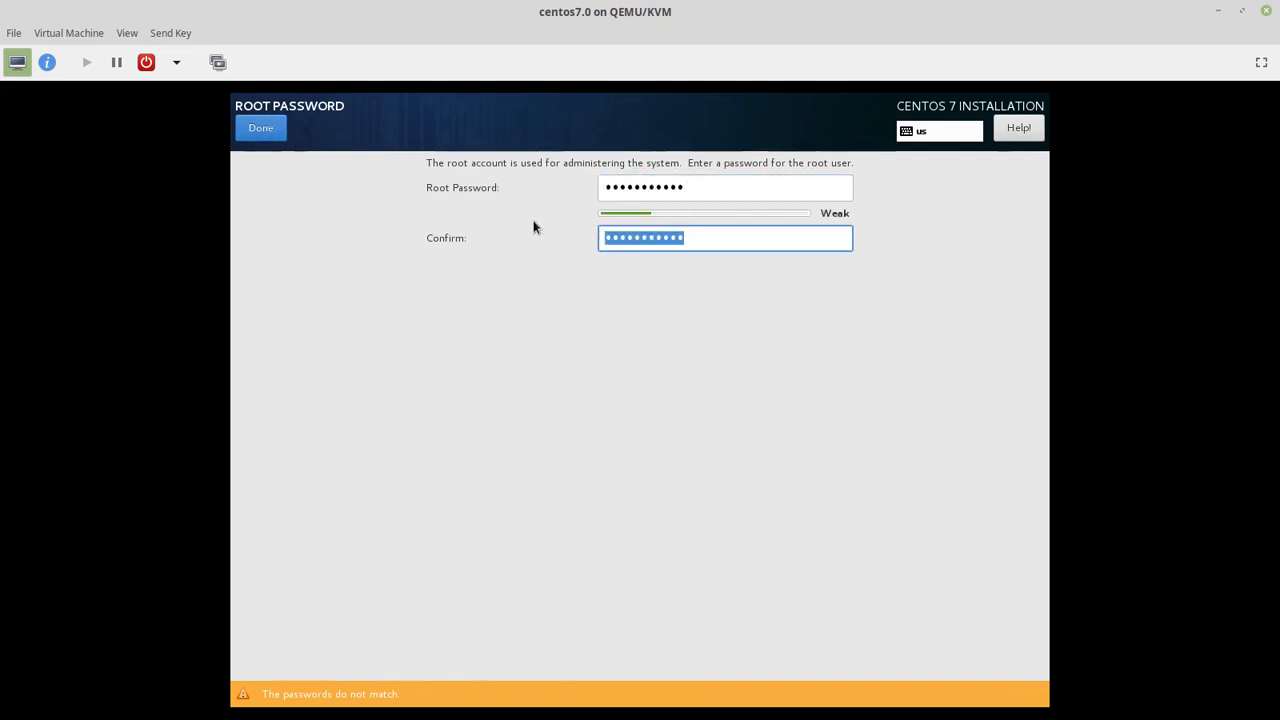
left_click(260, 127)
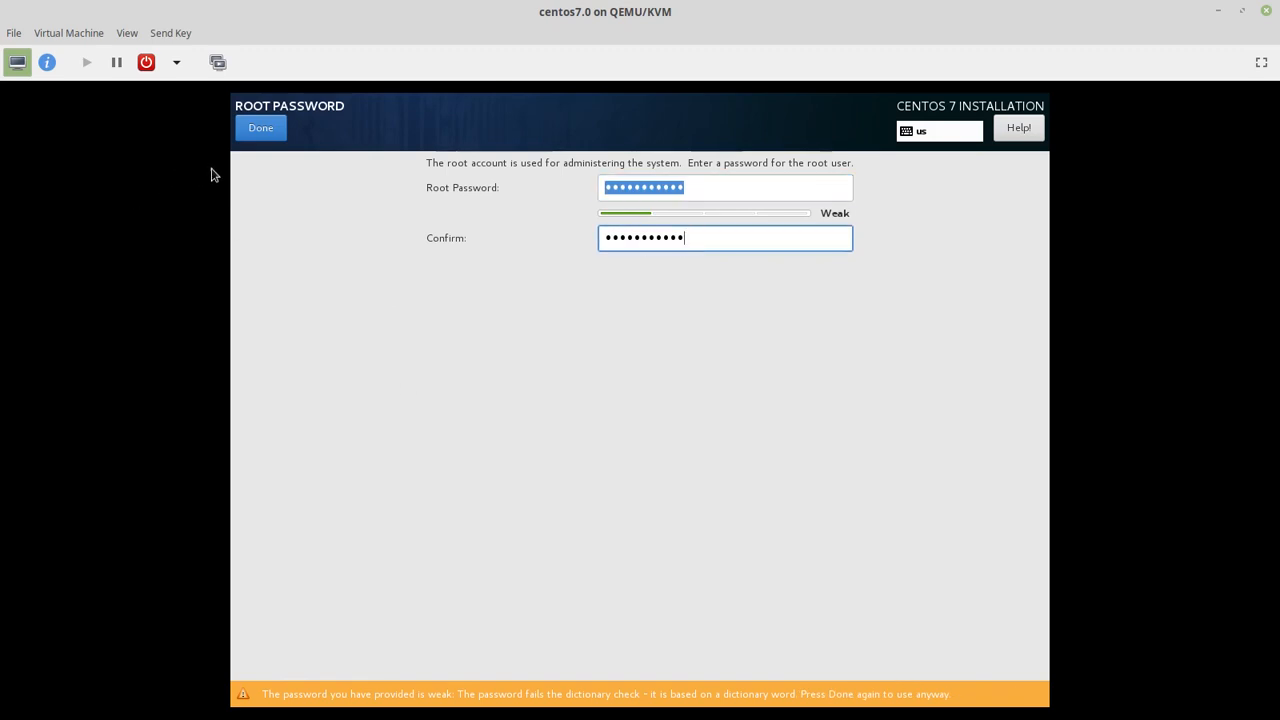
left_click(260, 127)
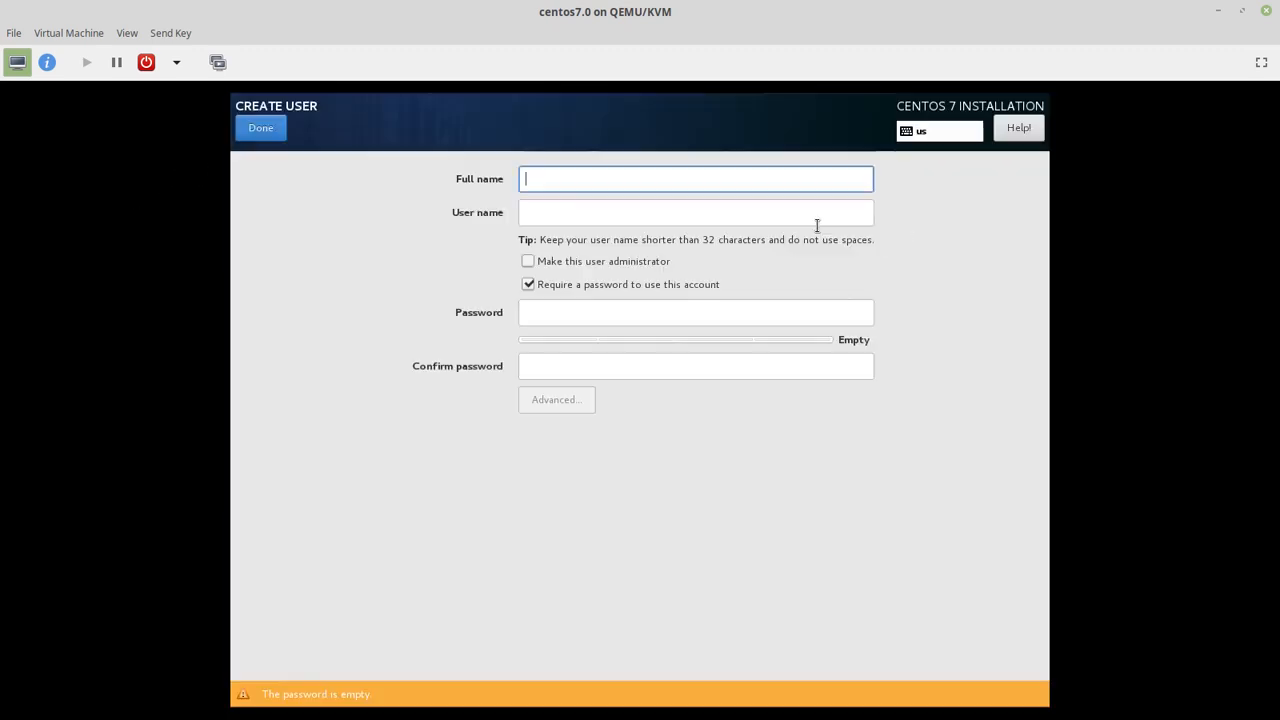
Step: Create administrator user Nathan with a required password and saved advanced group settings
type("N")
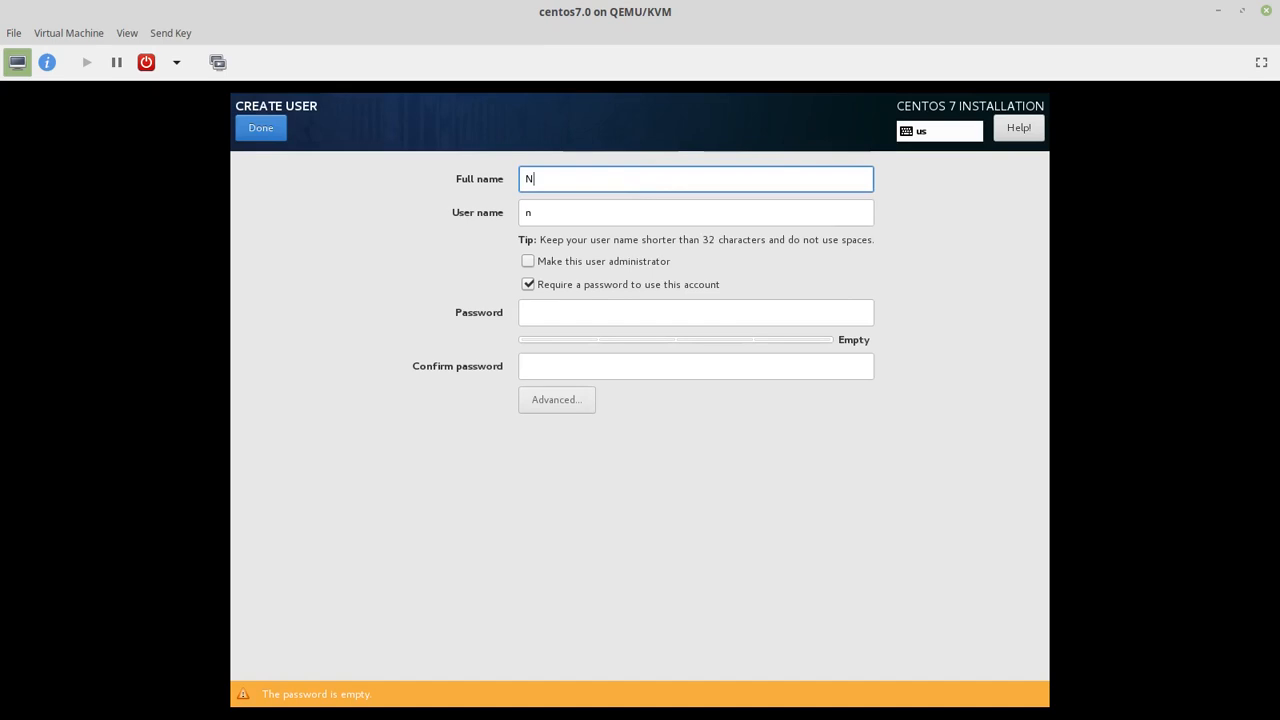
type("athan")
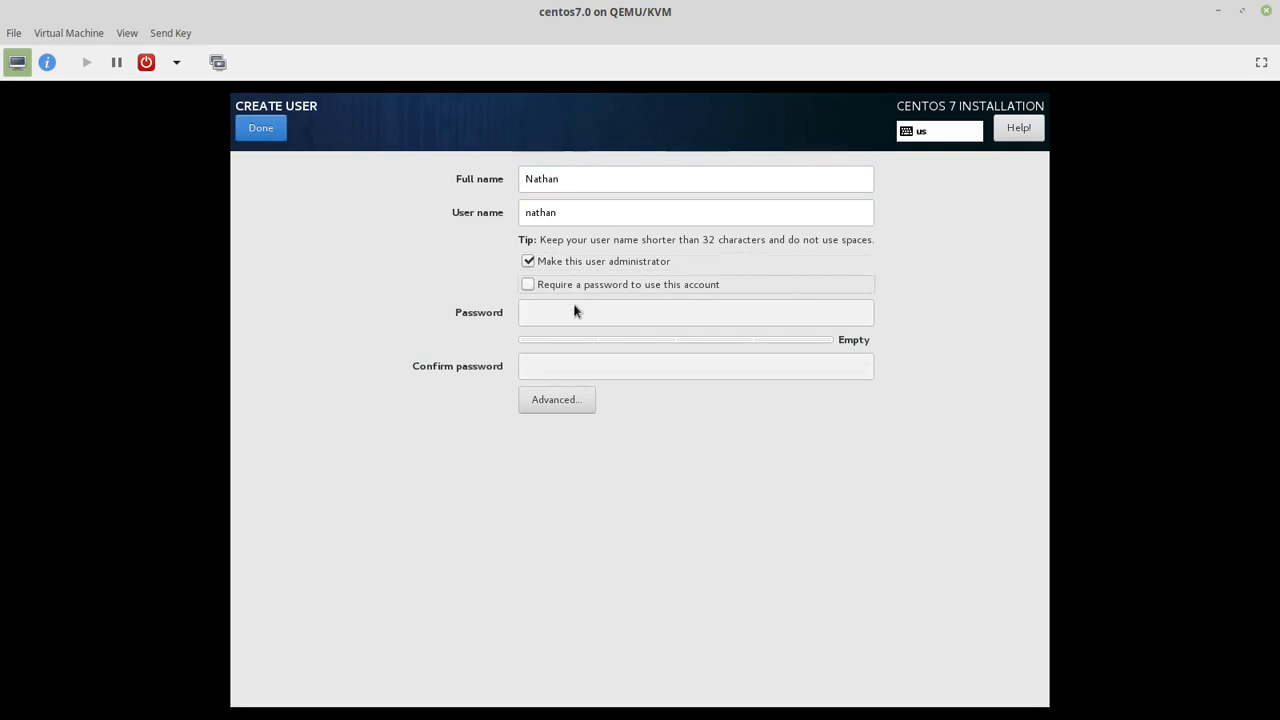
left_click(528, 284)
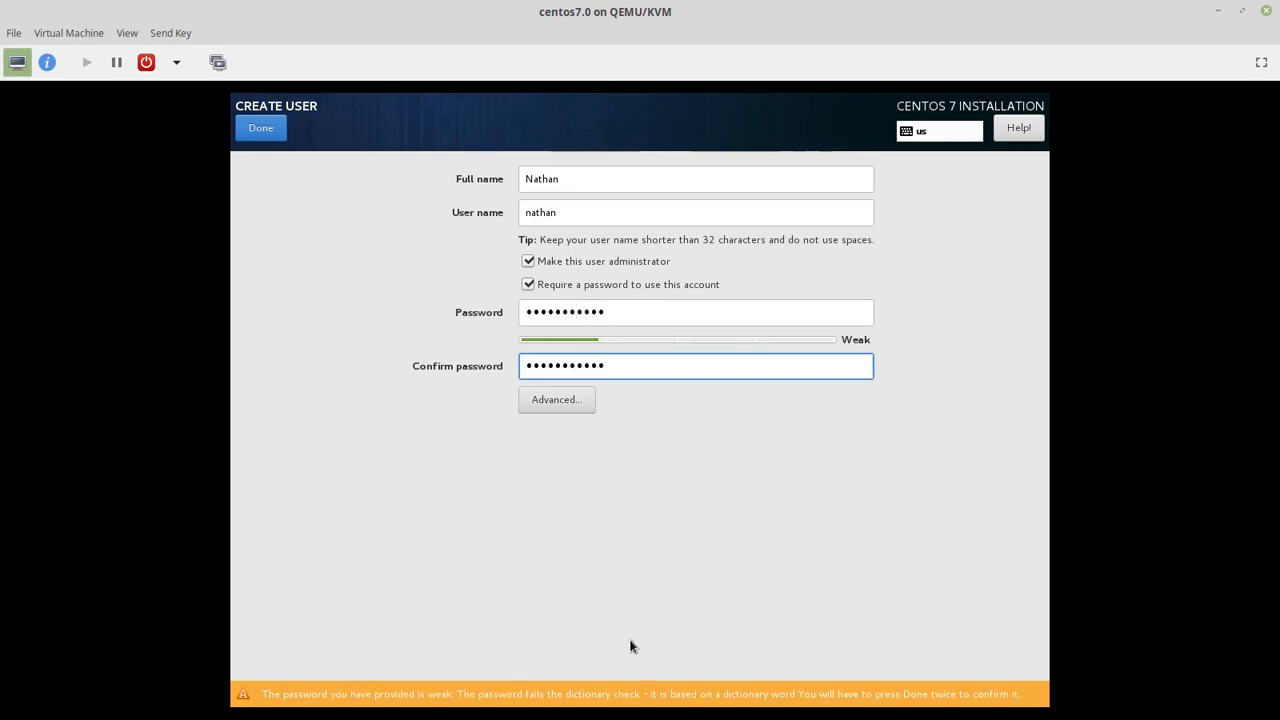
left_click(556, 399)
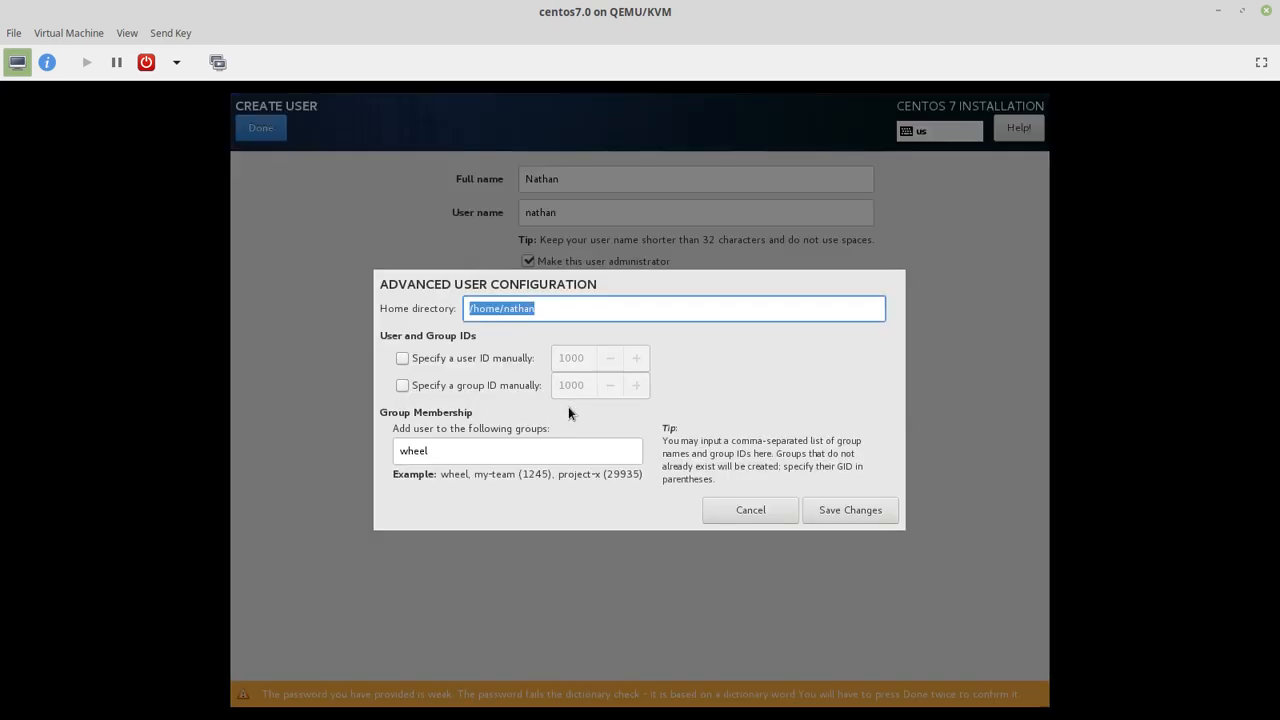
mouse_move(466, 408)
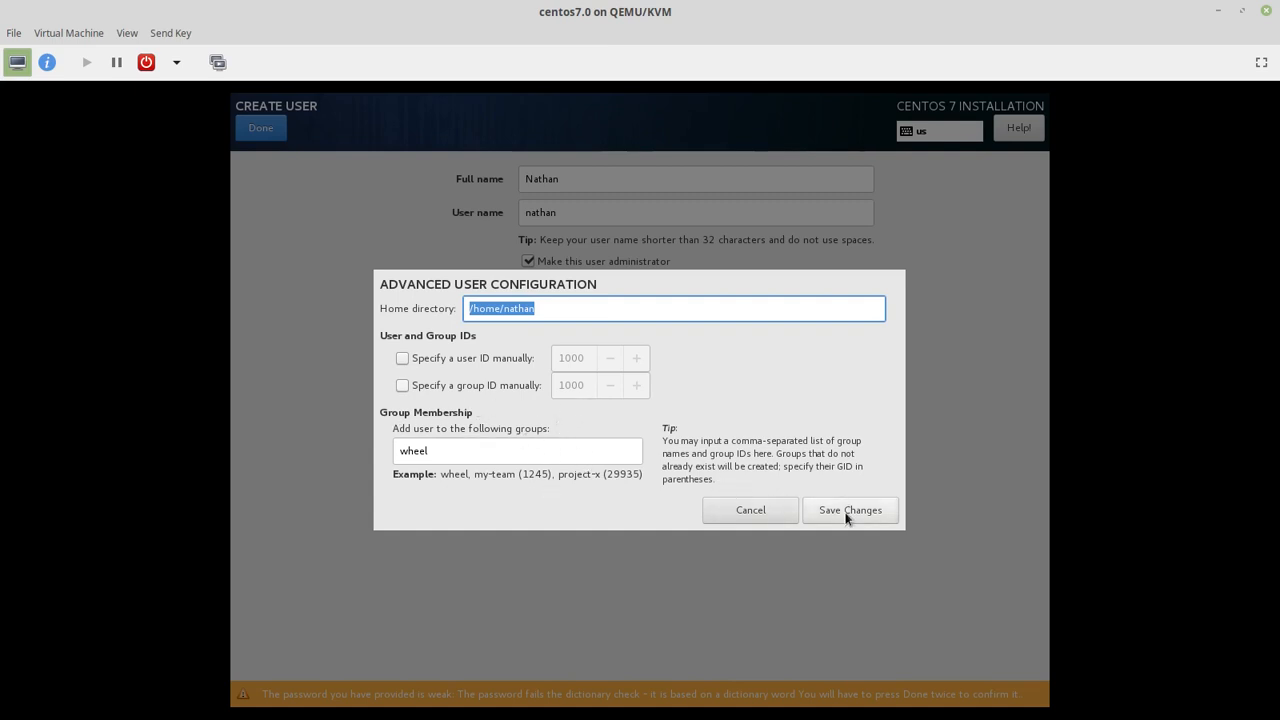
left_click(849, 510)
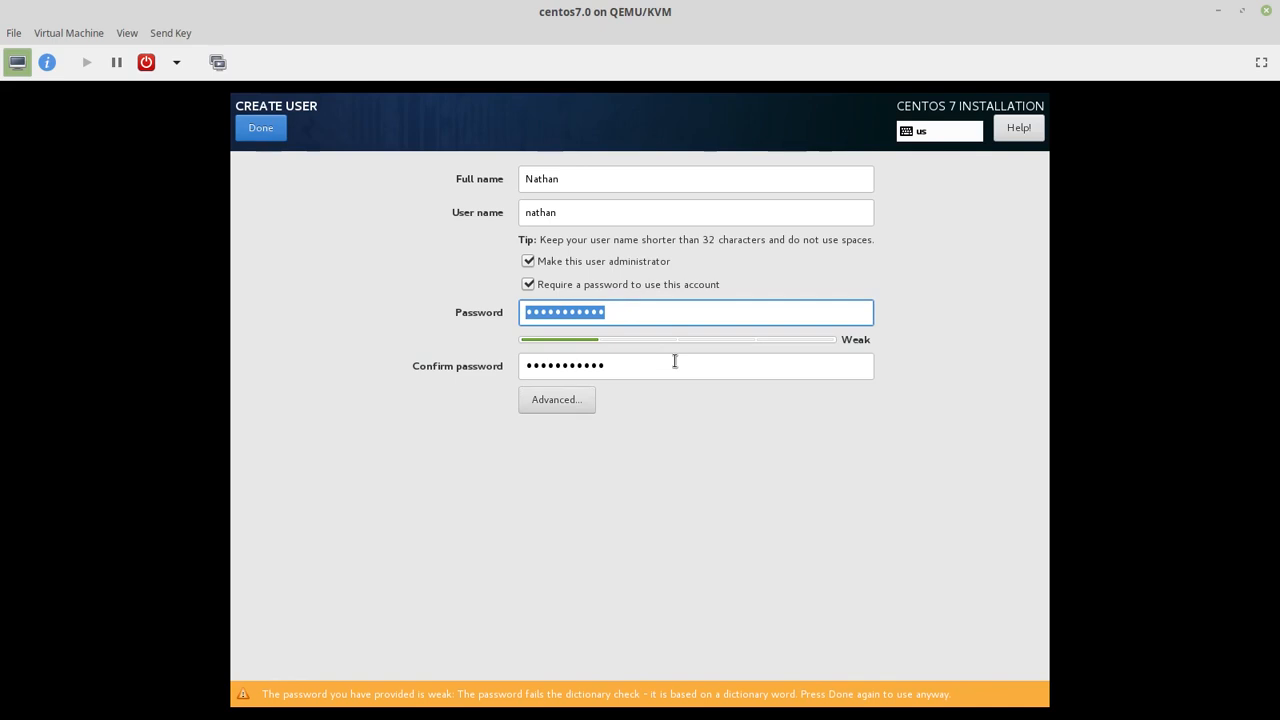
left_click(260, 127)
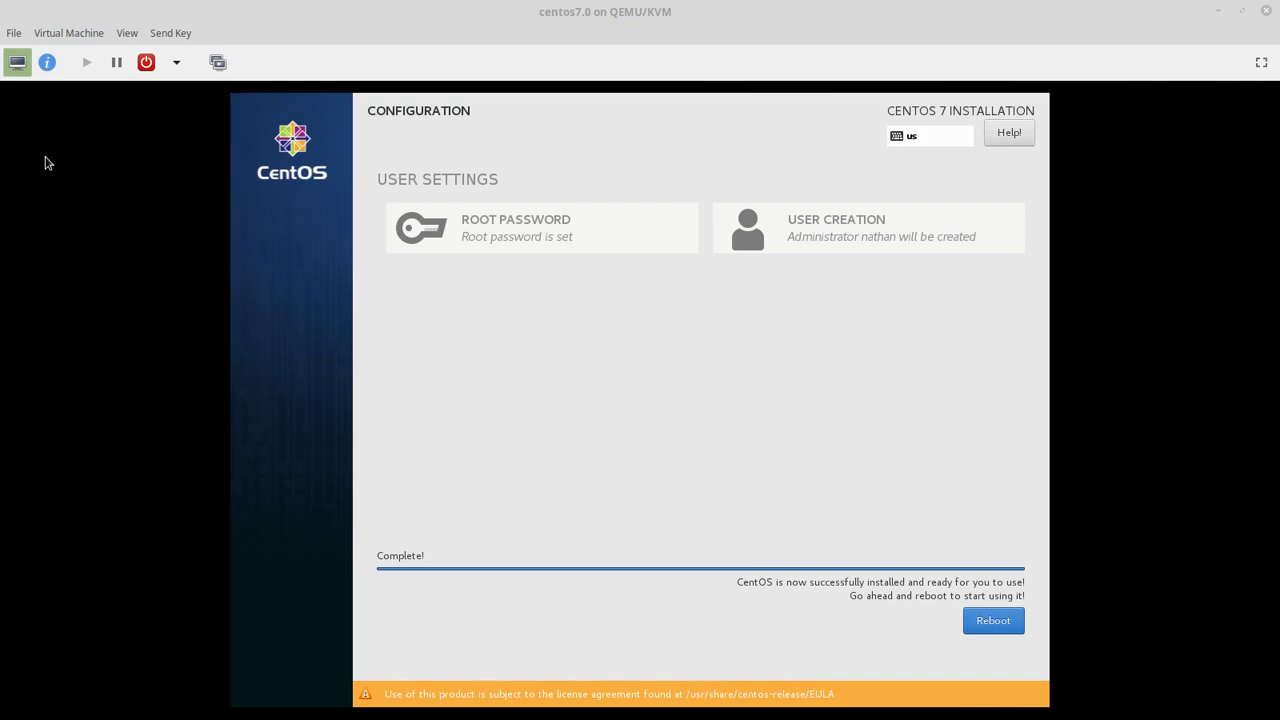
mouse_move(493, 218)
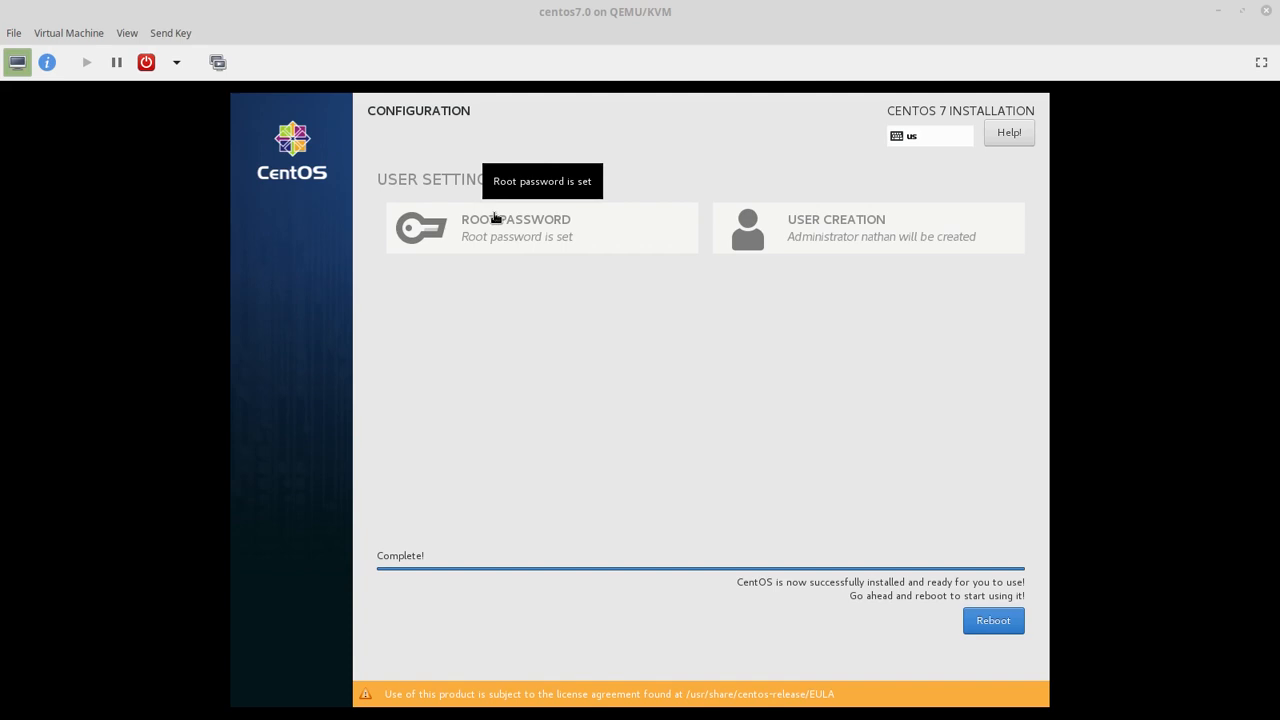
mouse_move(514, 314)
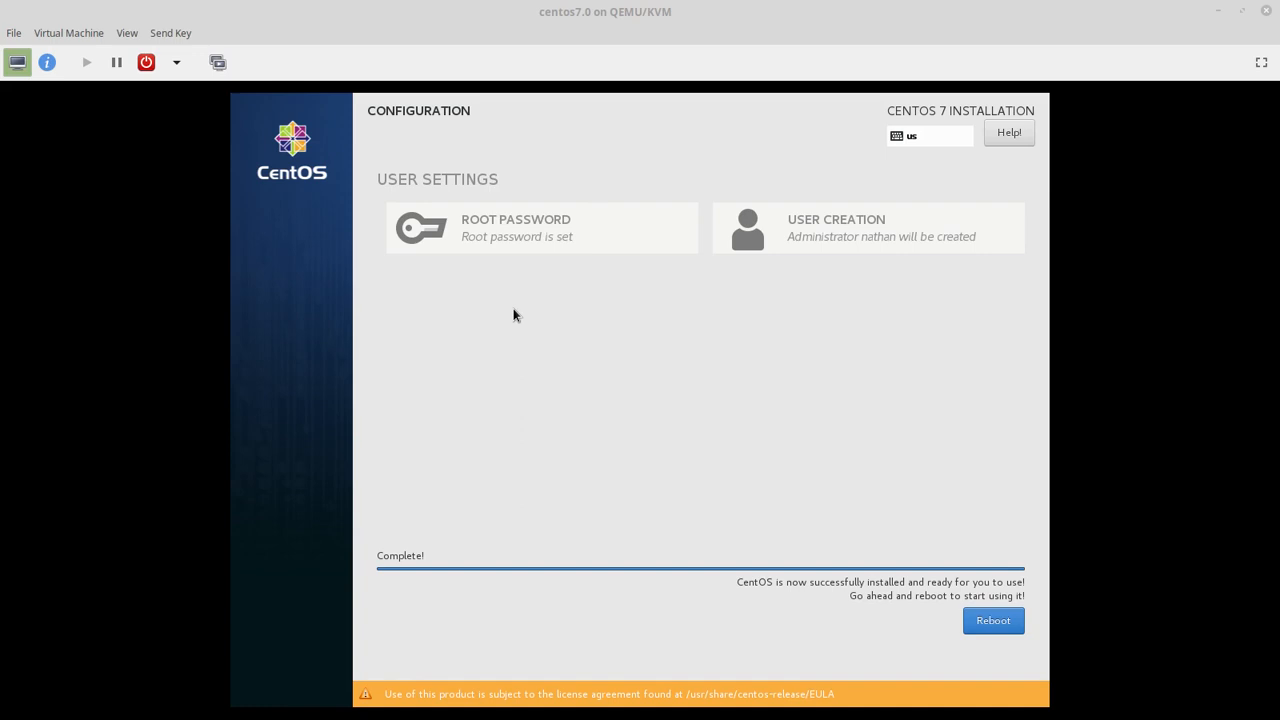
mouse_move(862, 586)
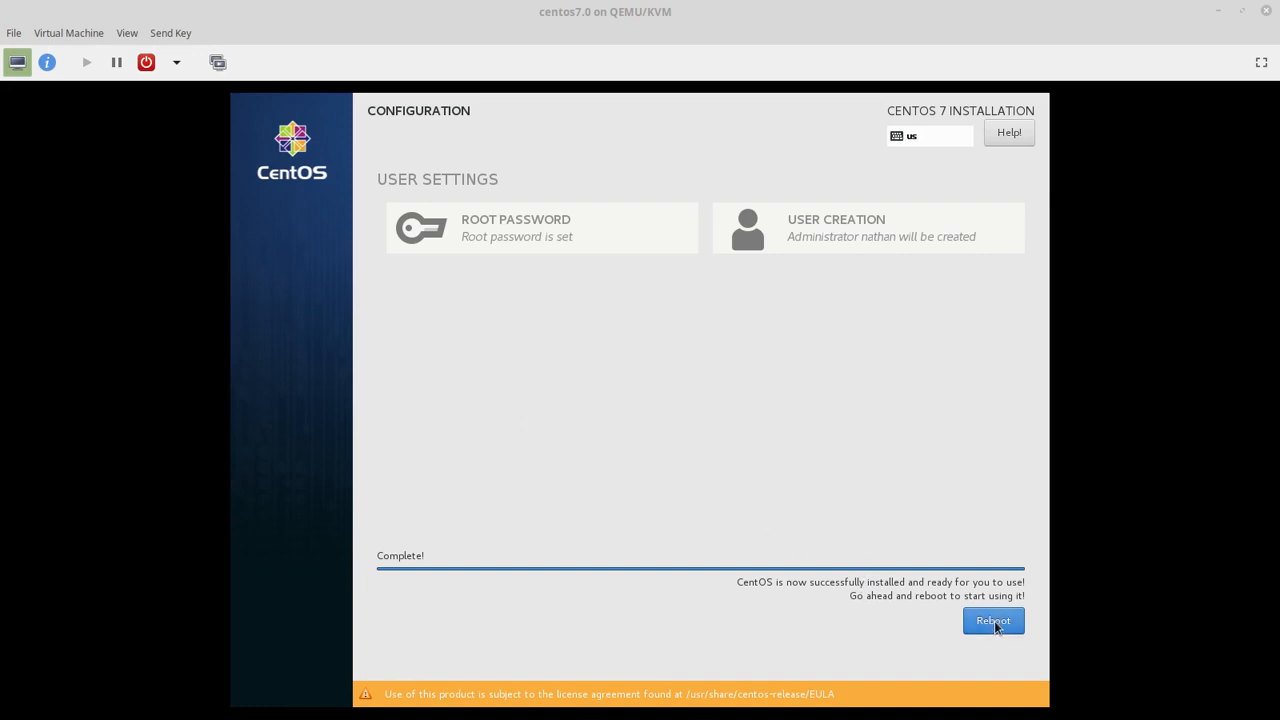
Step: Reboot the guest from the installation Complete screen
left_click(992, 621)
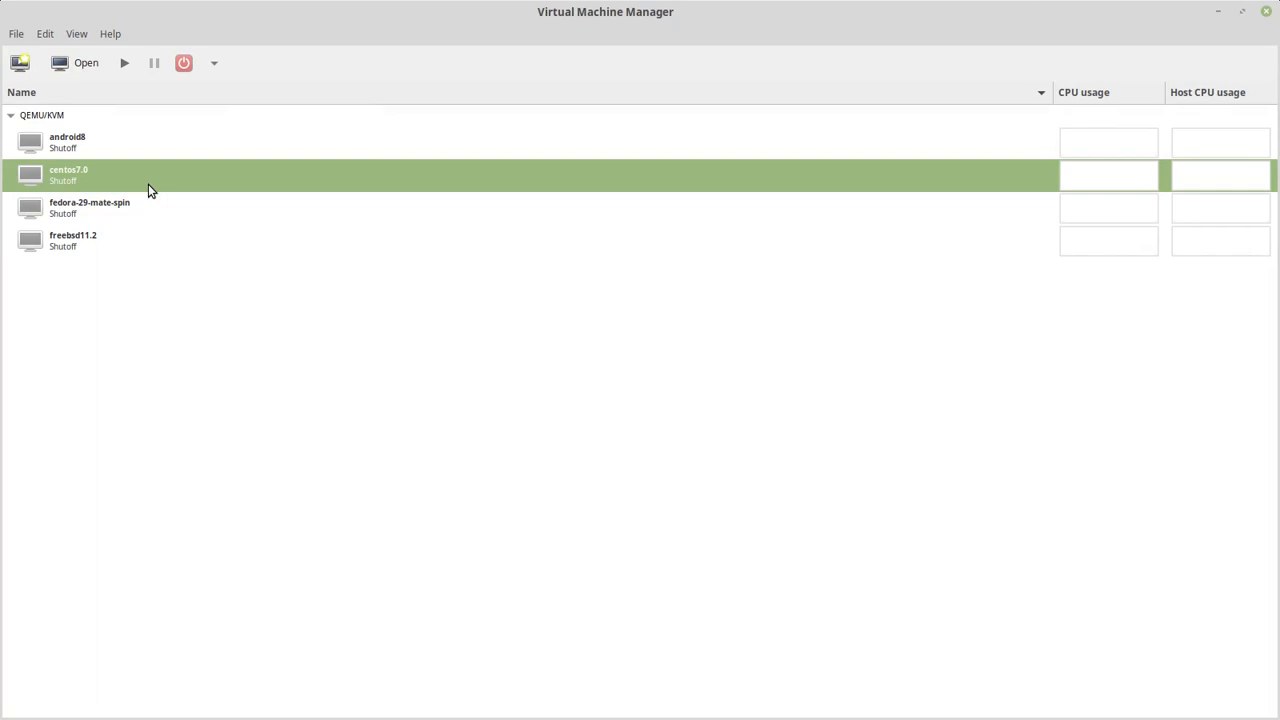
Step: Open the centos7.0 console and power on the guest from its toolbar
double_click(68, 175)
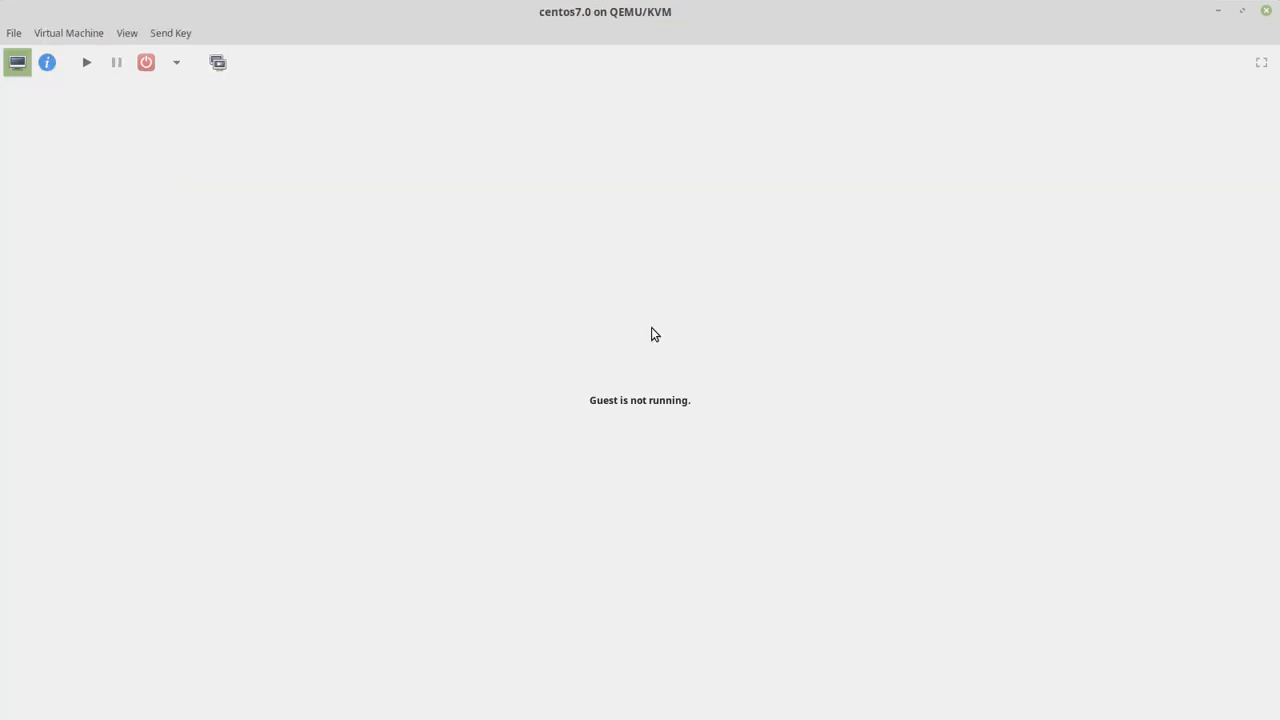
left_click(86, 62)
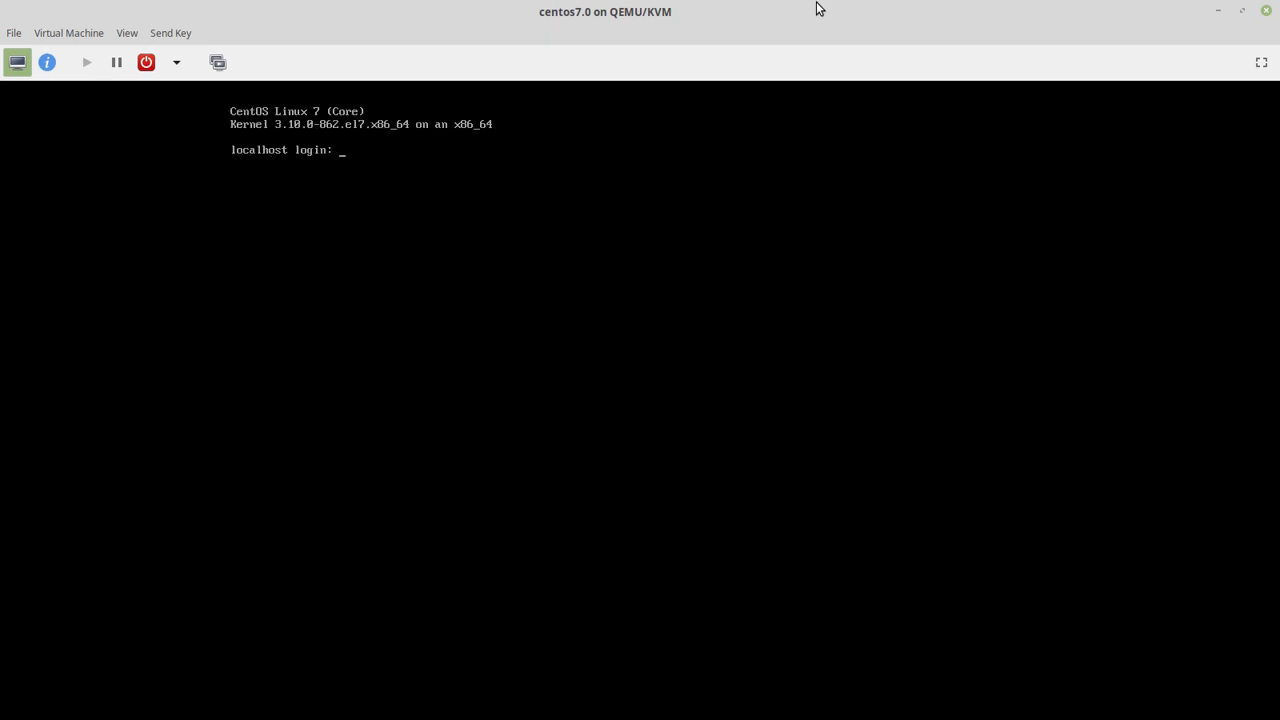
Step: Log in as nathan, inspect interfaces, and open ifcfg-eth0 in vi with sudo
type("nathan")
type("sudo vi  /etc/sysconfig/network")
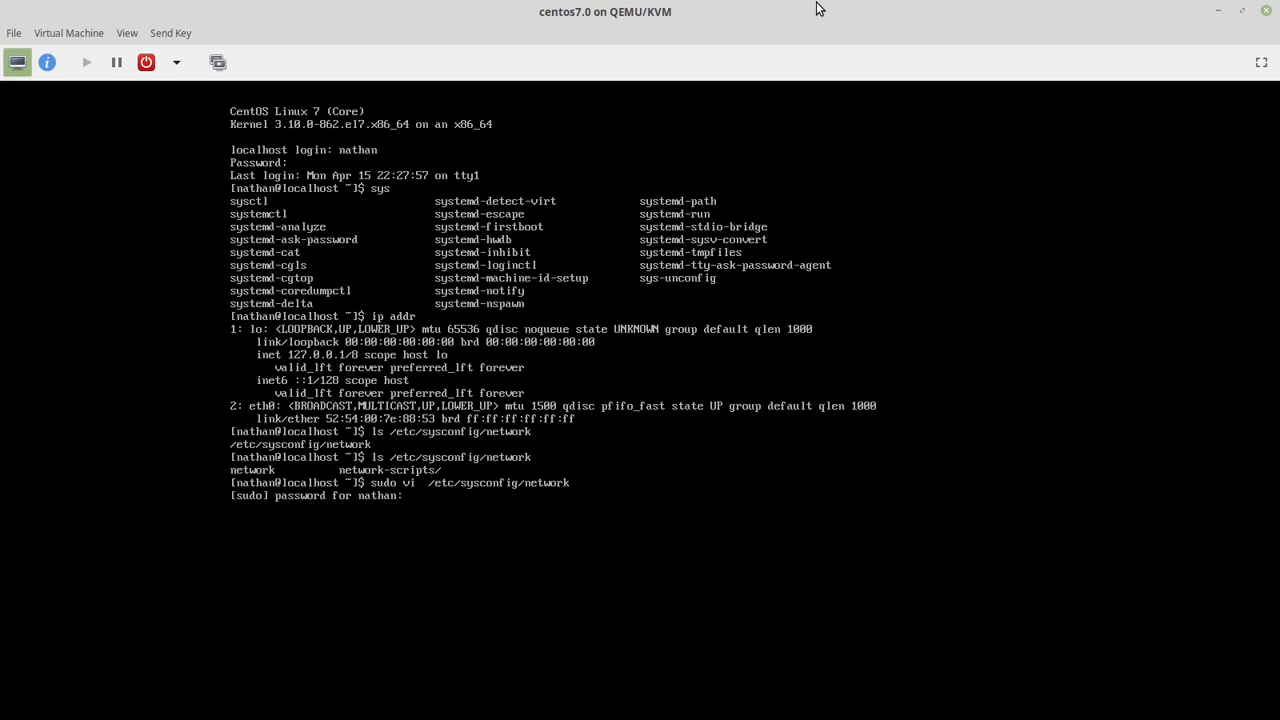
type("s")
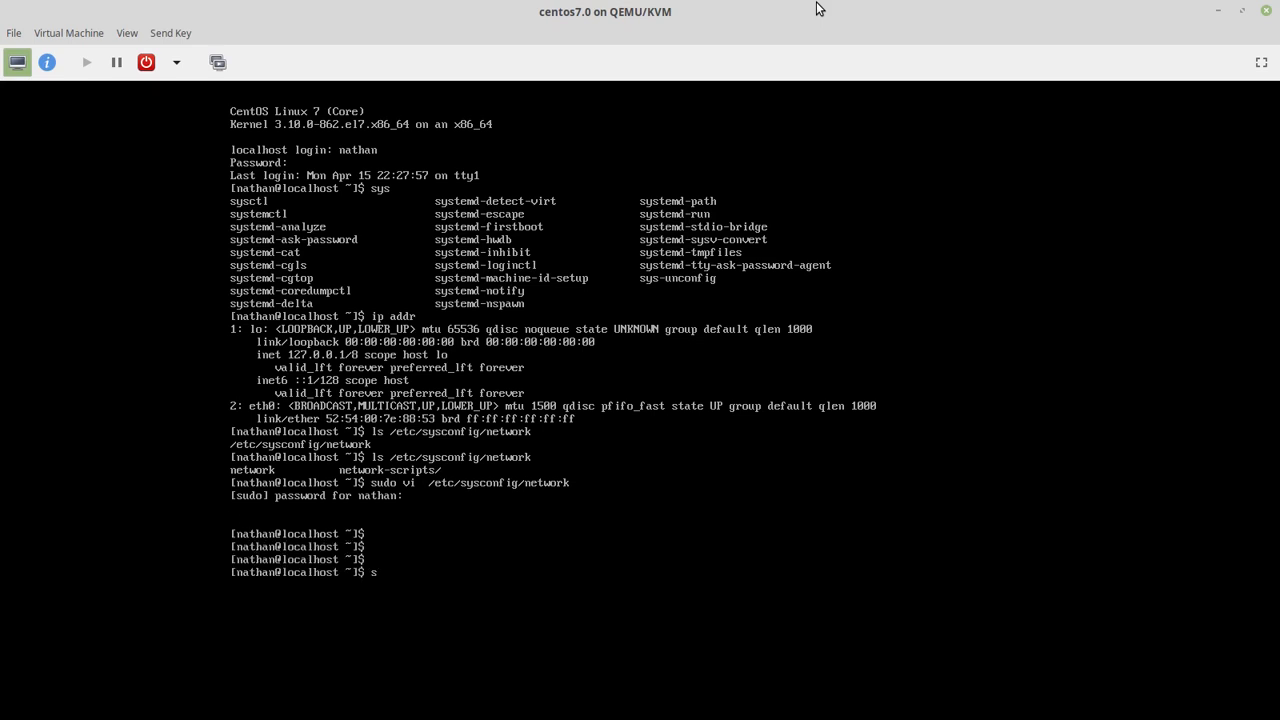
type("udo visudo")
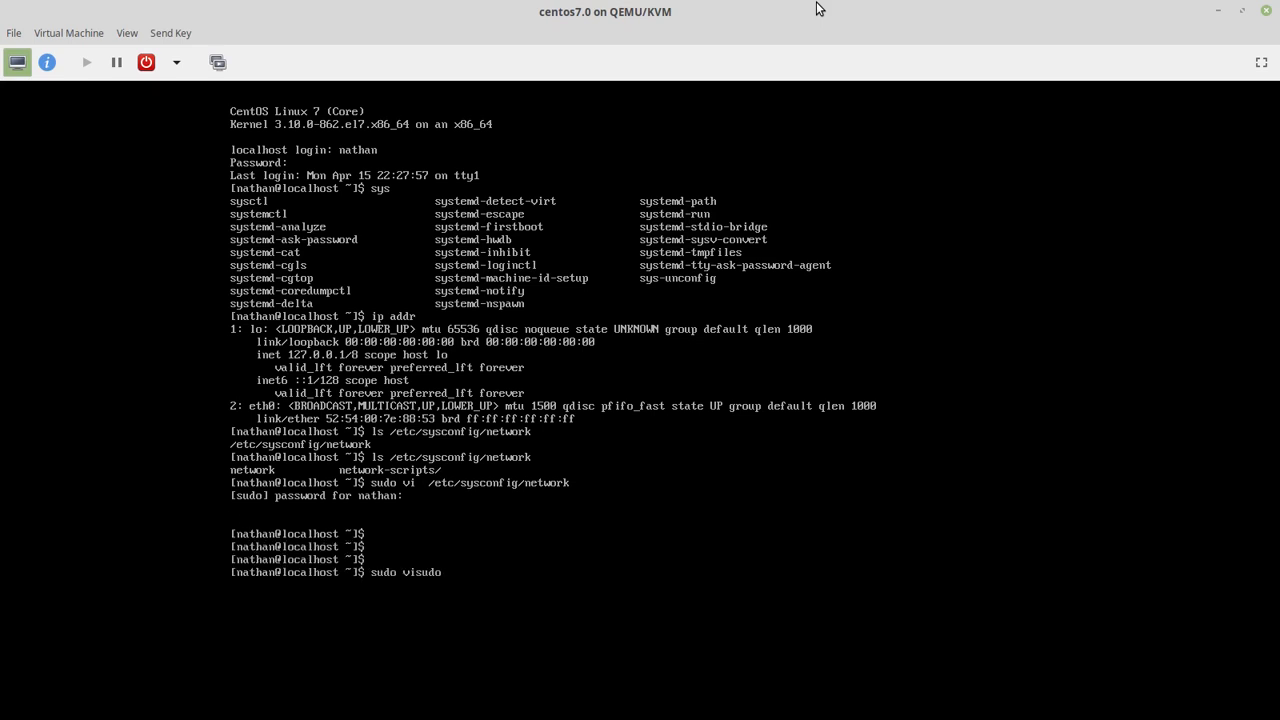
key("Return")
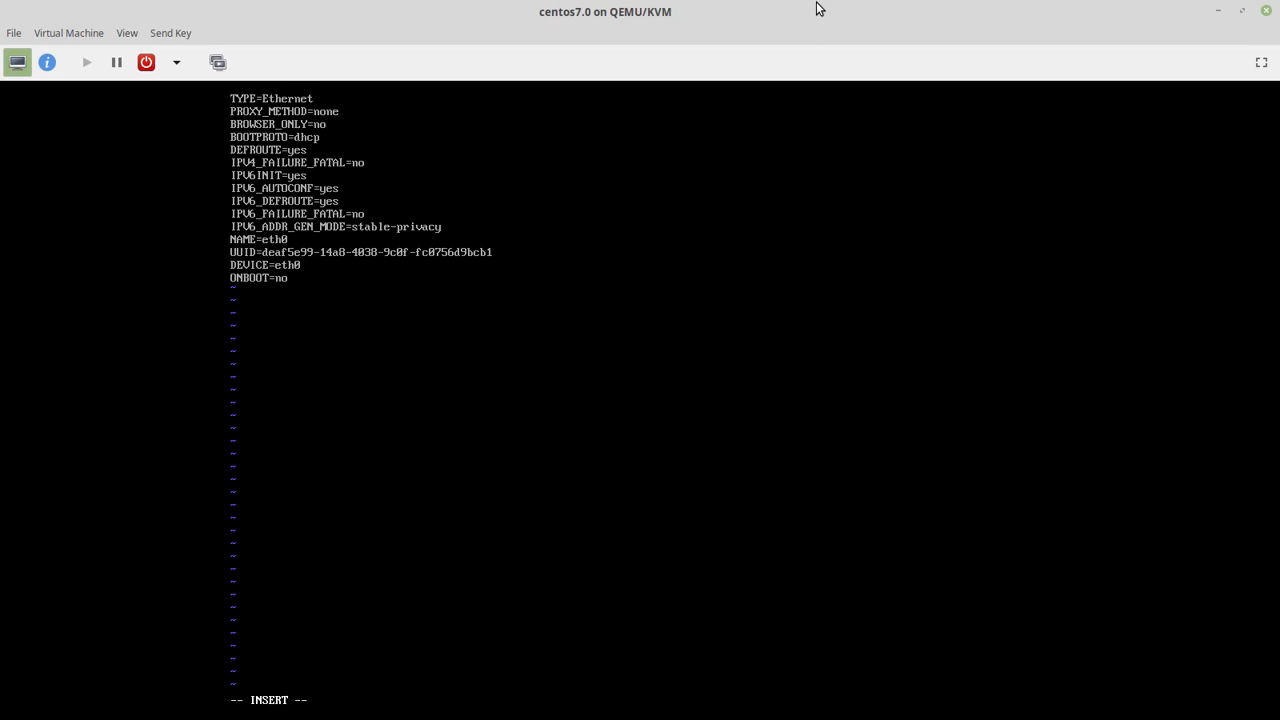
Step: Set ONBOOT=yes, bring eth0 up with sudo ifup, and start a yum update
type("yes")
type("ifup")
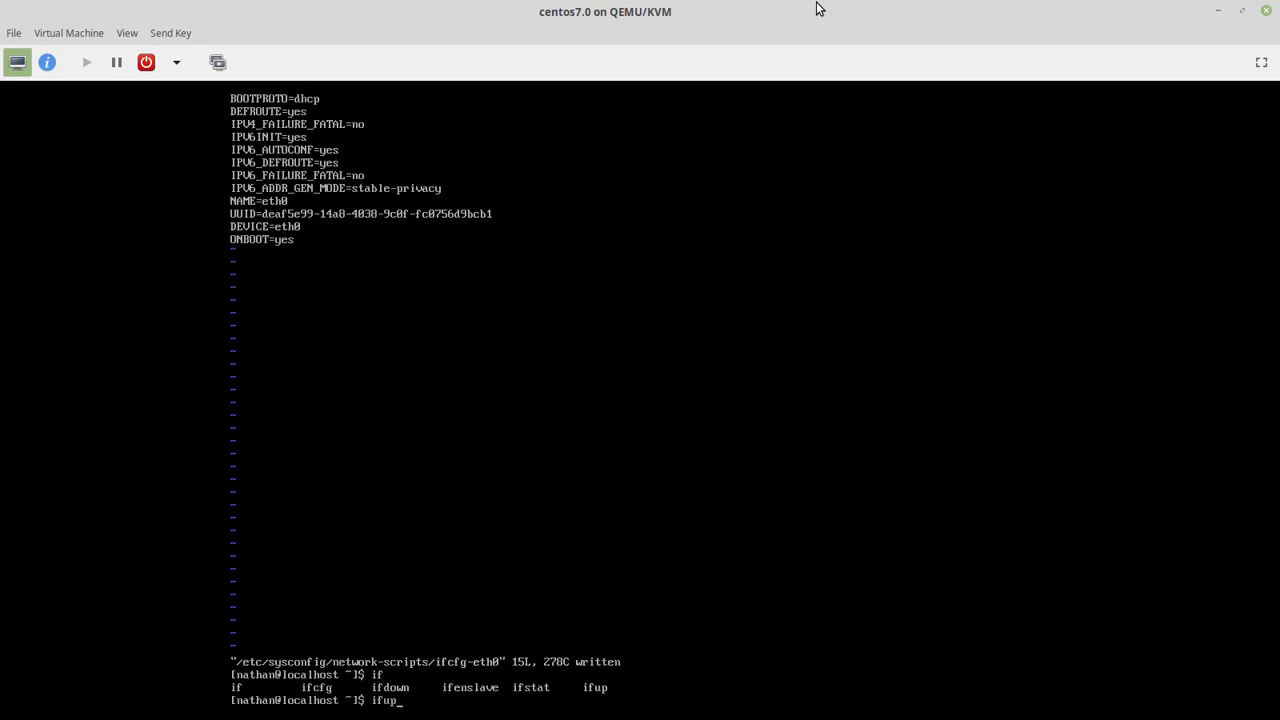
type("sudo ifup")
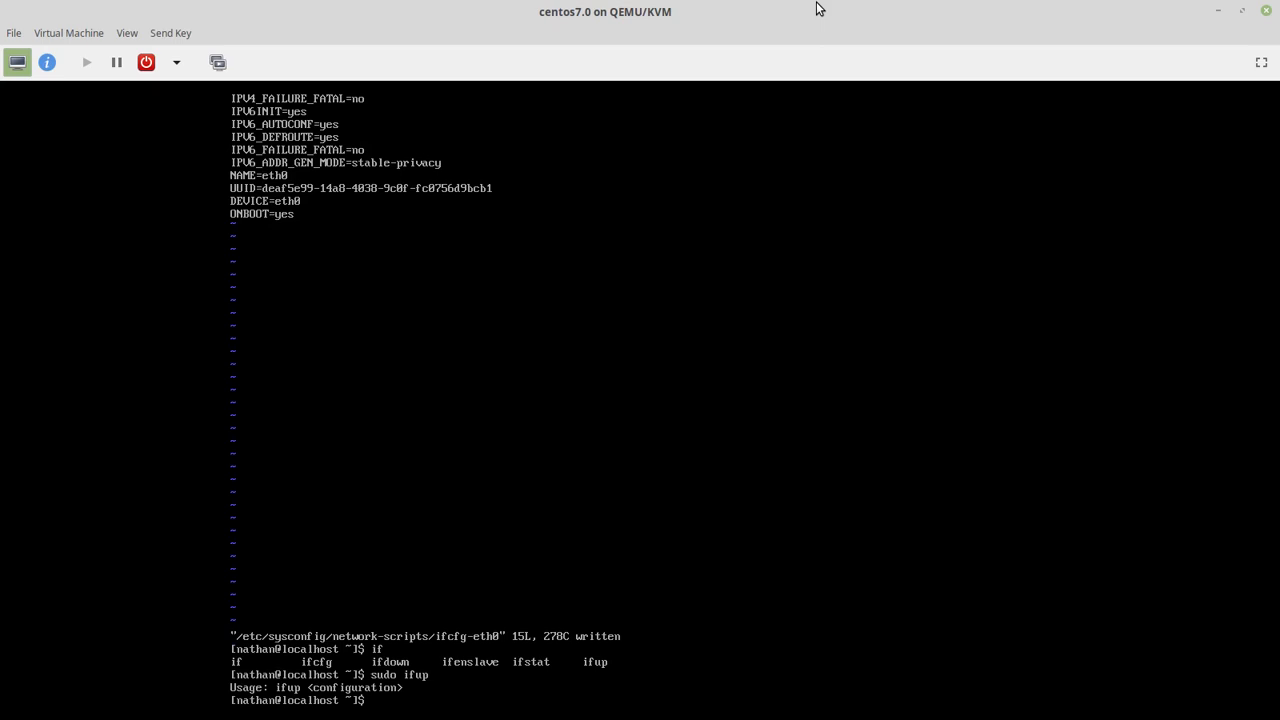
type("sudo ifup eth0")
type("sudo yum")
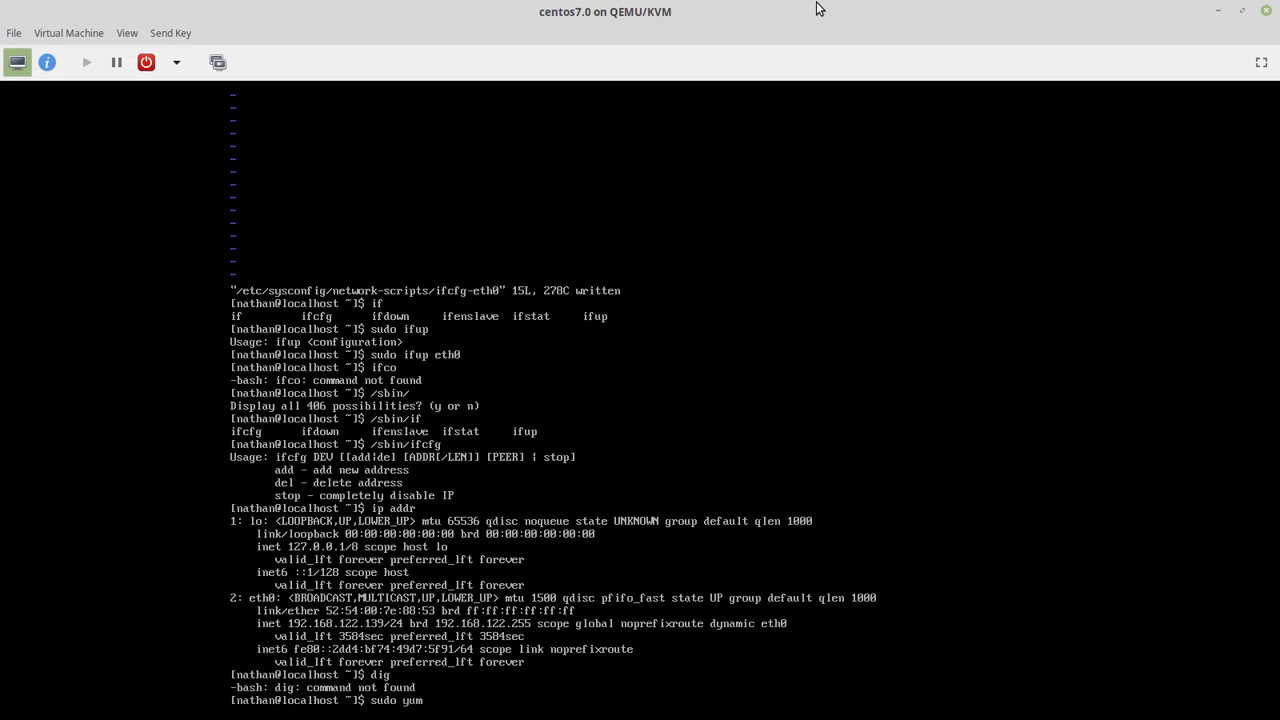
type("update")
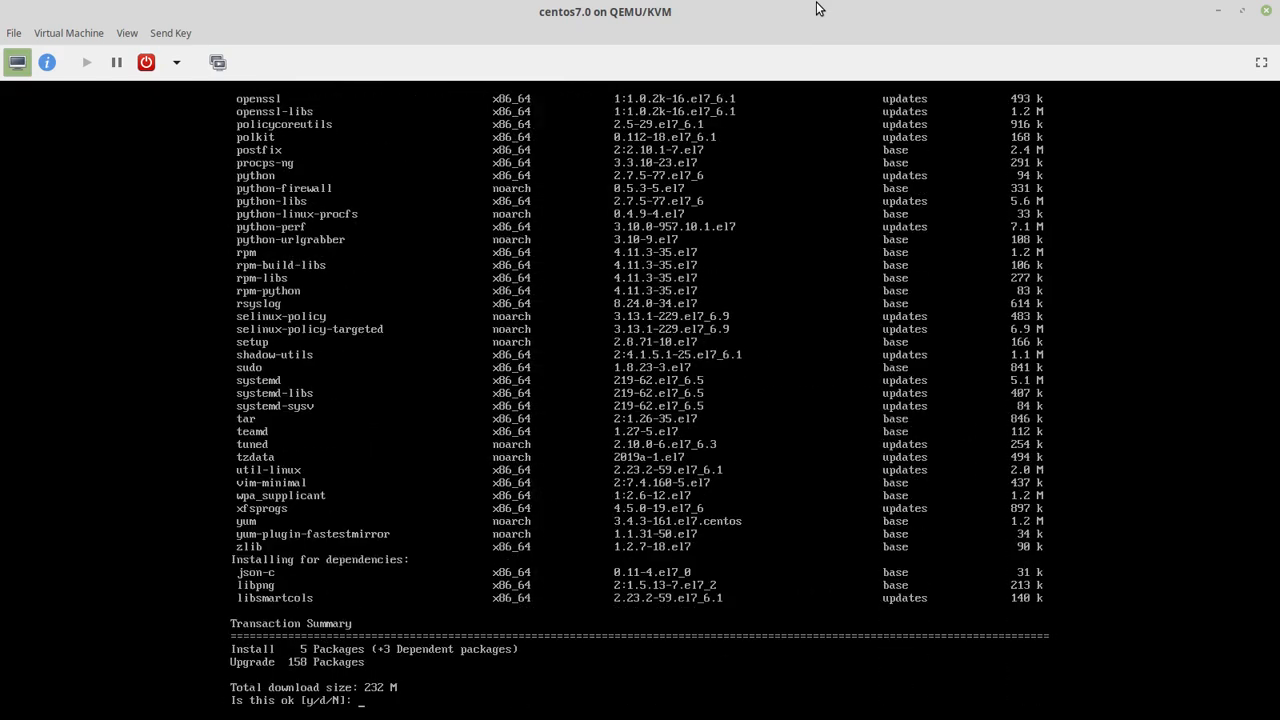
Step: Decline the update, look up ifconfig's package, and install net-tools and bind-utils
type("n")
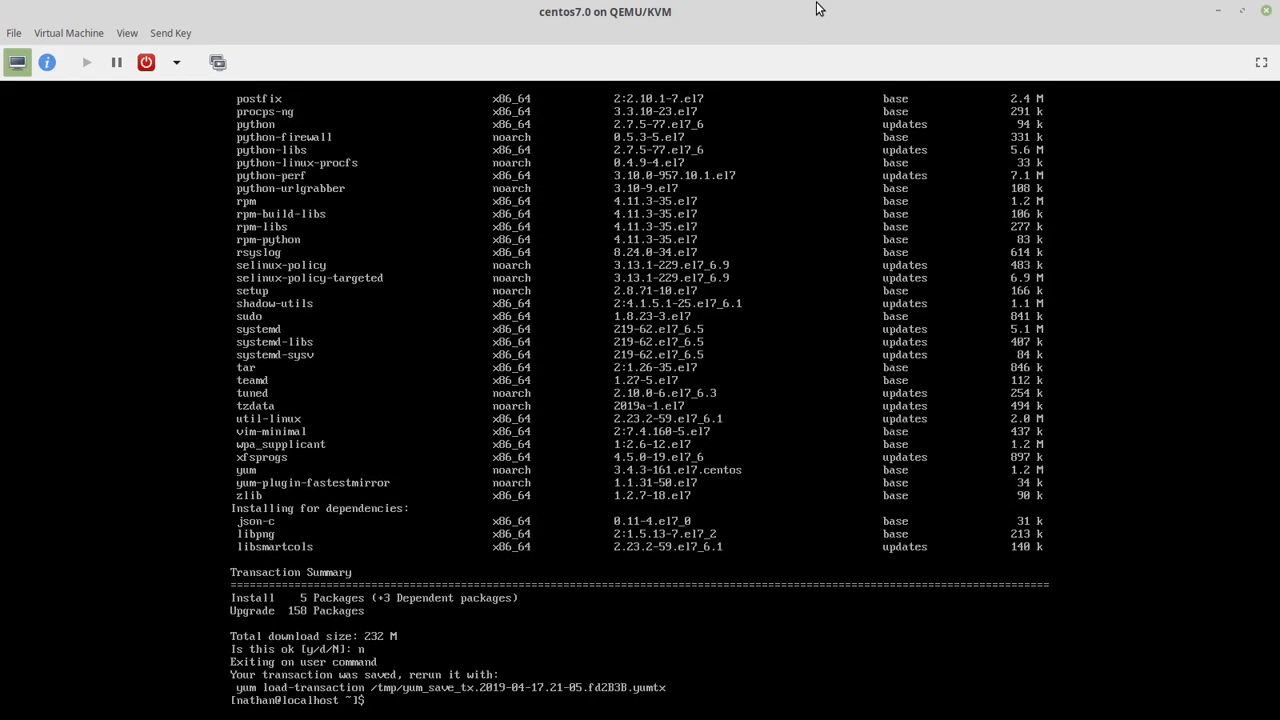
type("sudo yum provides /sbin/ifconfig")
type("sudo yum install")
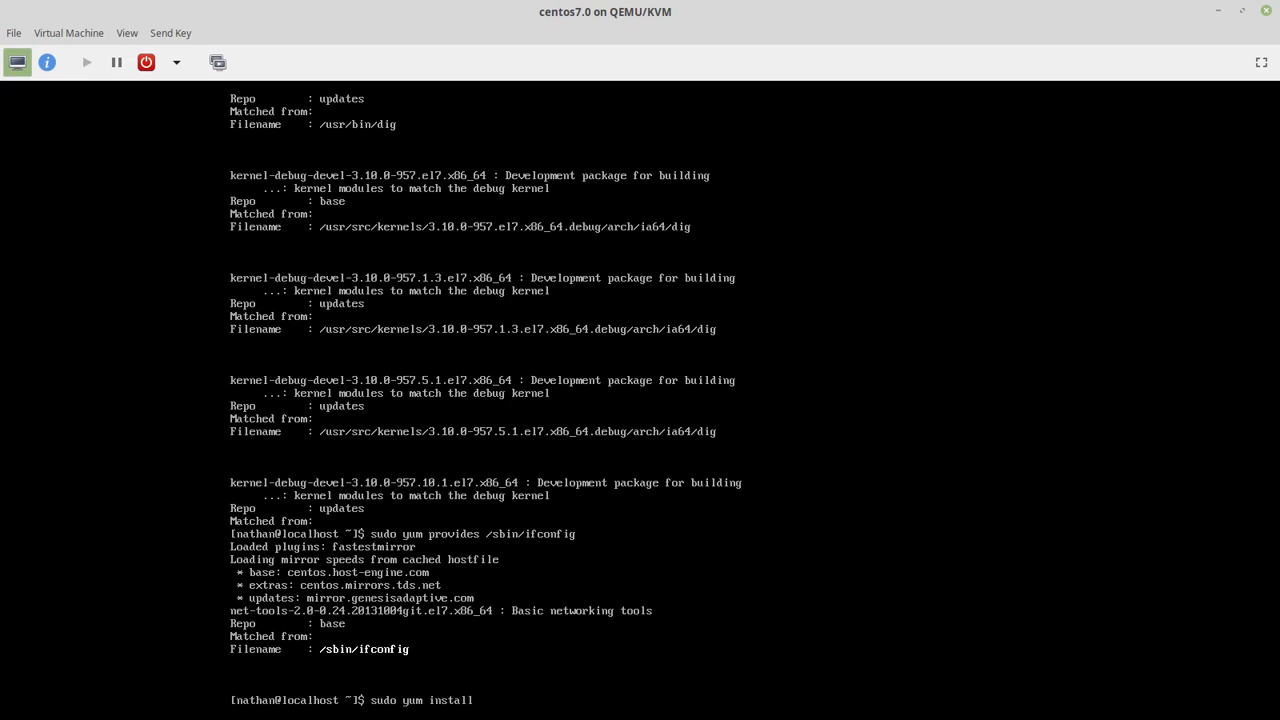
type("net-")
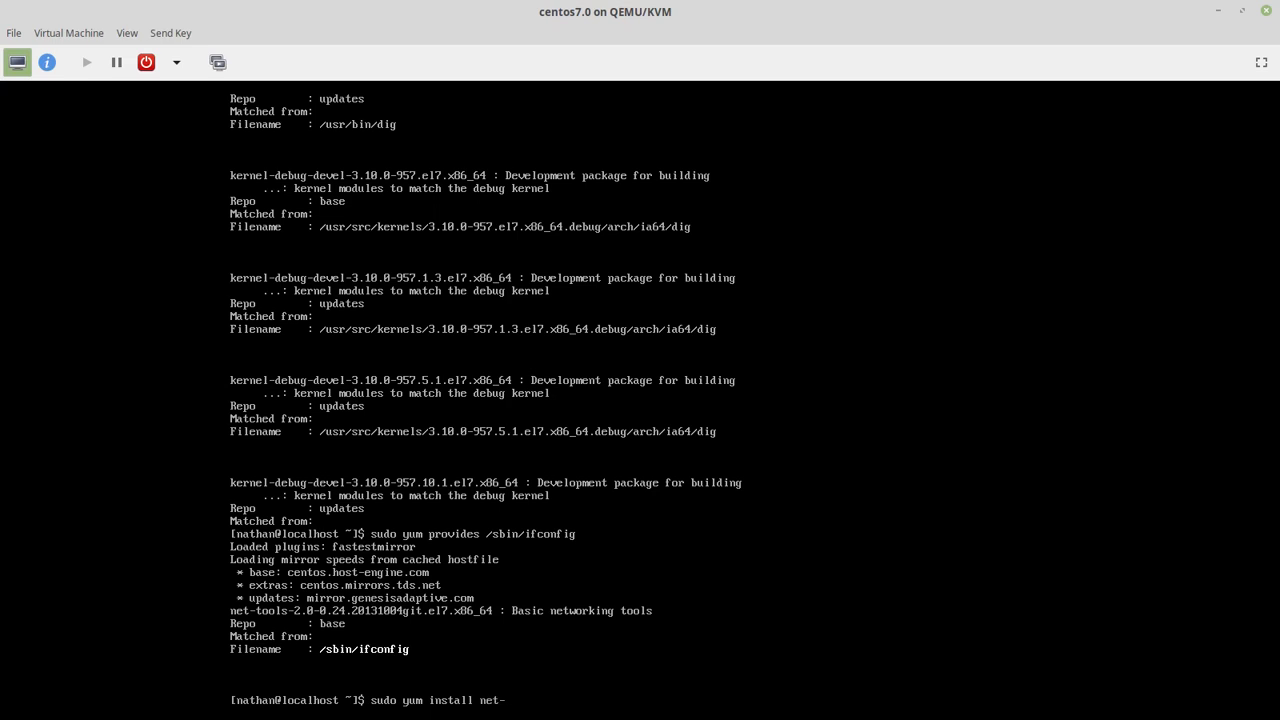
type("tools")
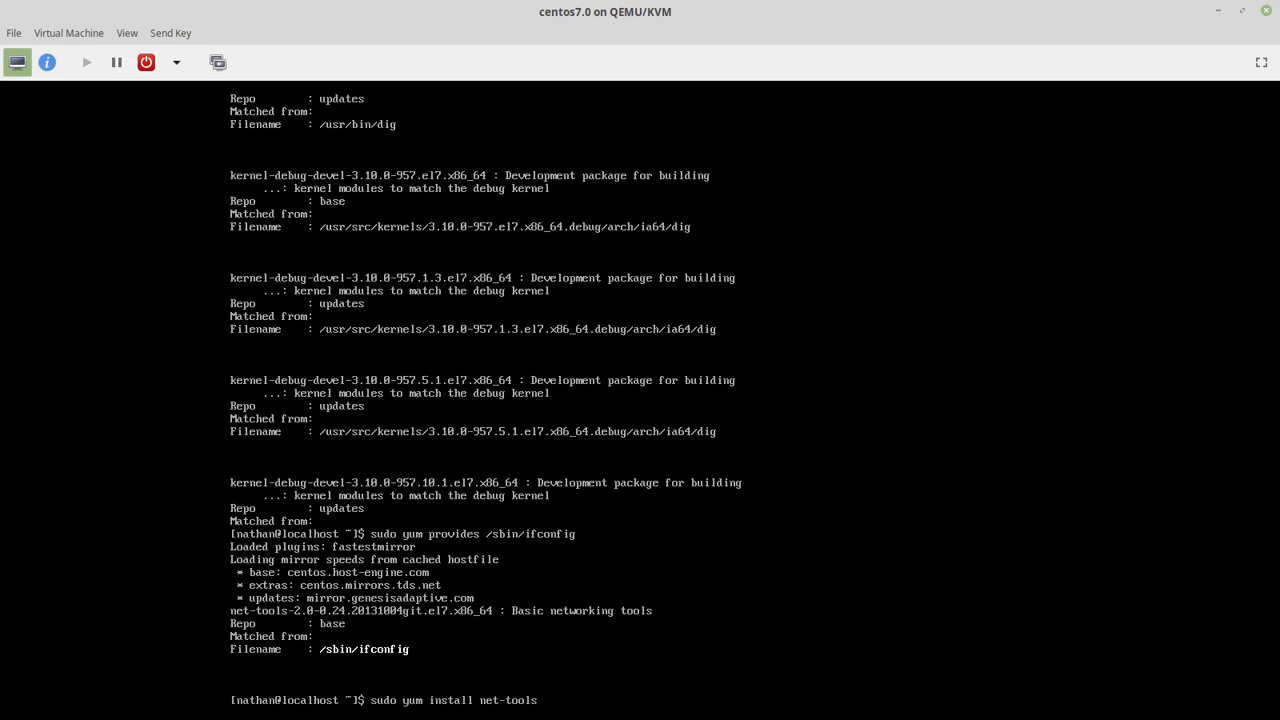
type("bind")
type("y")
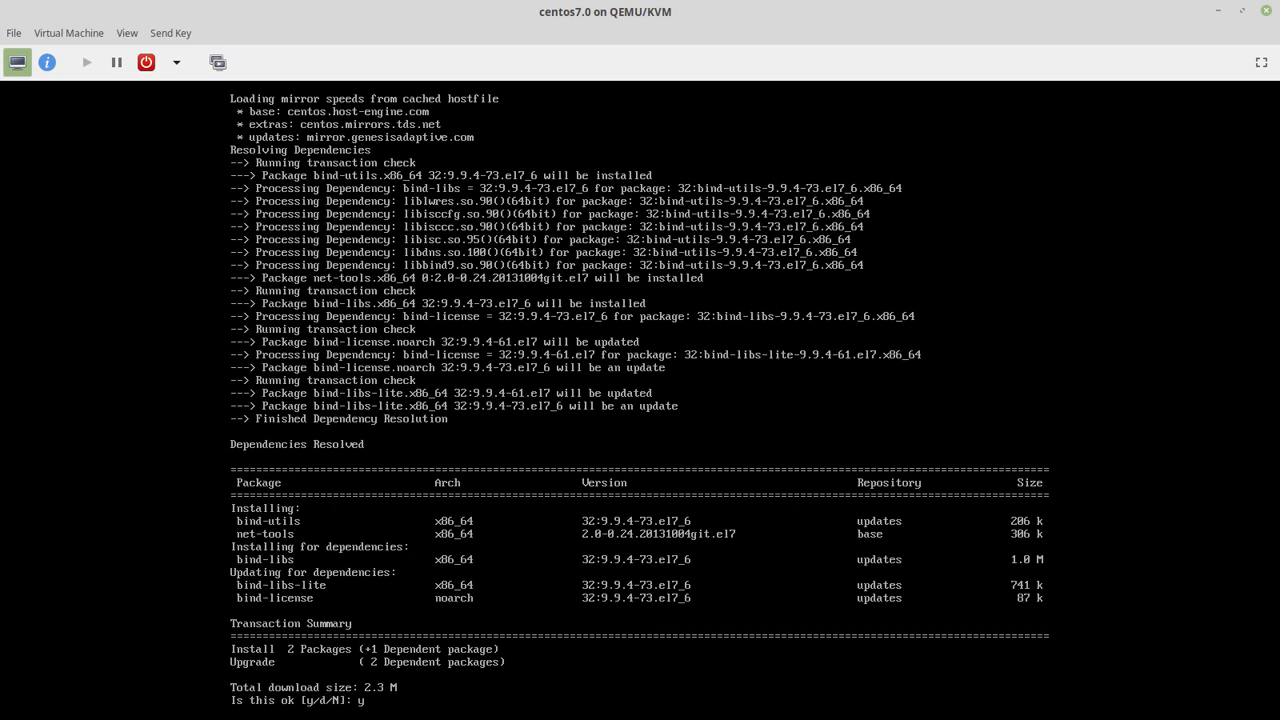
key("Return")
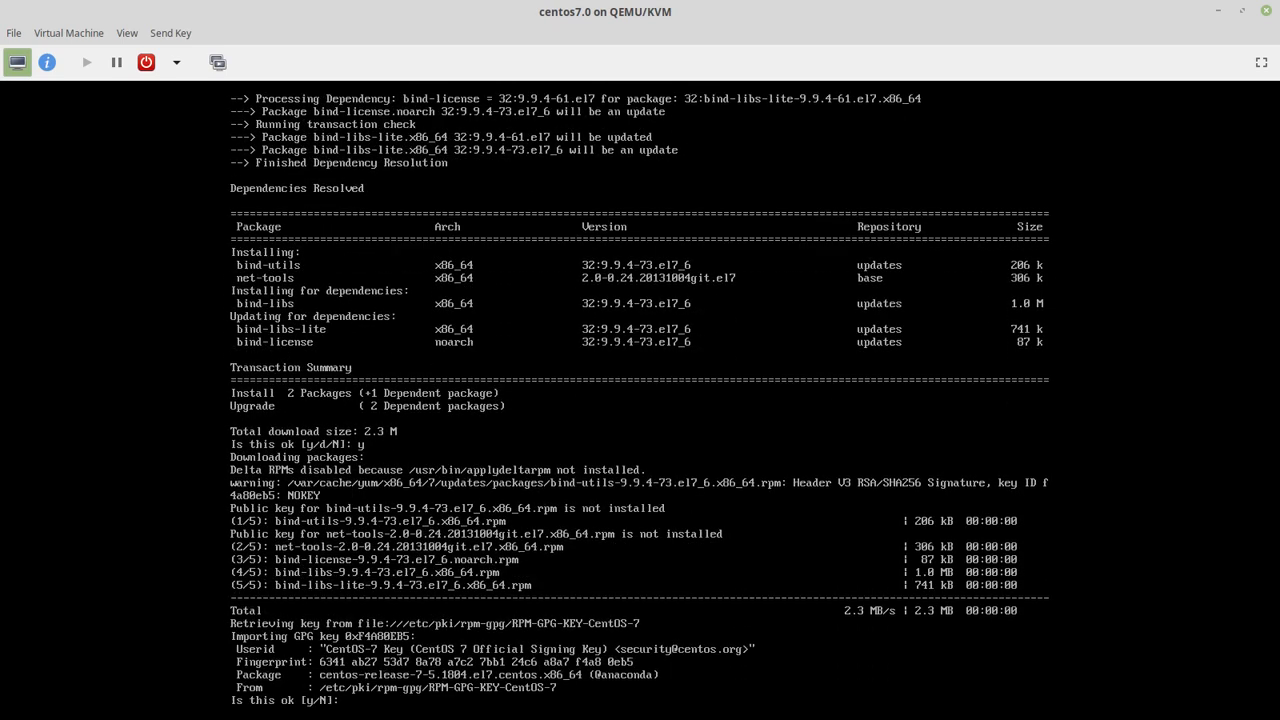
type("y")
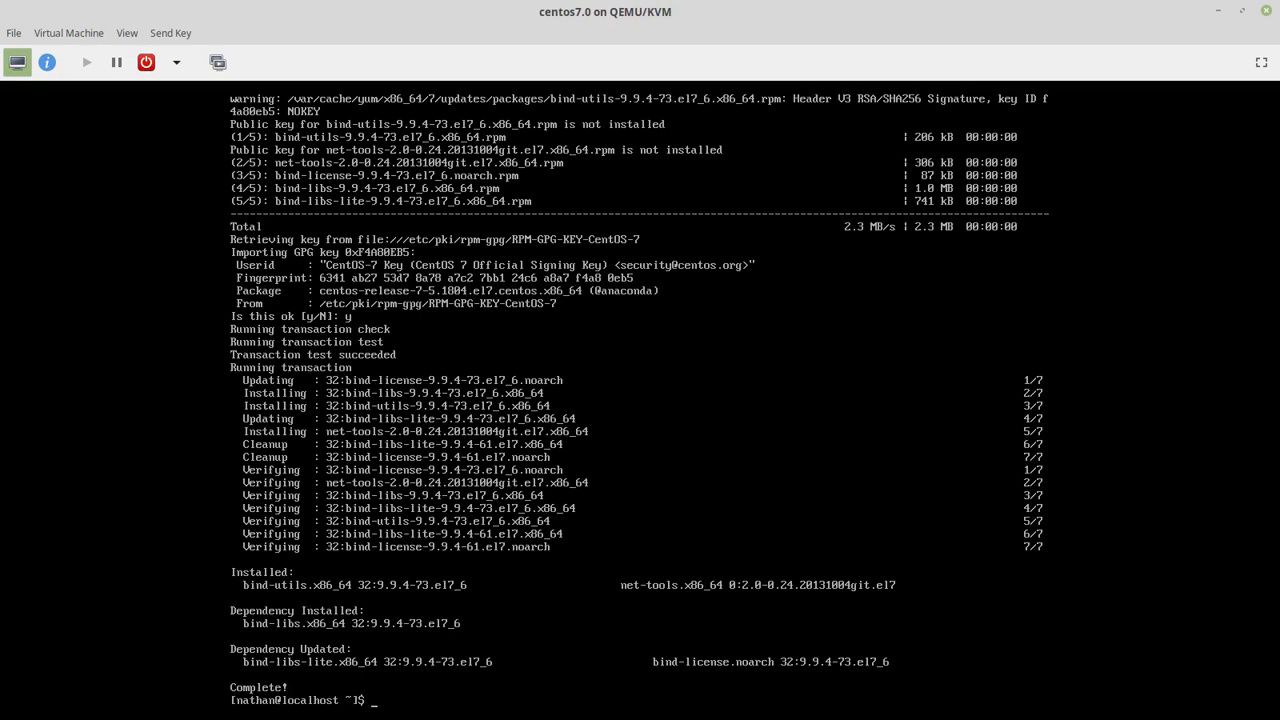
Step: Run sudo yum update and let every package update until Complete
type("sudo yum")
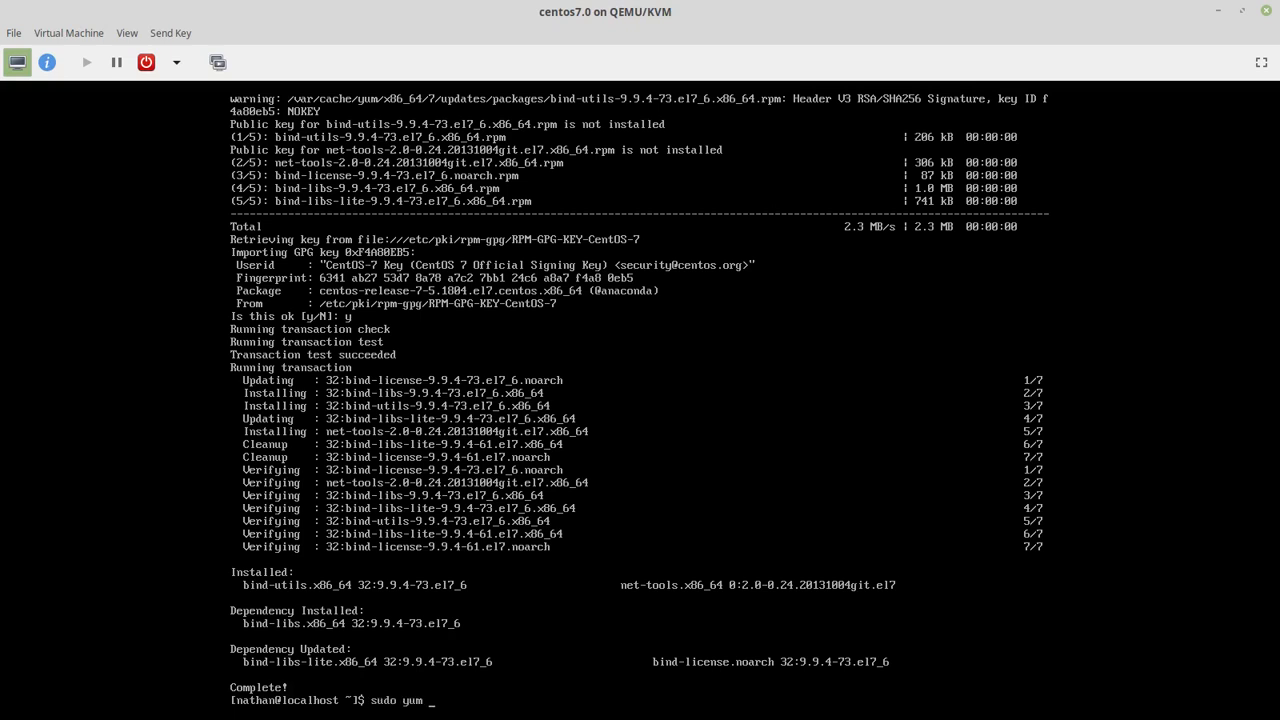
type("update")
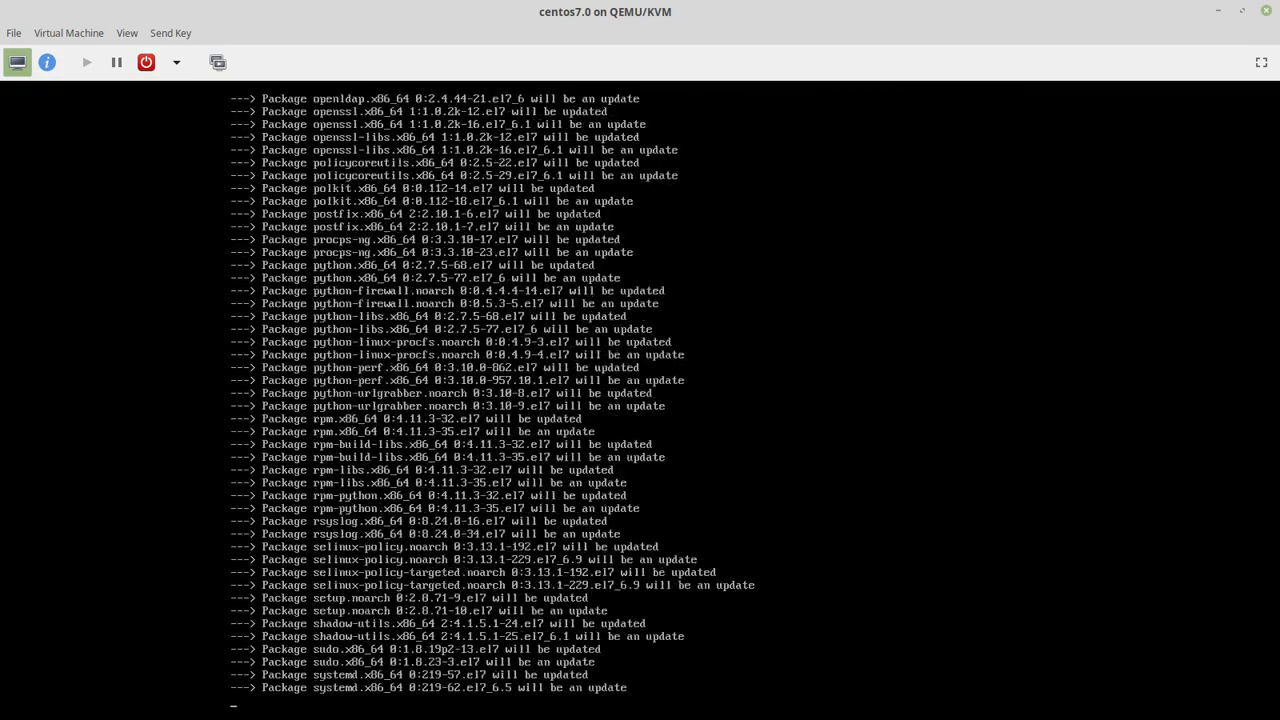
scroll("down", 3)
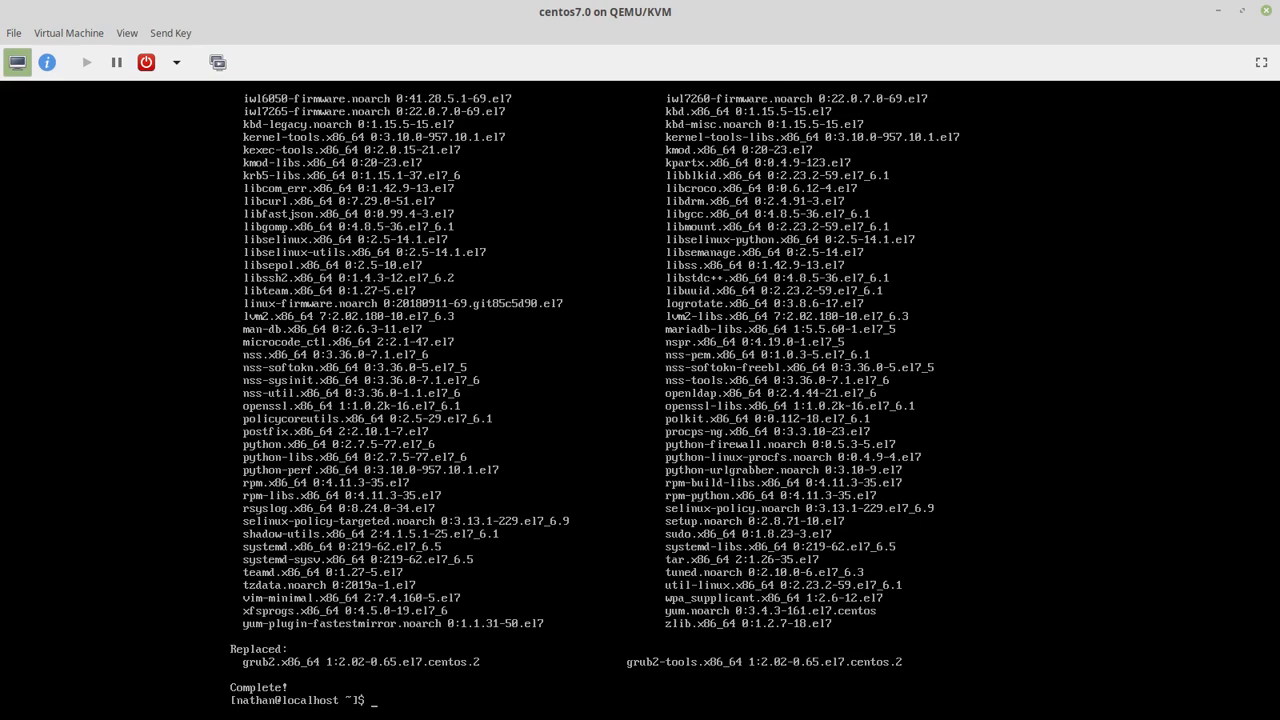
Step: List installed ssh-related packages with rpm -qa | grep -i ssh
type("rpm -q")
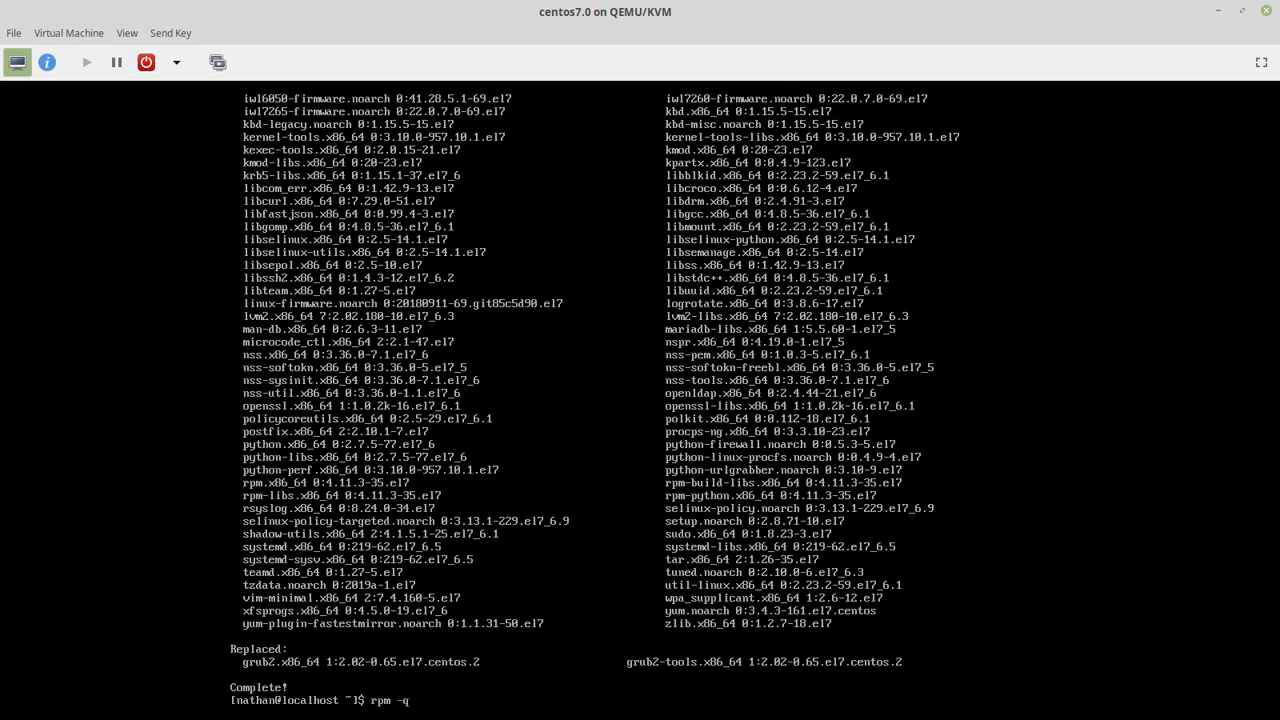
type("aigrep")
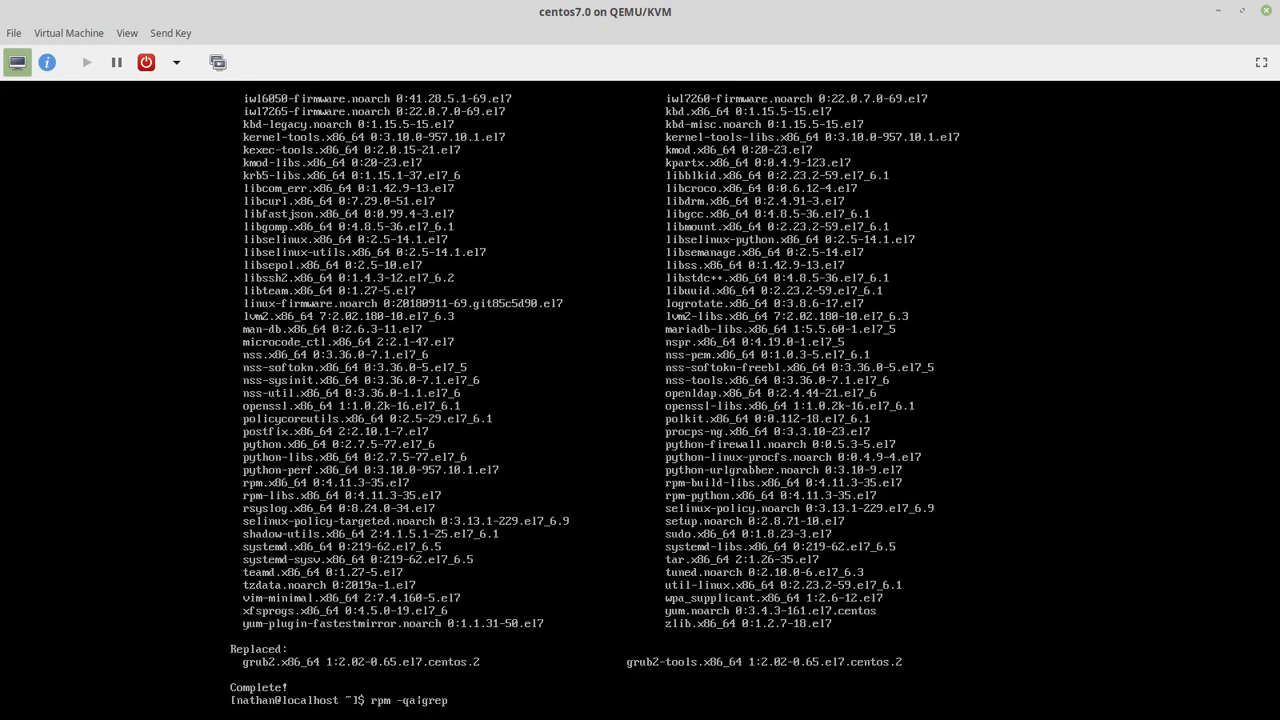
type("-i ssh")
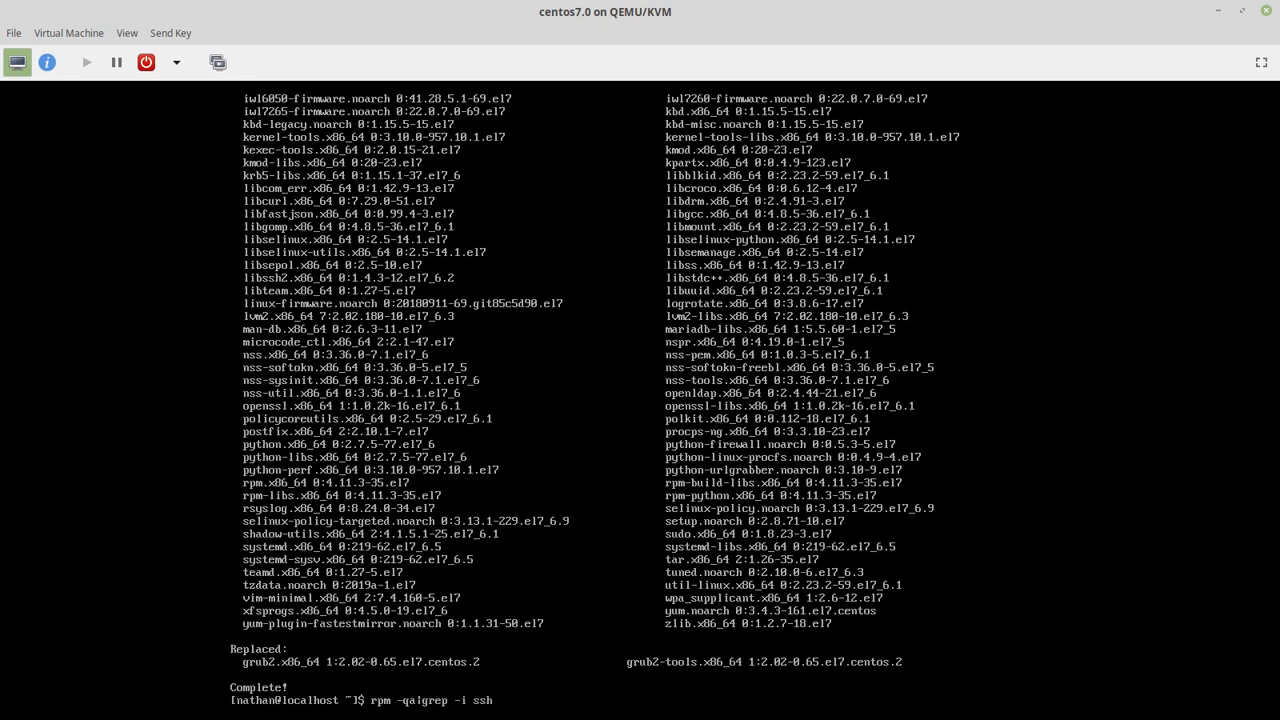
key("Return")
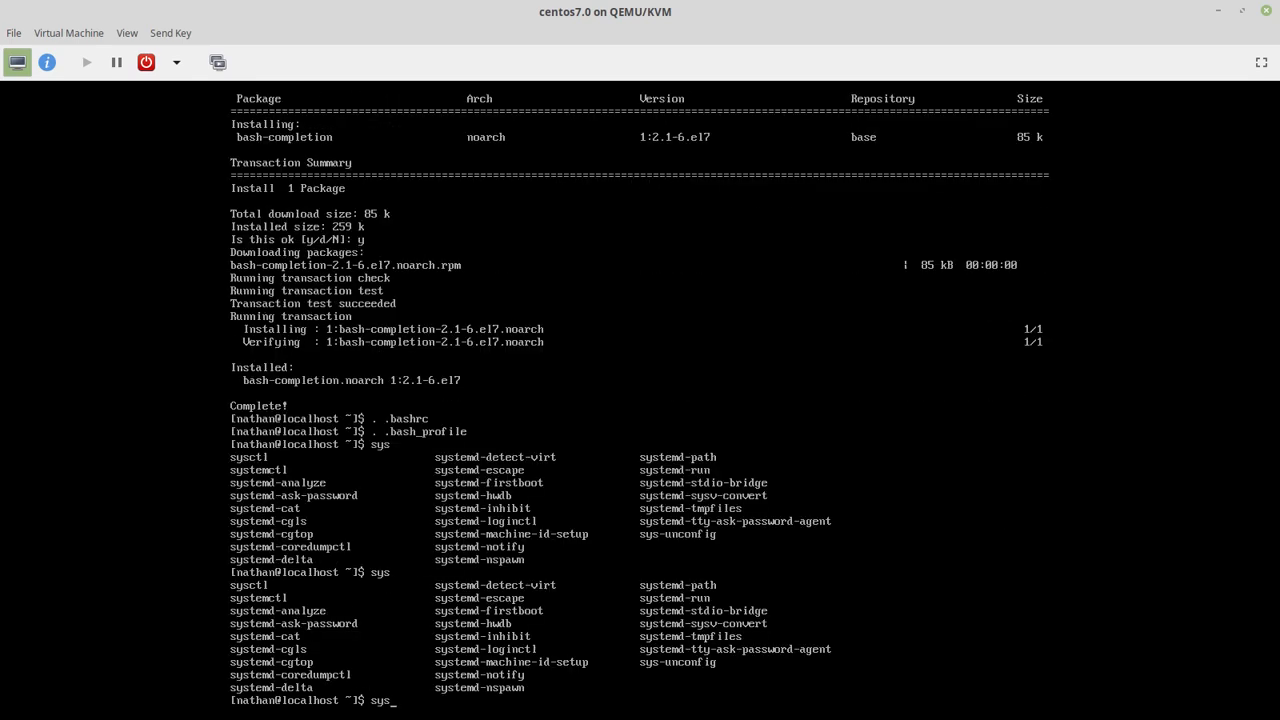
Step: Add bash-completion, enable sshd and tuned at boot, and start tuned
type("temctl enable sshd")
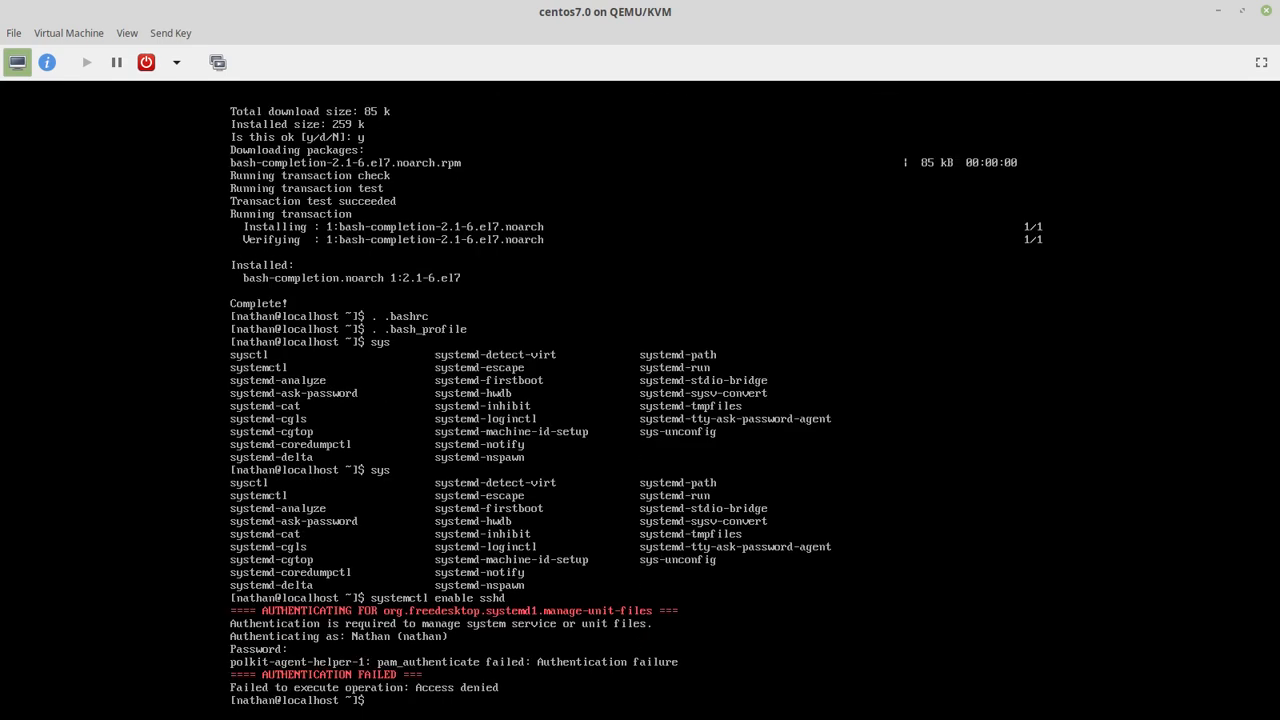
type("systemctl enable sshd")
type("sudo systemctl enable")
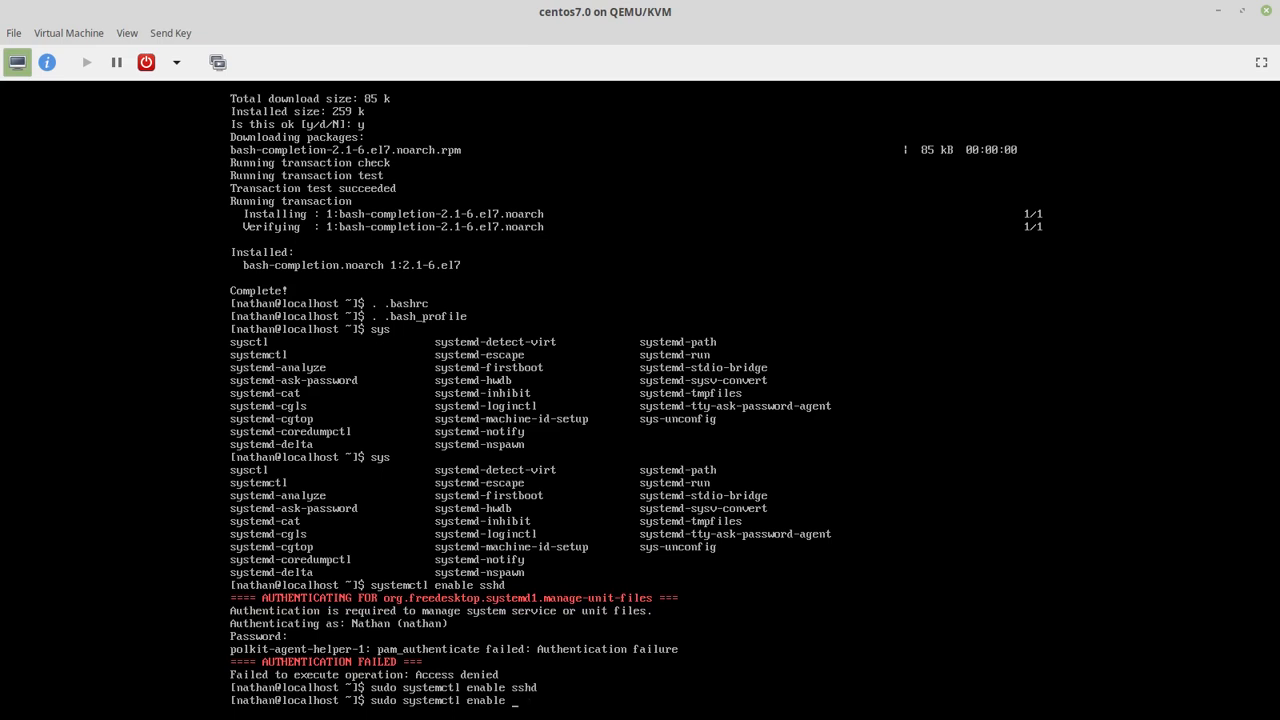
type("tune")
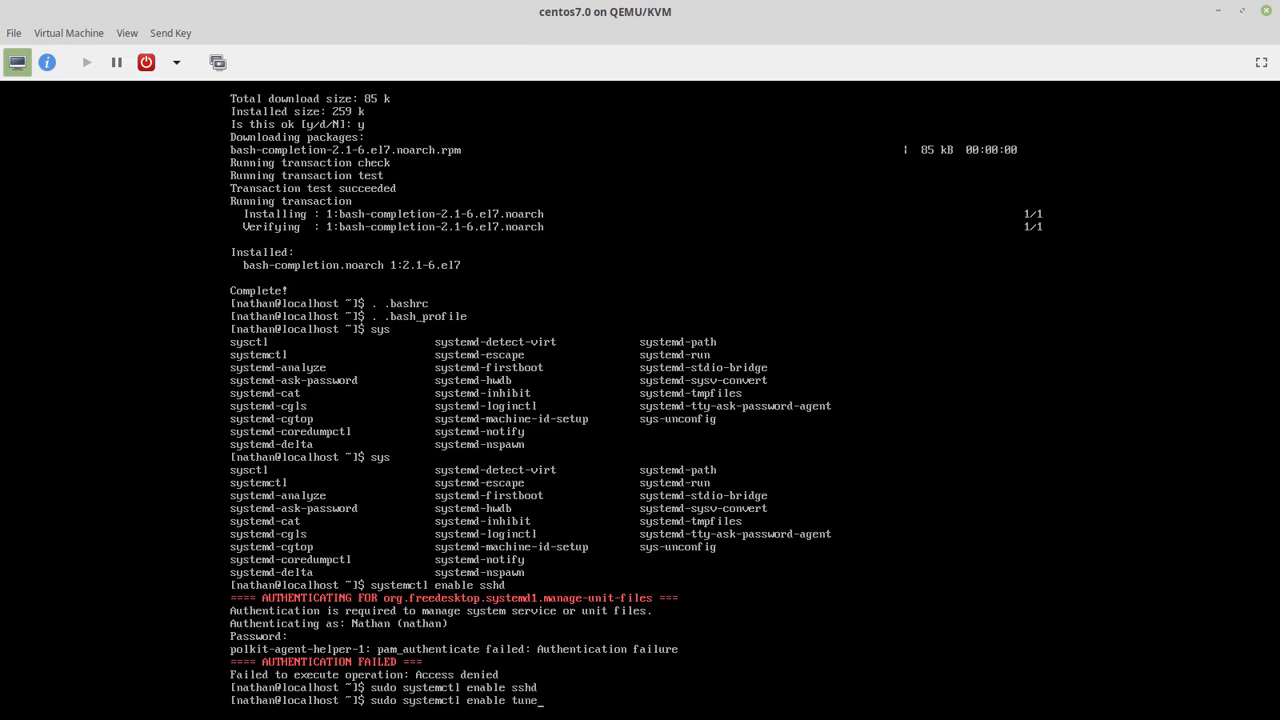
key("Return")
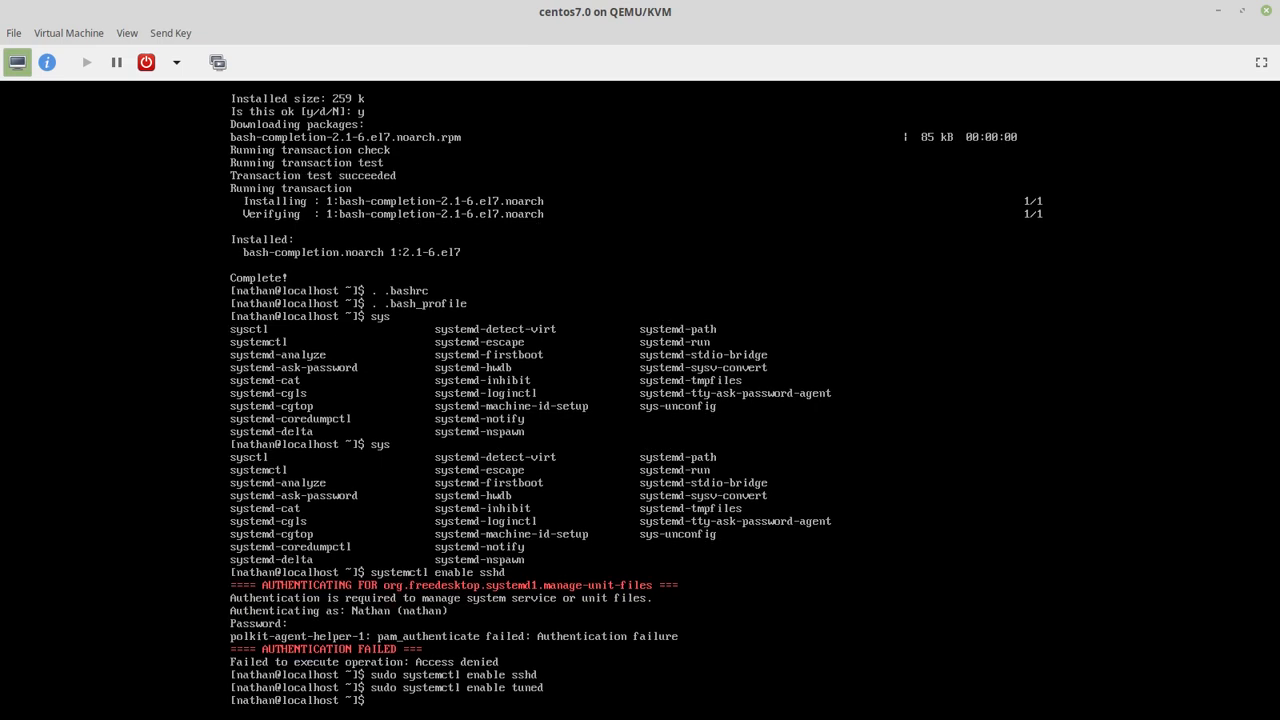
type("sudo systemctl enable tuned")
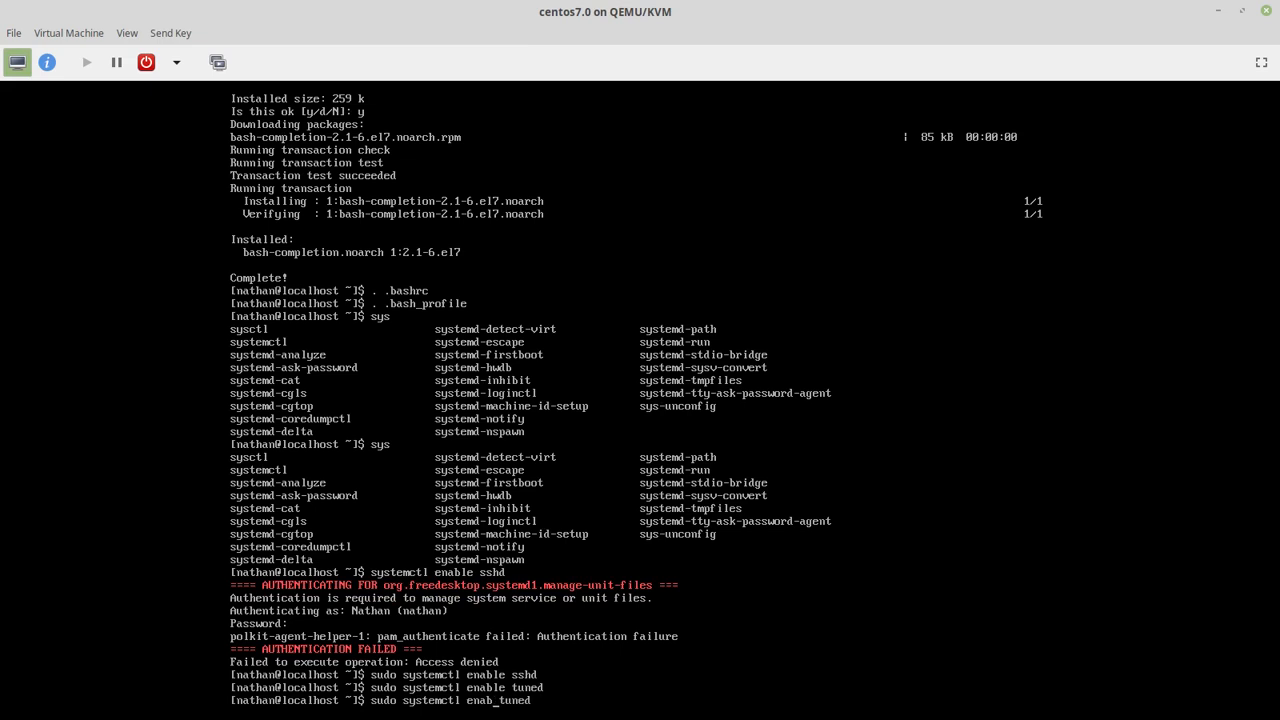
type("start_tuned")
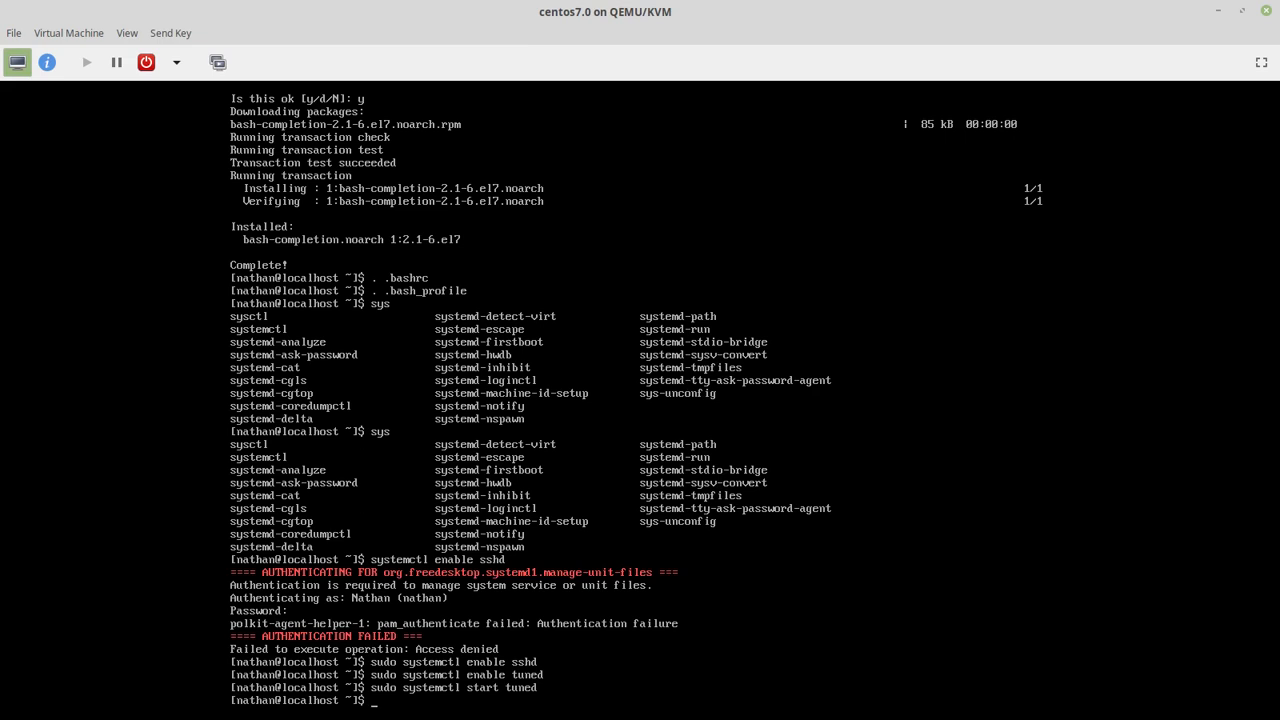
type("tuned-adm list")
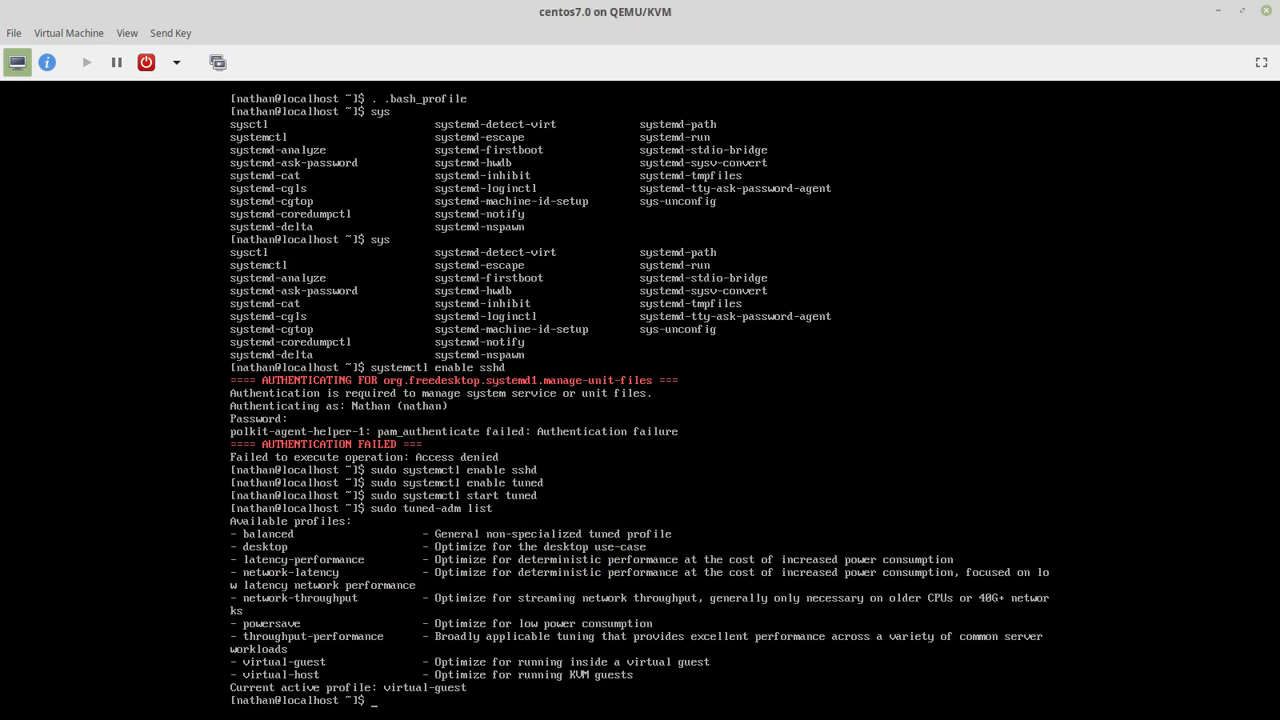
Step: Review the tuned-adm profiles and apply the virtual-guest profile
type("sudo tuned-adm profile virtual-")
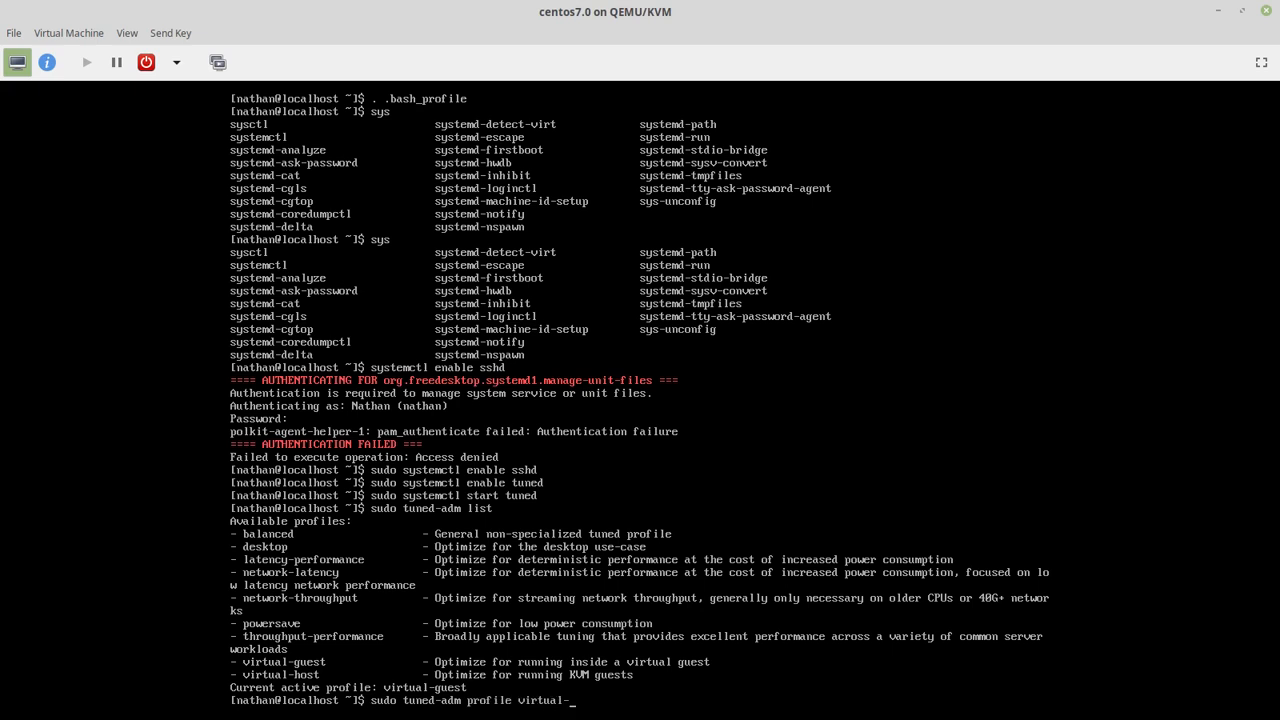
key("Return")
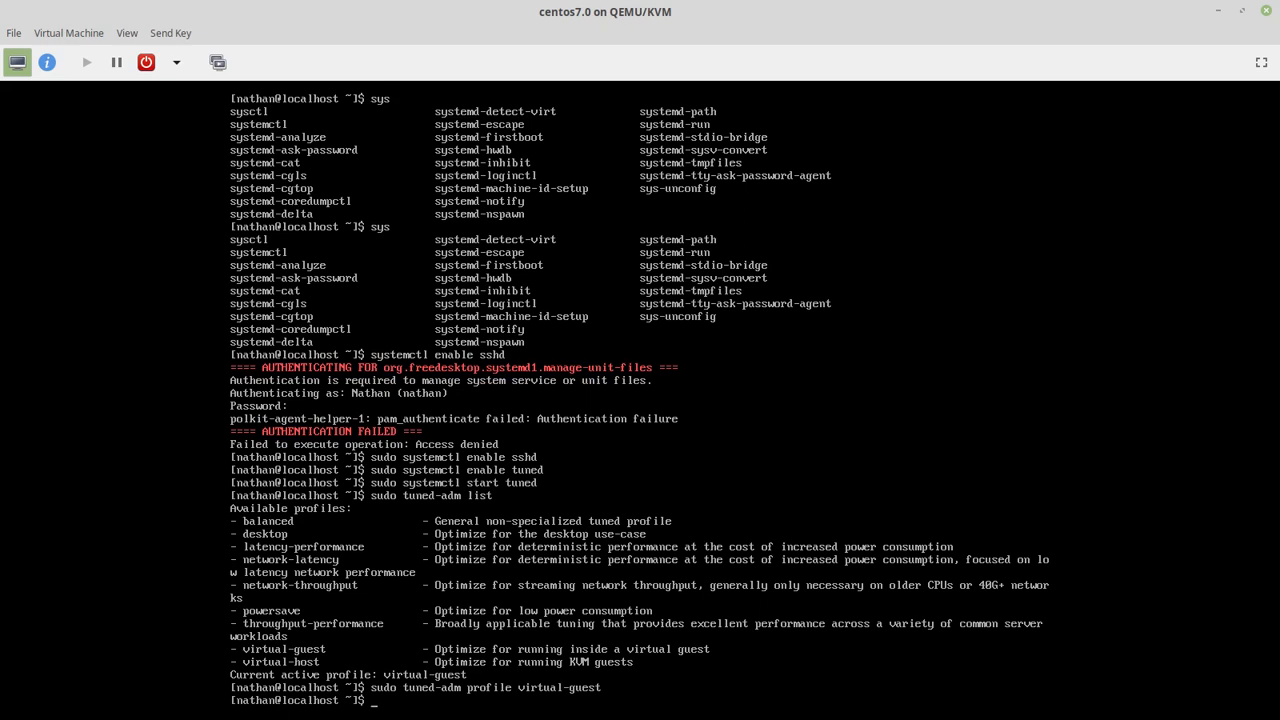
type("s")
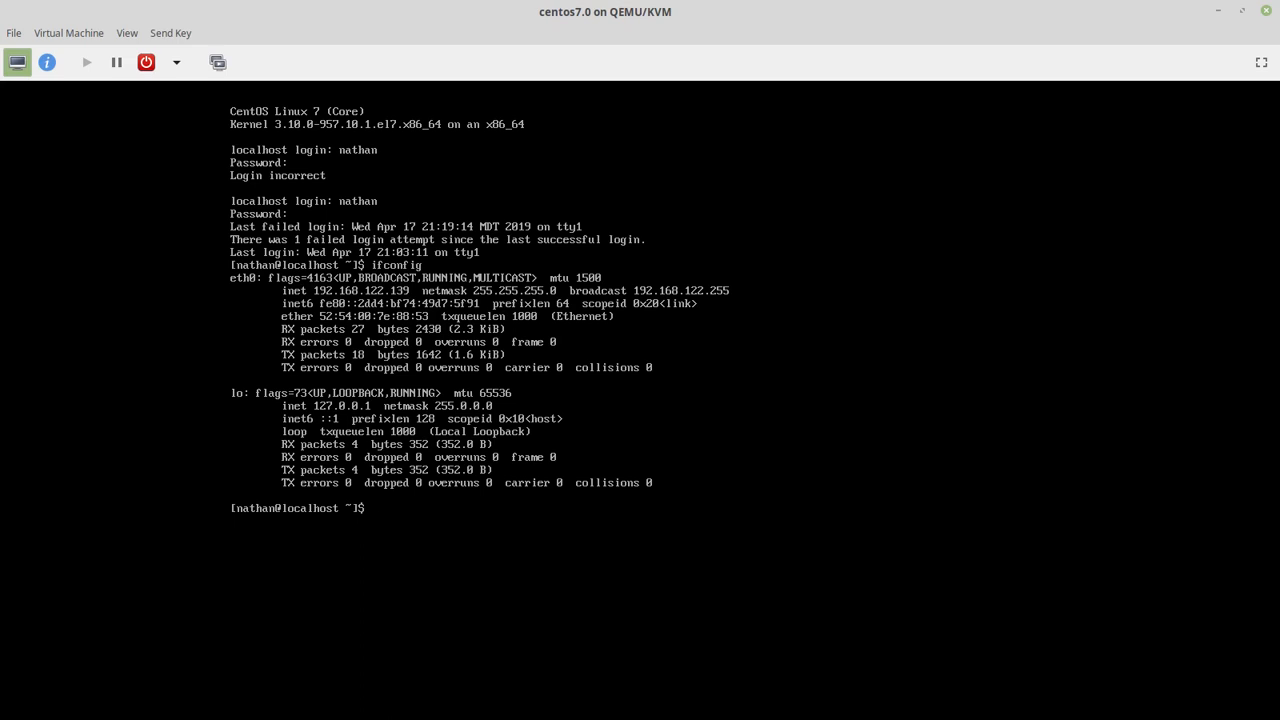
Step: Run sudo netstat -lnp to confirm sshd is listening on port 22
type("netstat -")
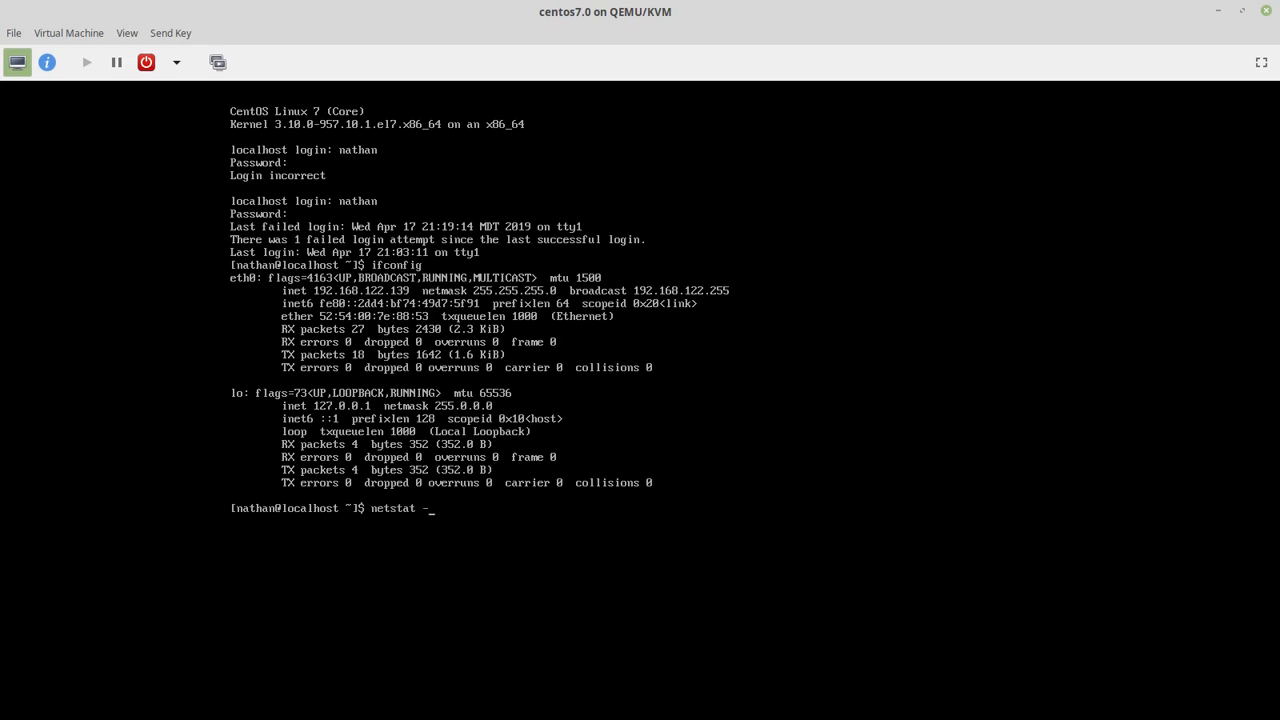
type("ln")
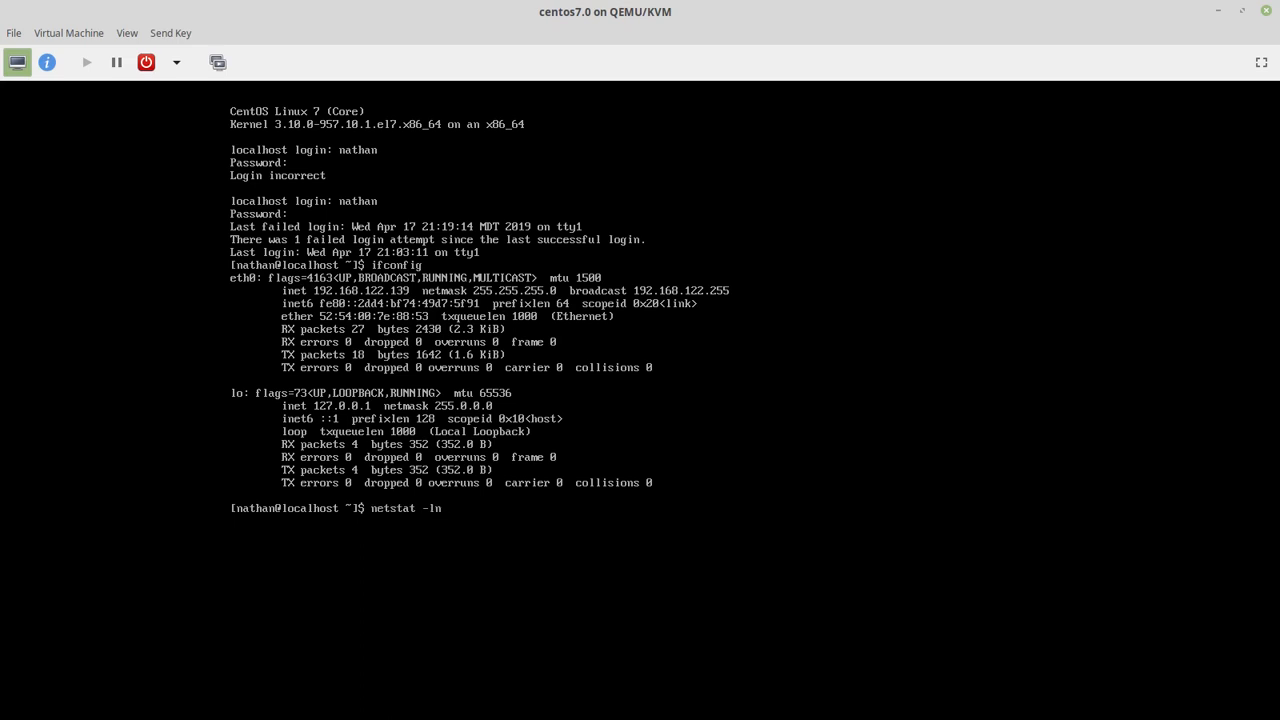
type("p")
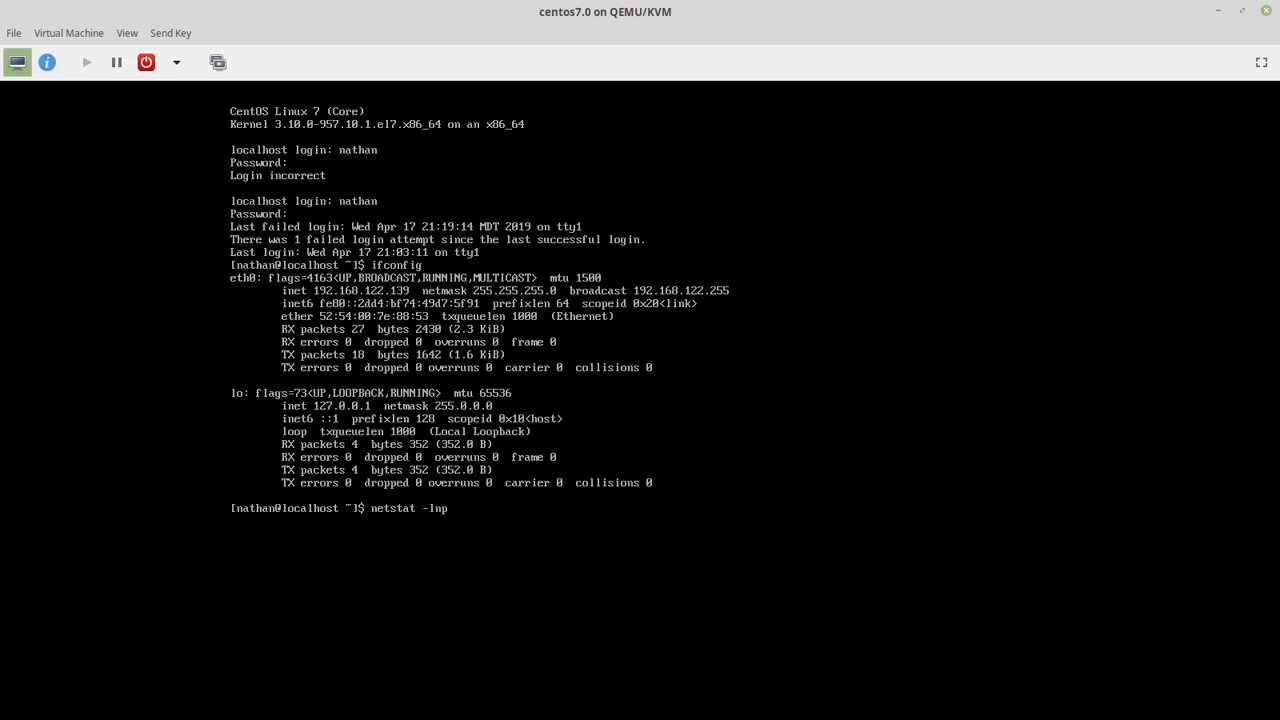
type("sudo")
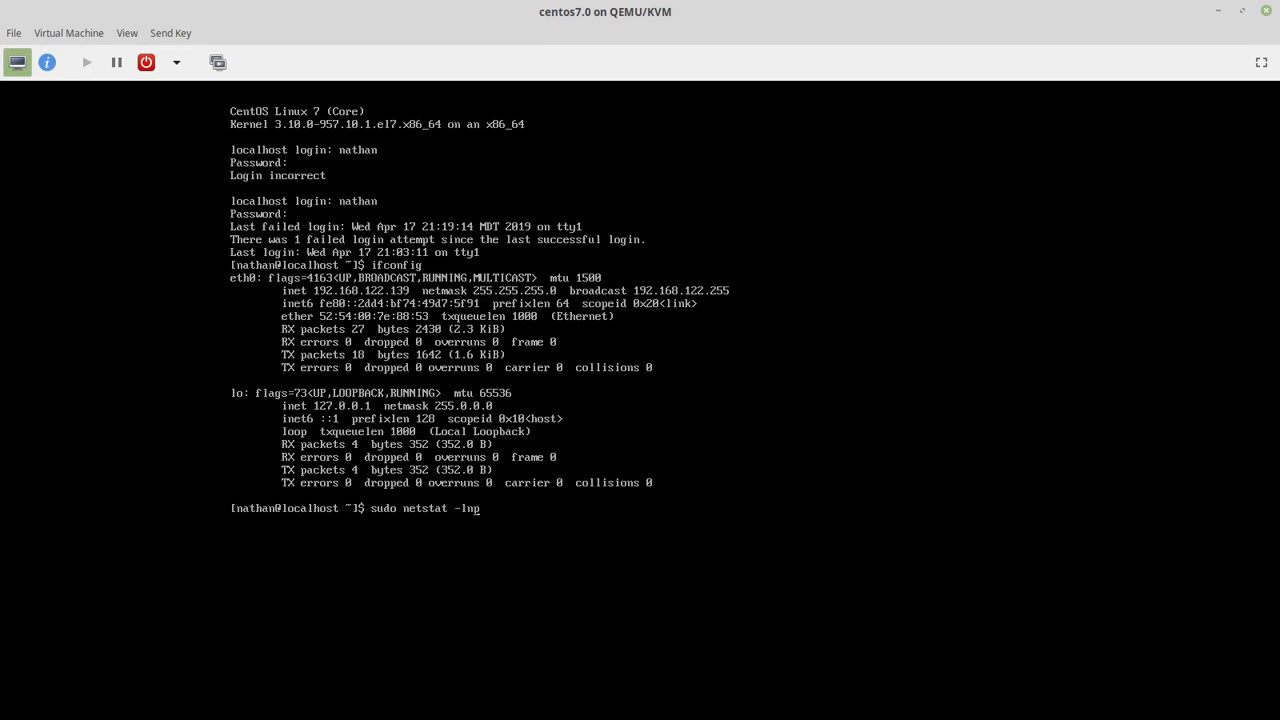
key("Return")
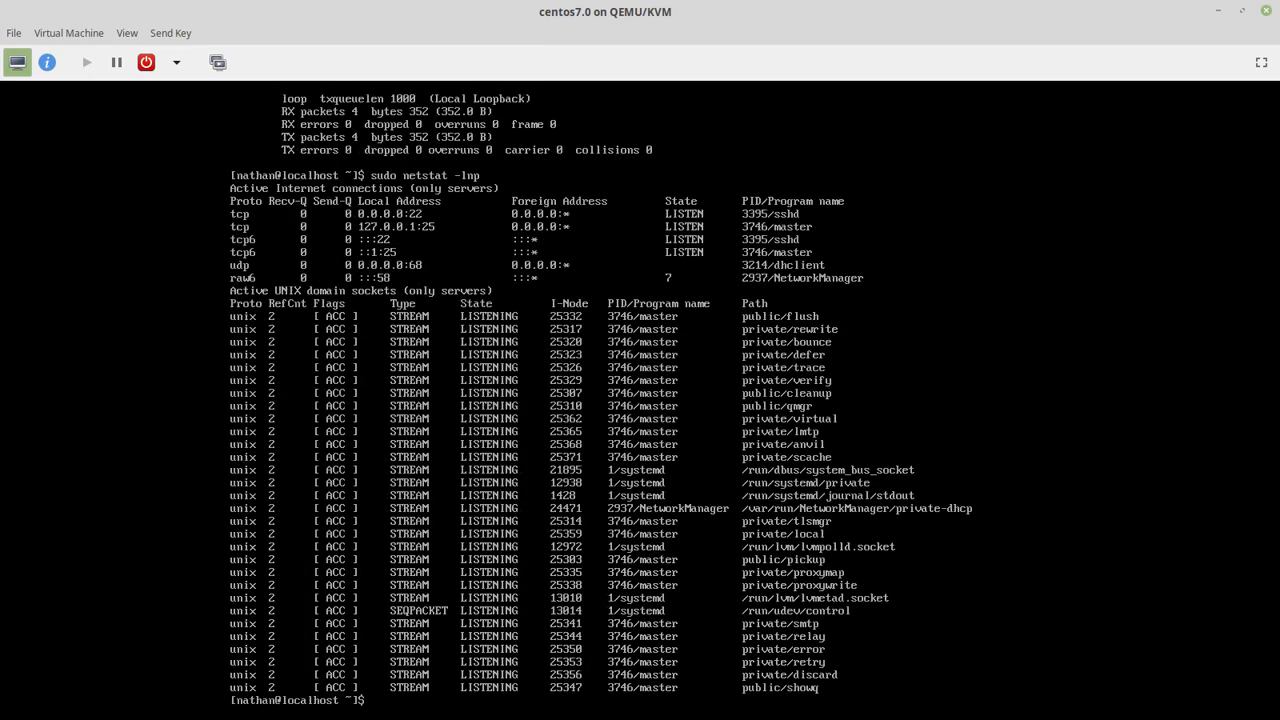